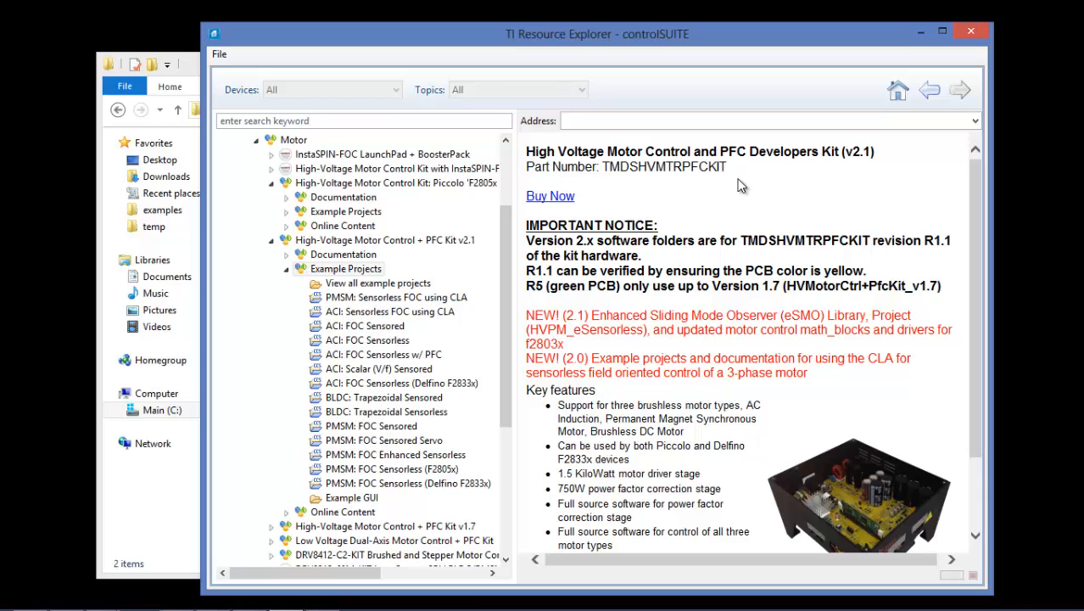
mouse_move(737, 151)
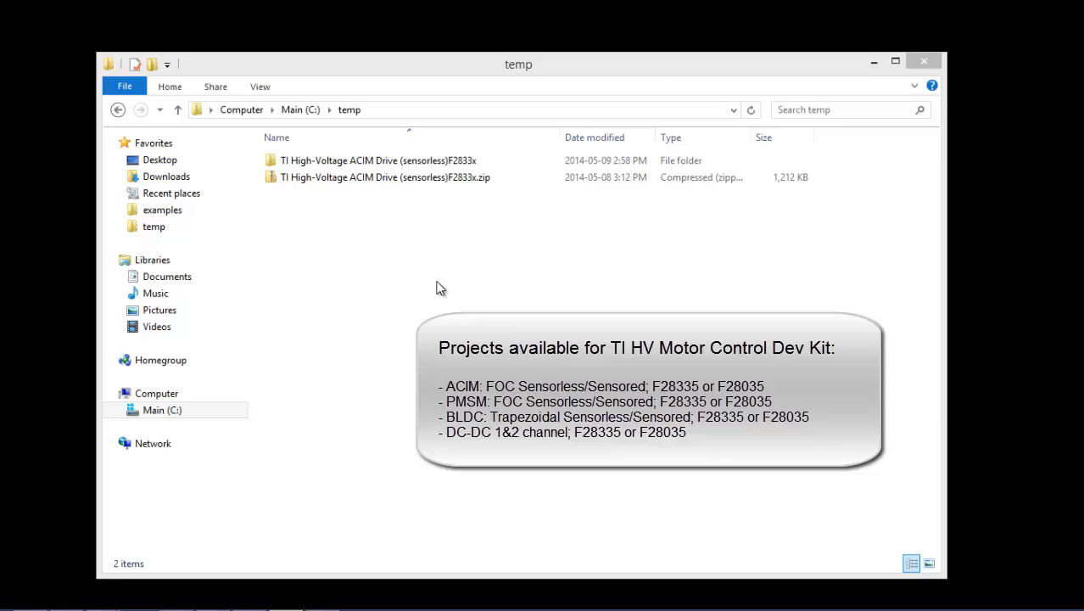
Step: Select the TI High-Voltage ACIM Drive (sensorless) F2833x folder in C:\temp
click(377, 161)
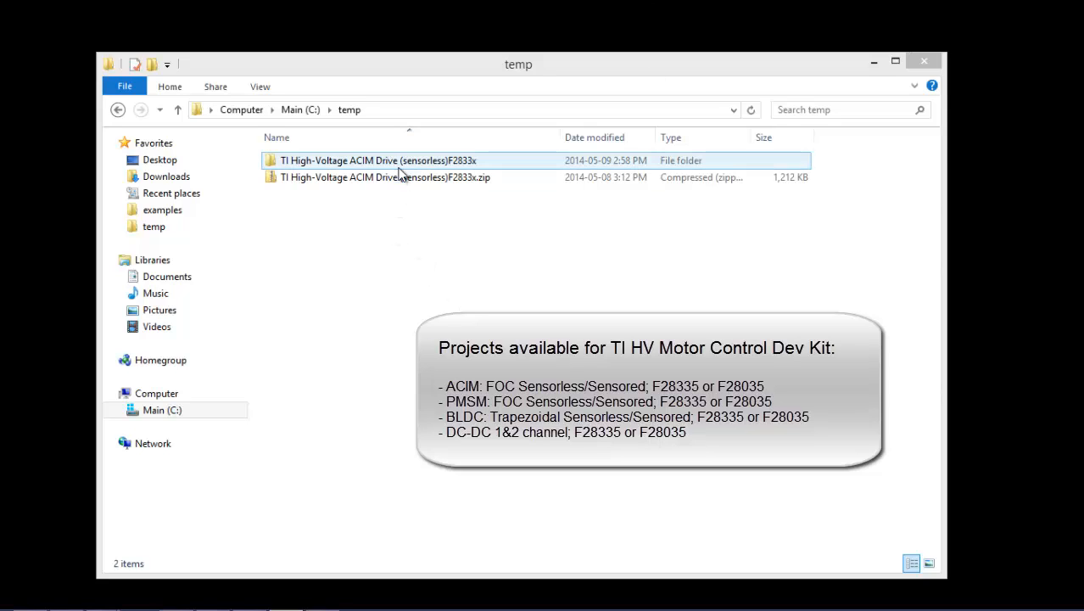
mouse_move(401, 188)
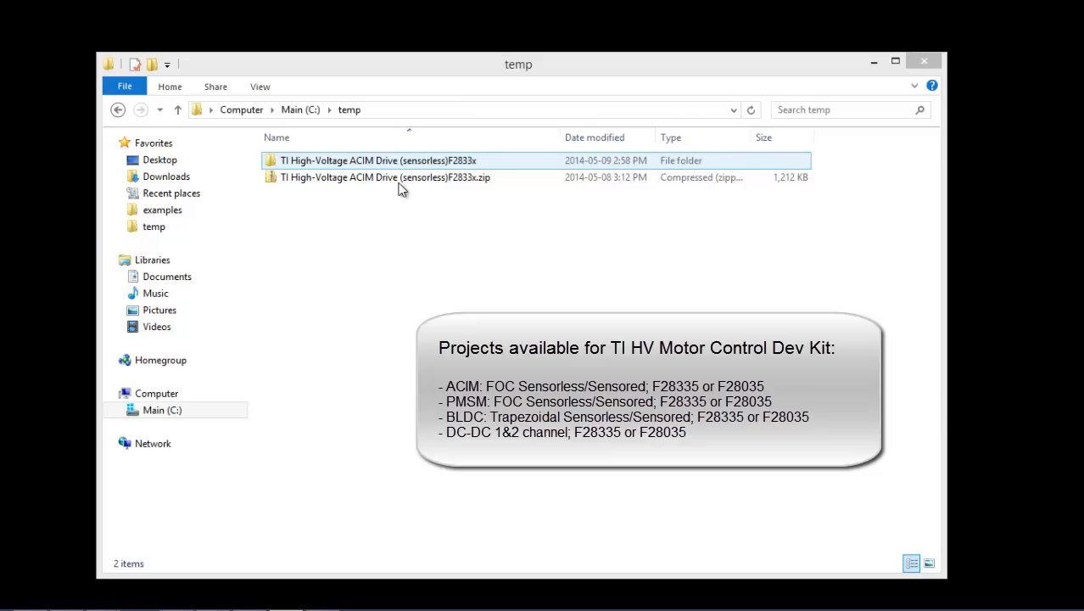
click(386, 177)
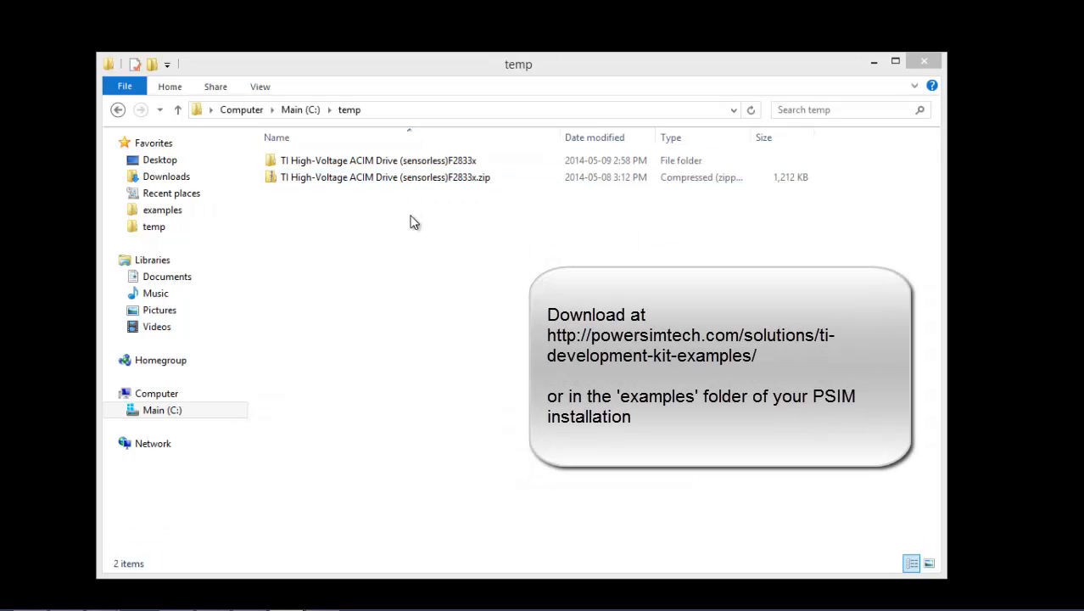
click(378, 161)
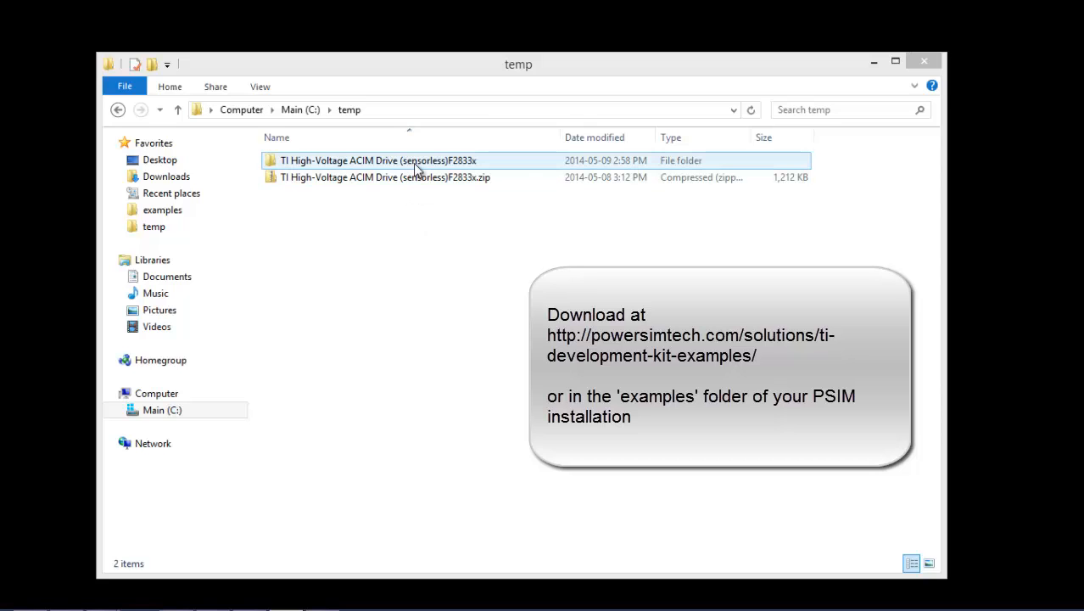
Step: Enter the F2833x folder and its inner sensorless folder, then briefly select the FOC PDF
double_click(377, 160)
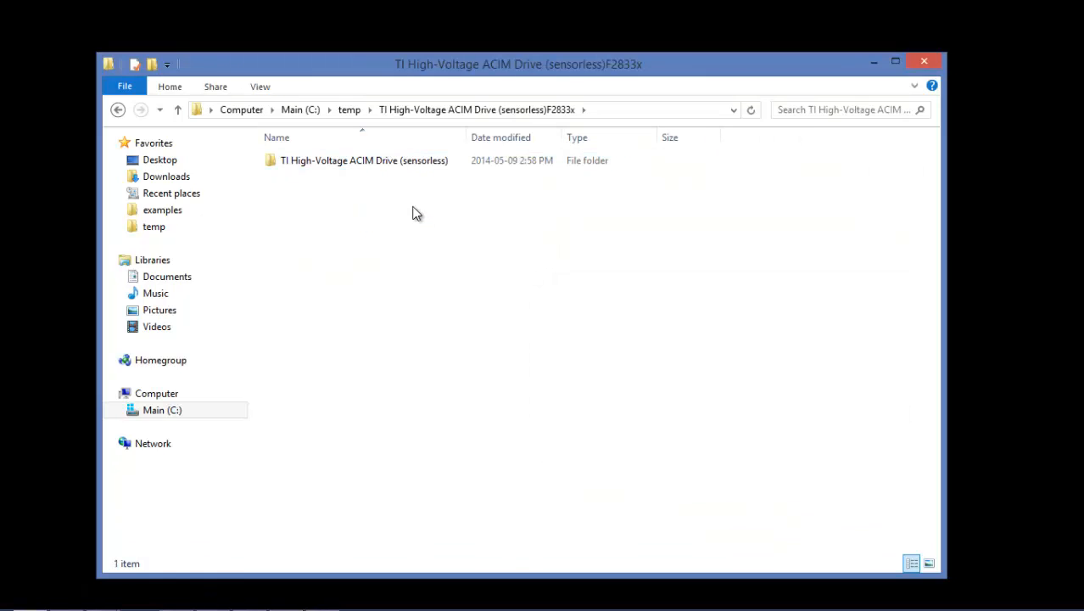
double_click(363, 160)
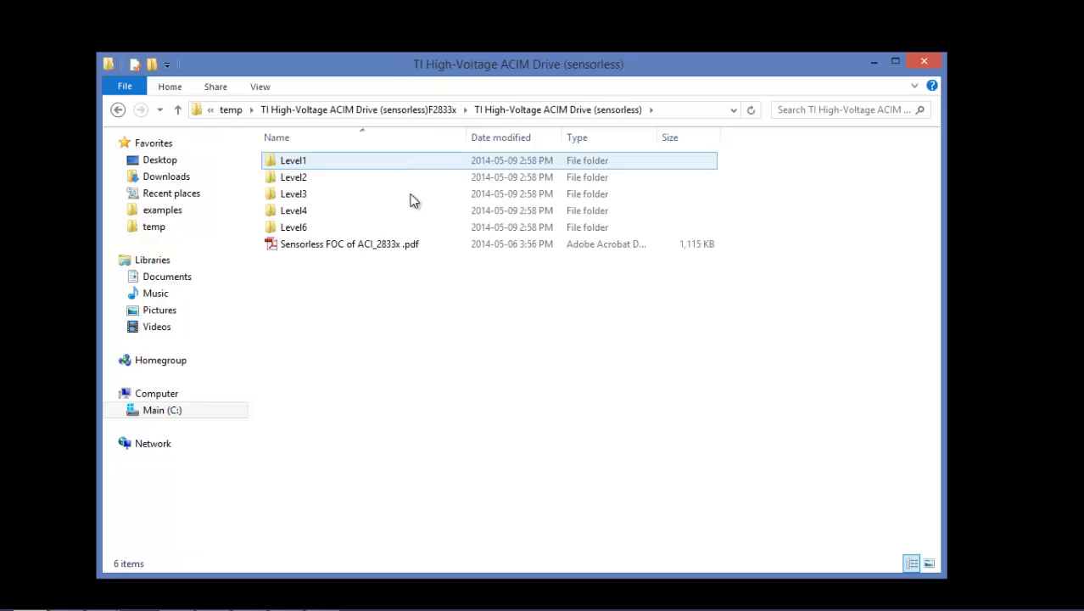
click(350, 244)
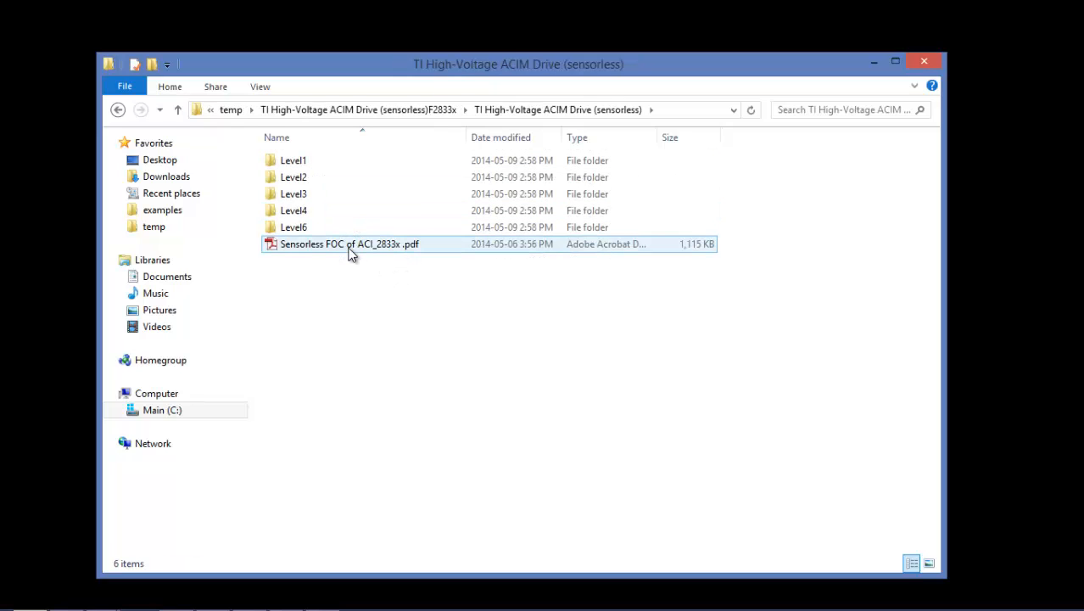
mouse_move(352, 261)
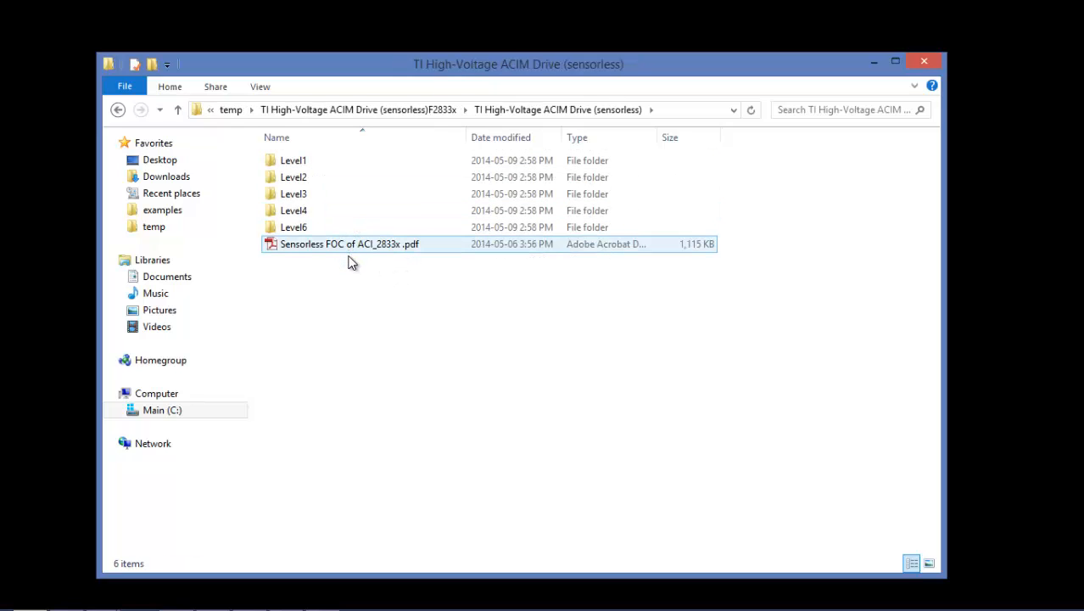
click(292, 160)
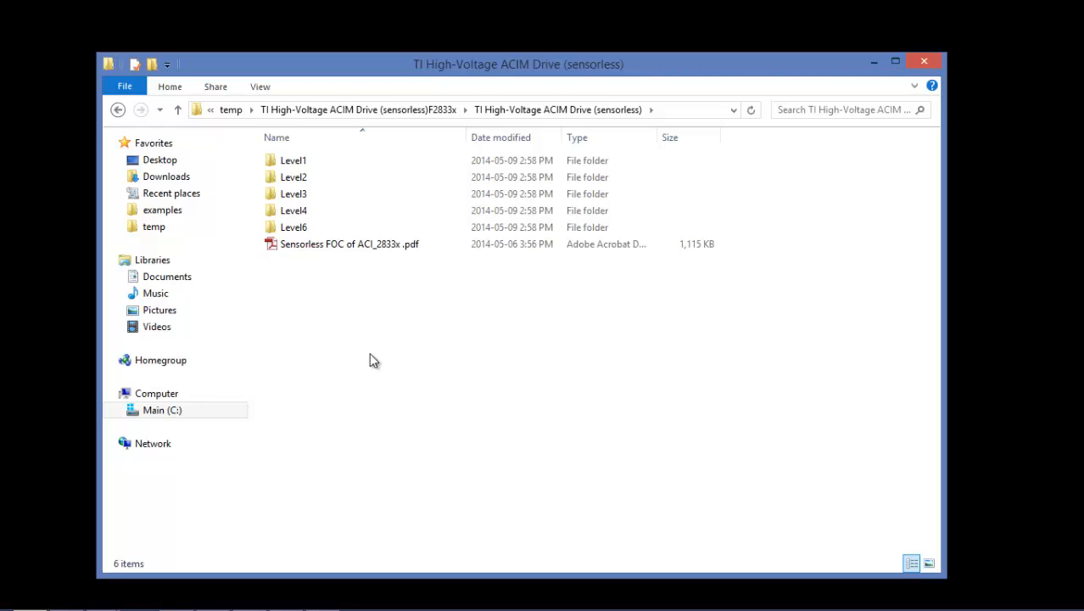
mouse_move(308, 251)
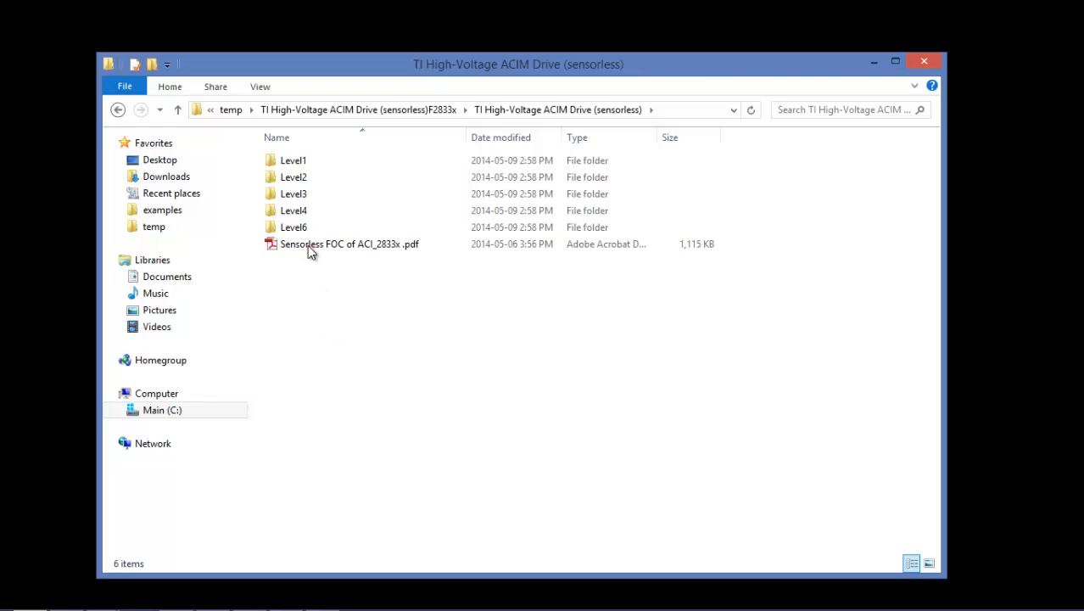
Step: Check Level1's Subcircuit folder, then open TI_DMC_HV_ACI_F28335_Sensoreless.psimsch in PSIM
double_click(293, 159)
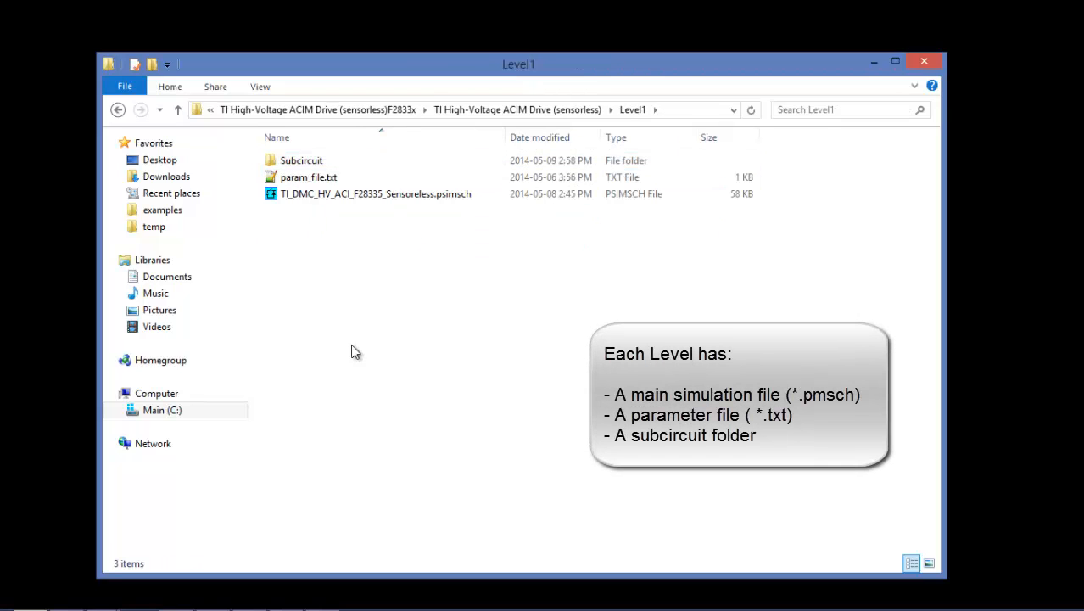
click(375, 193)
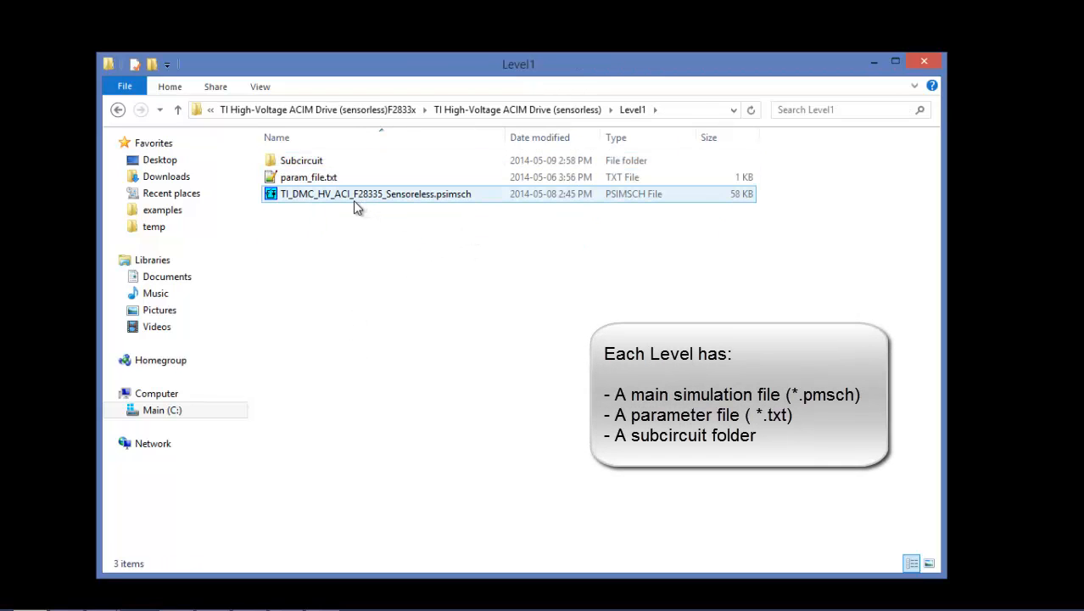
mouse_move(327, 193)
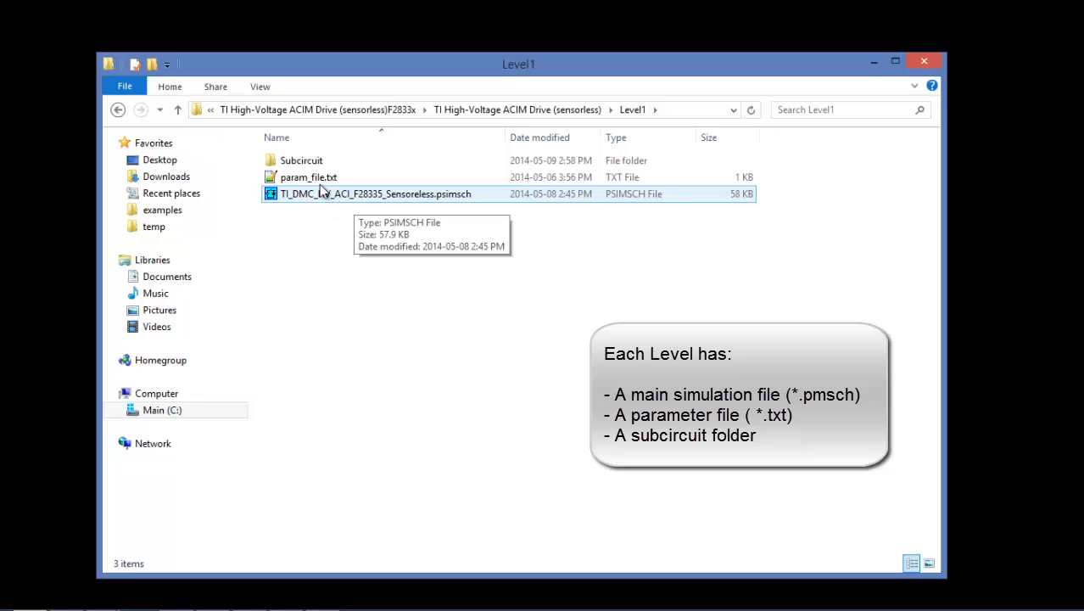
double_click(301, 160)
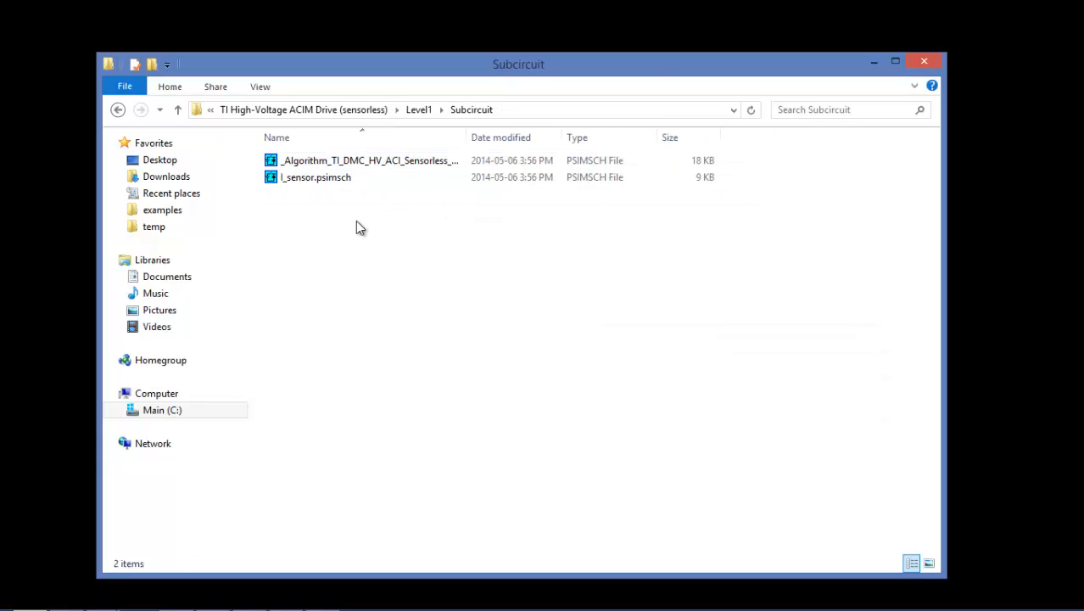
mouse_move(365, 211)
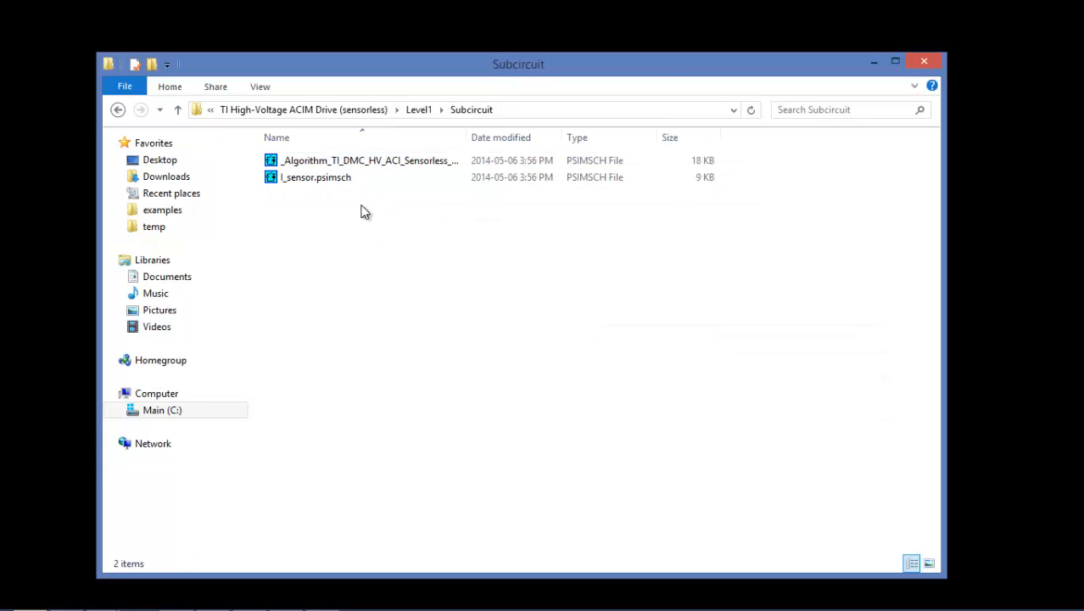
mouse_move(379, 193)
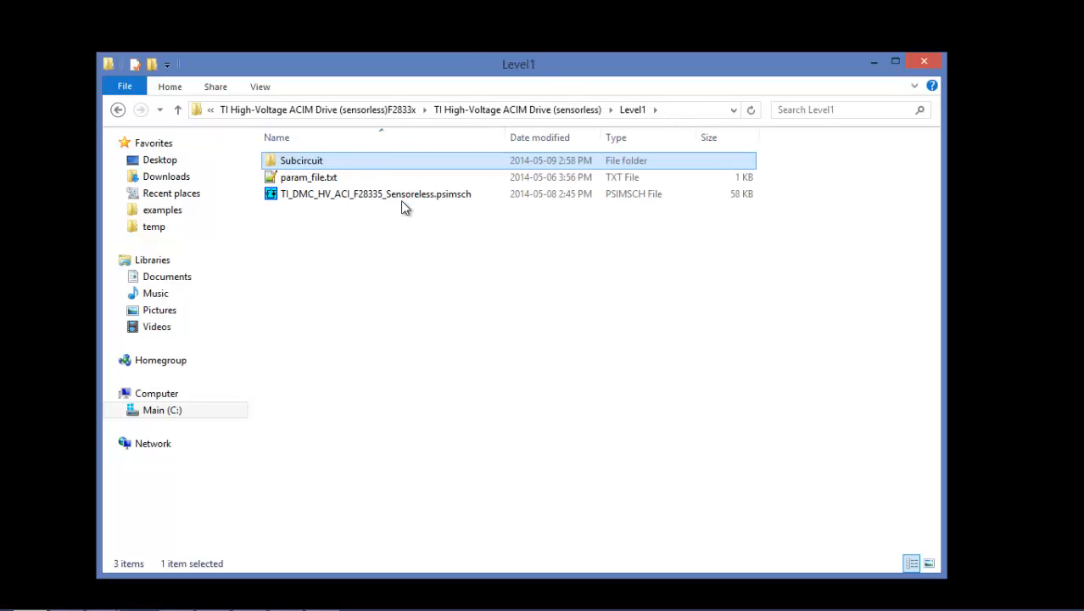
double_click(376, 194)
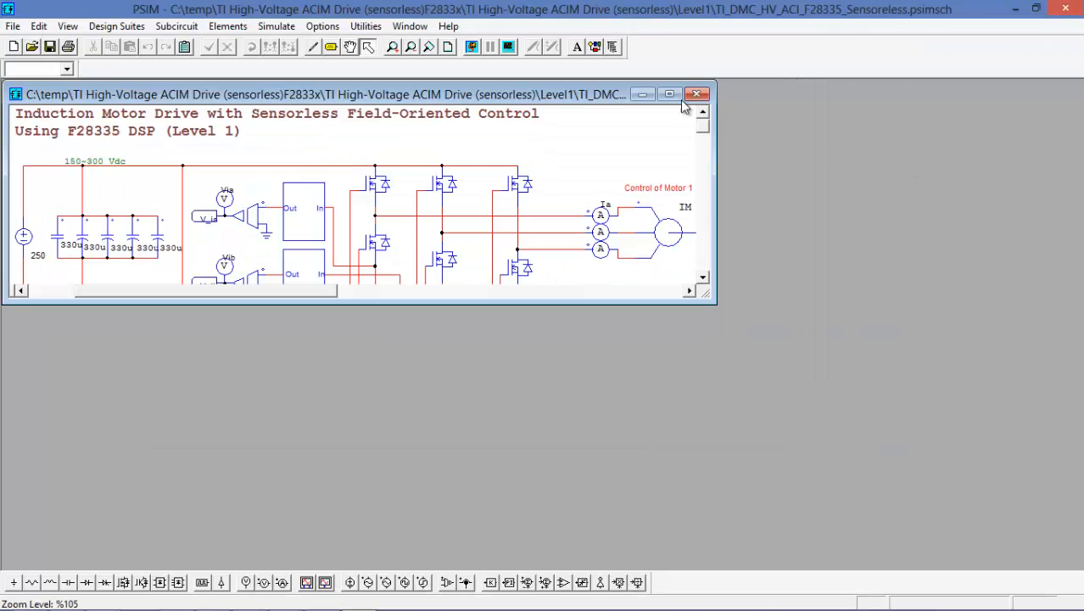
Step: Maximize the Level1 schematic child window inside PSIM
click(670, 94)
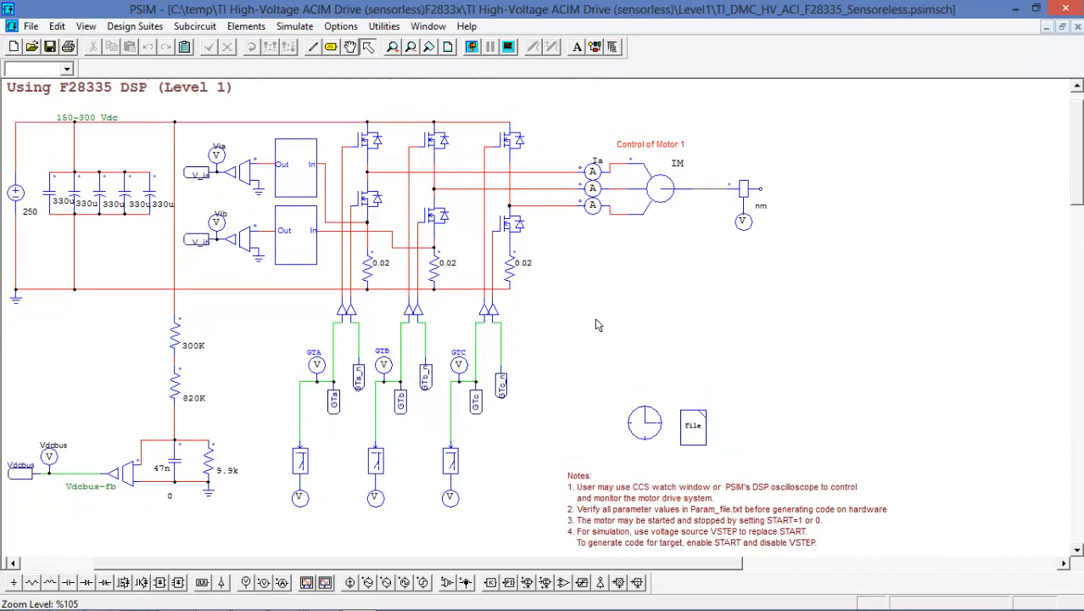
mouse_move(251, 146)
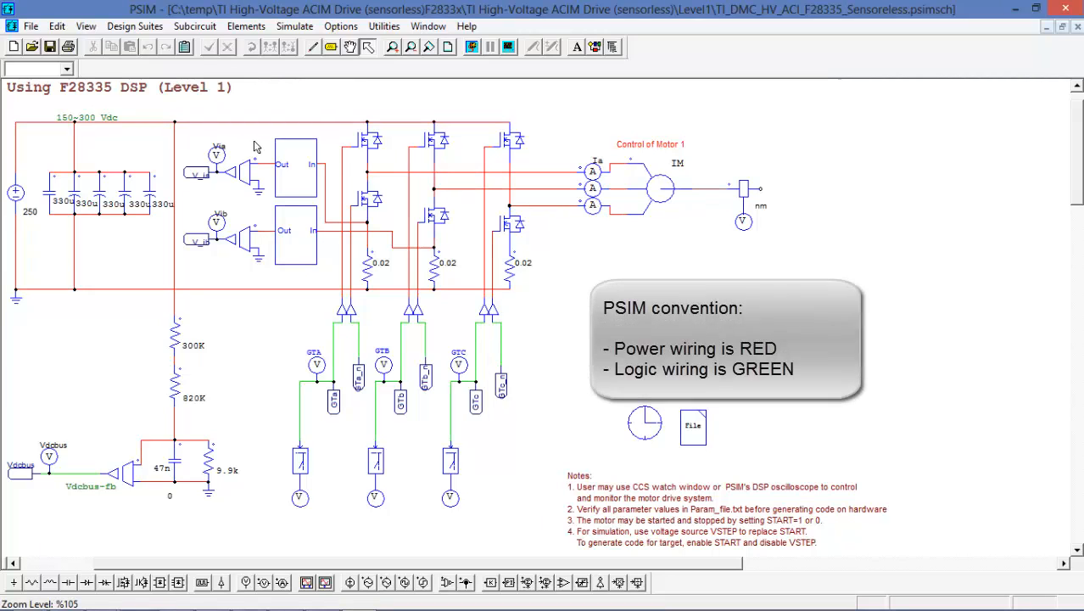
mouse_move(662, 193)
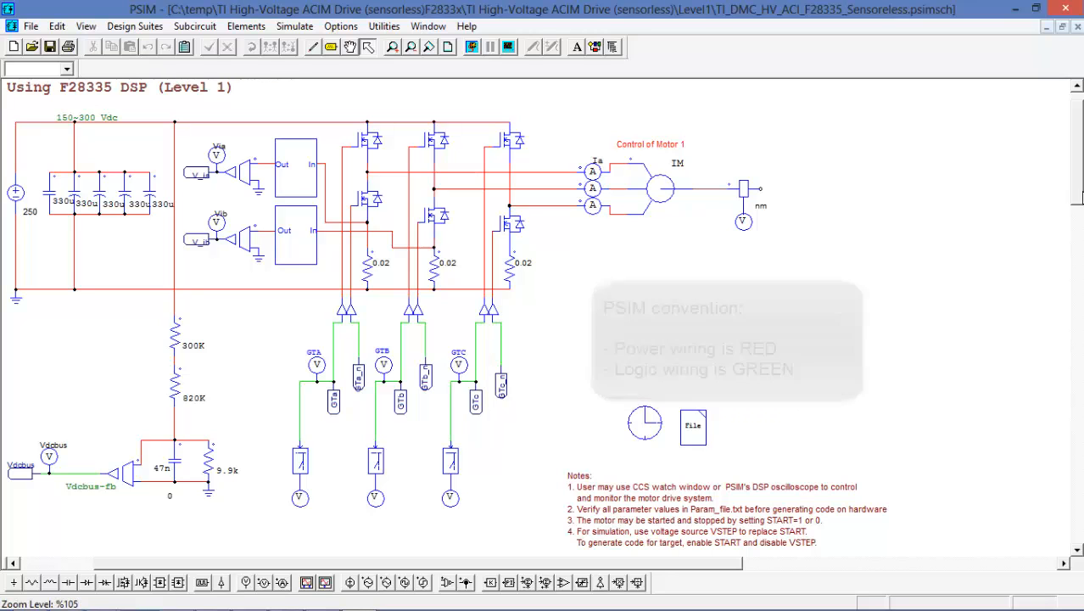
Step: Scroll down to the 3-phase PWM, Start/Stop PWM and Trip-Zone blocks
scroll(down, 3)
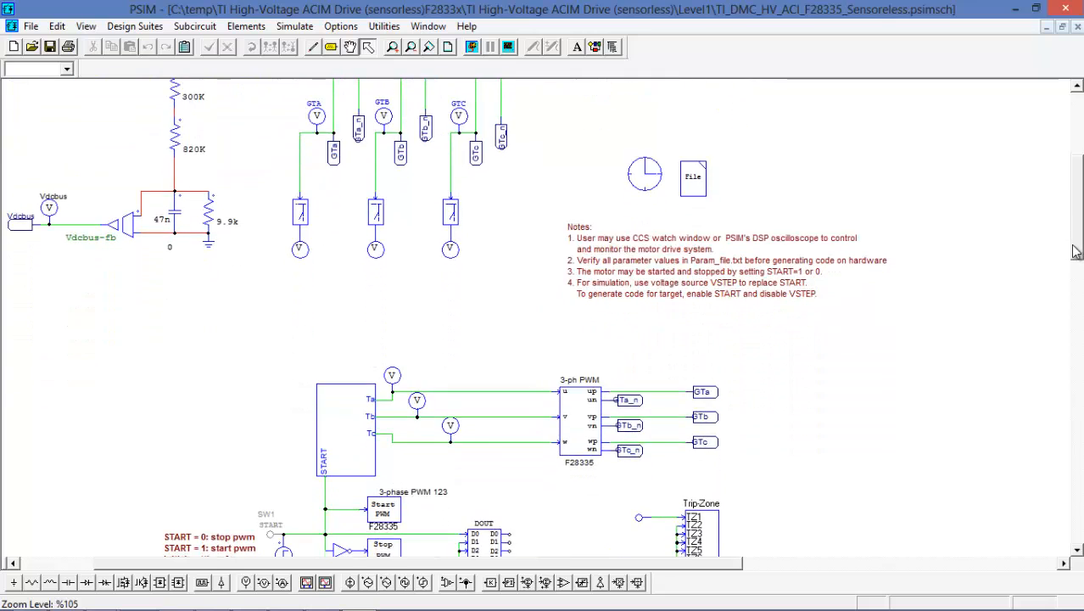
scroll(down, 3)
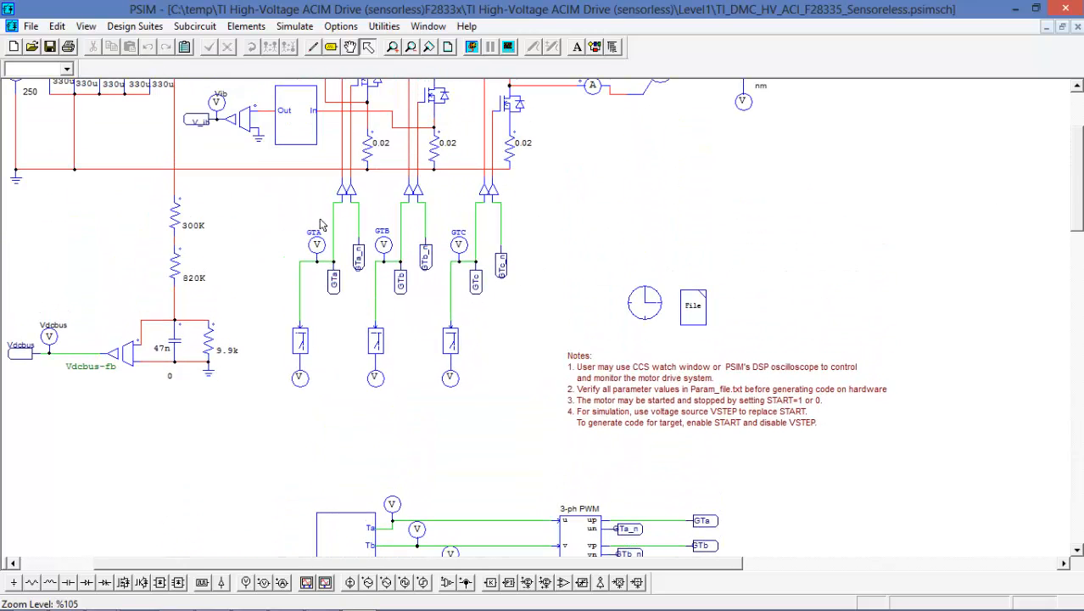
mouse_move(817, 500)
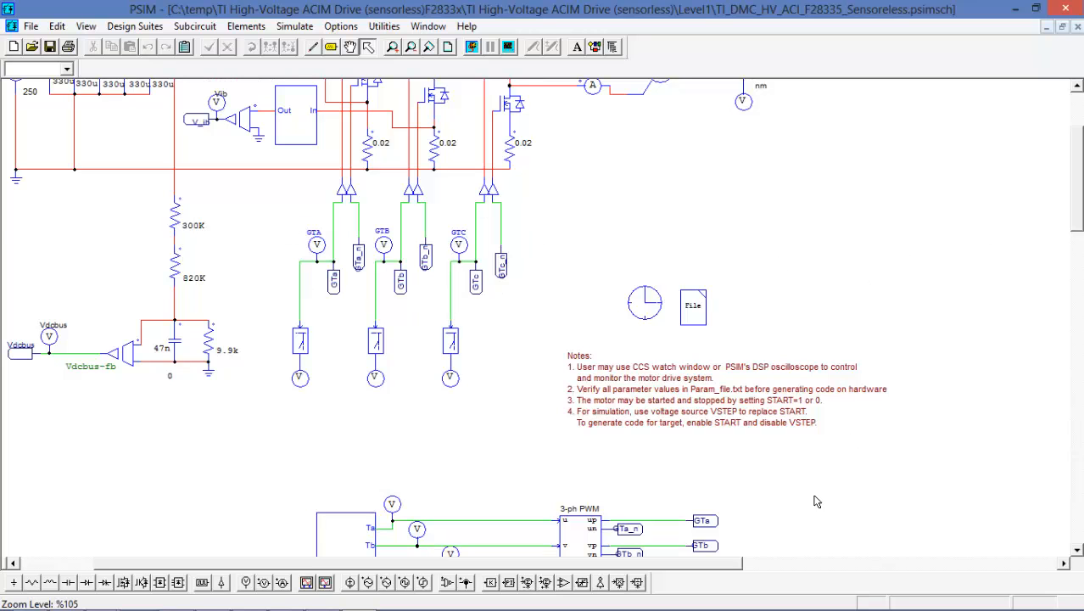
scroll(down, 3)
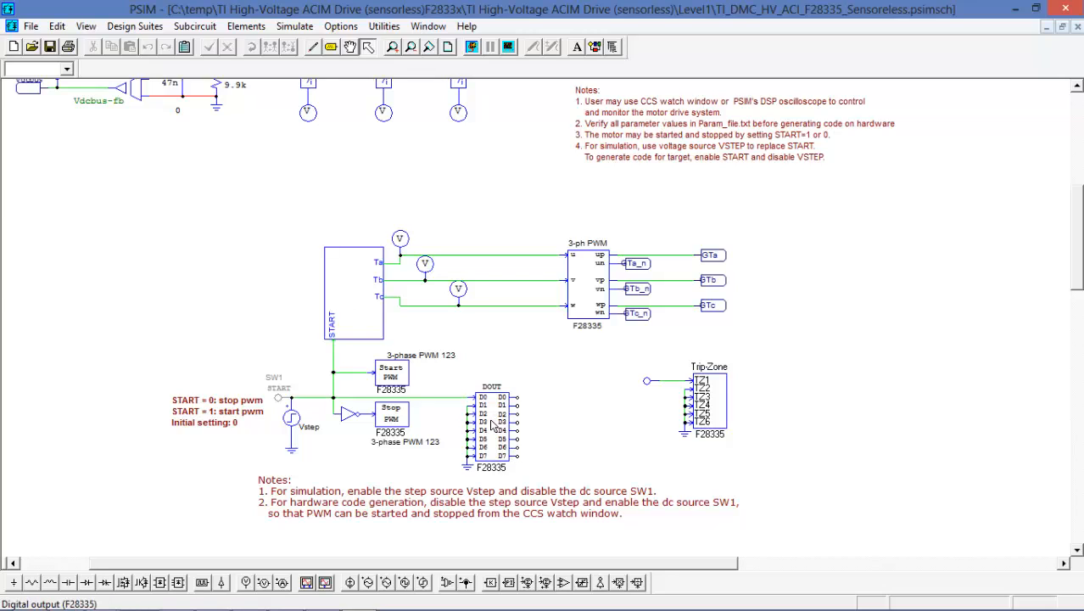
mouse_move(369, 303)
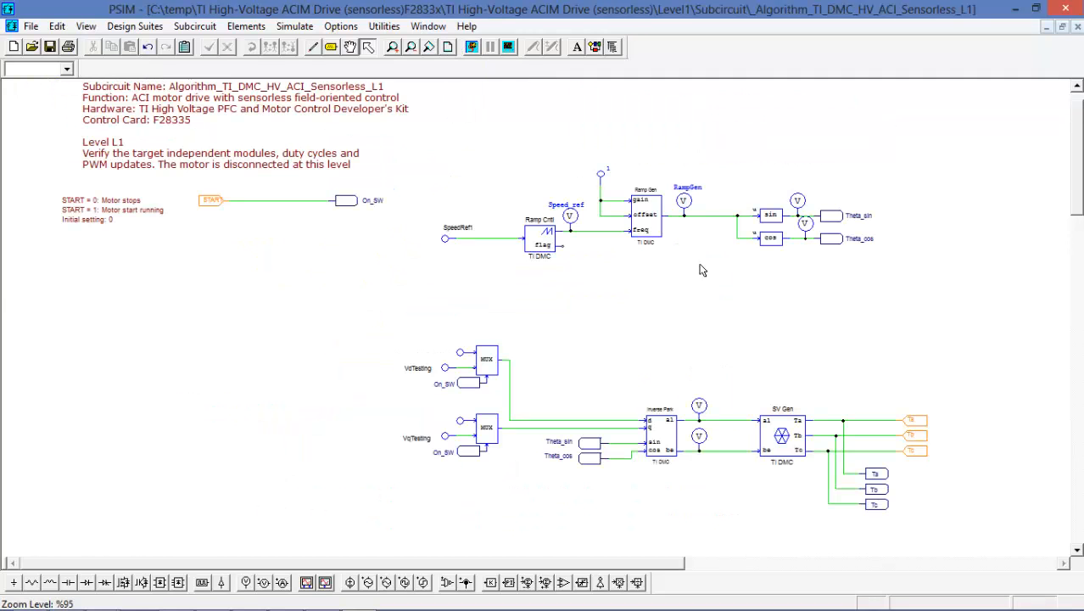
mouse_move(782, 495)
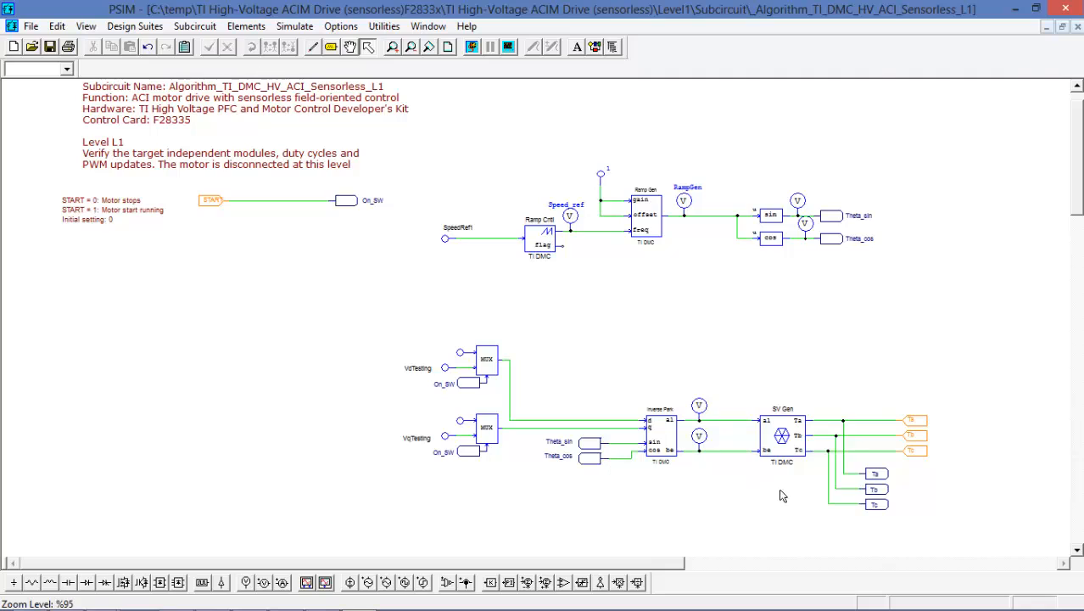
mouse_move(303, 325)
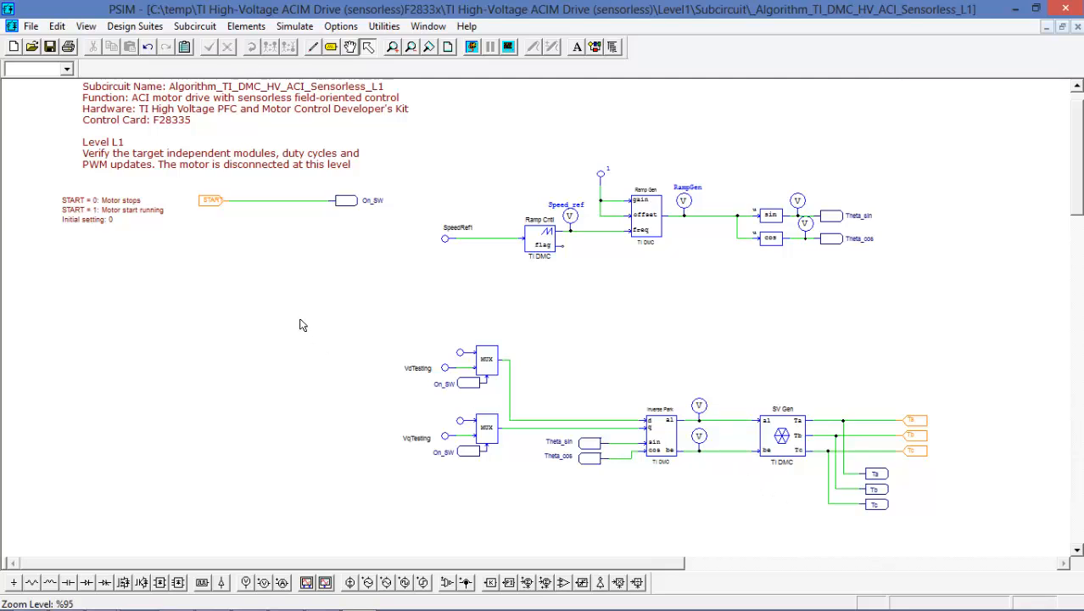
mouse_move(225, 160)
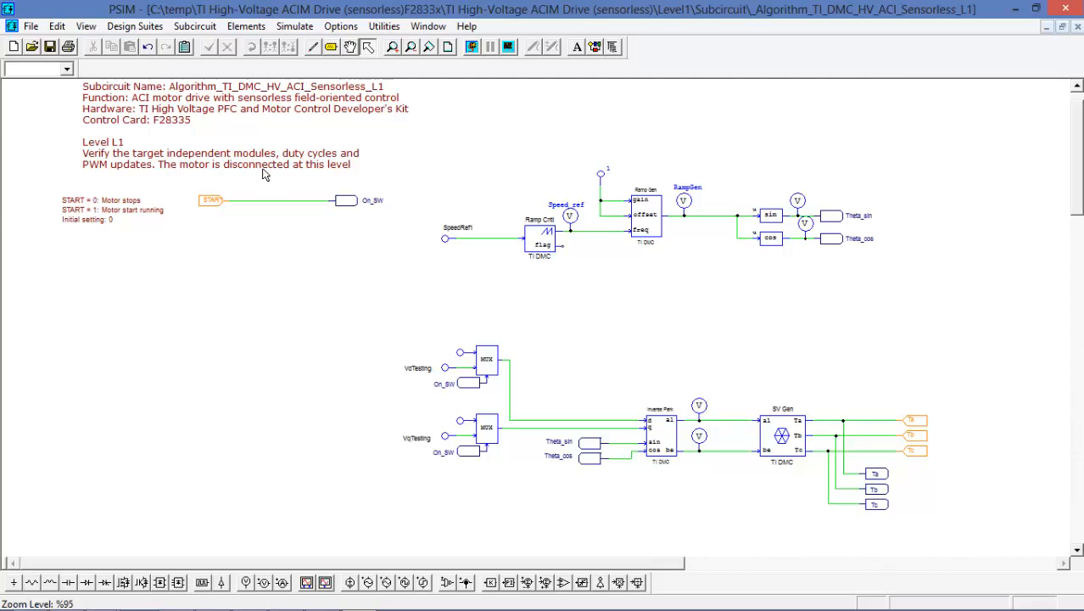
mouse_move(253, 181)
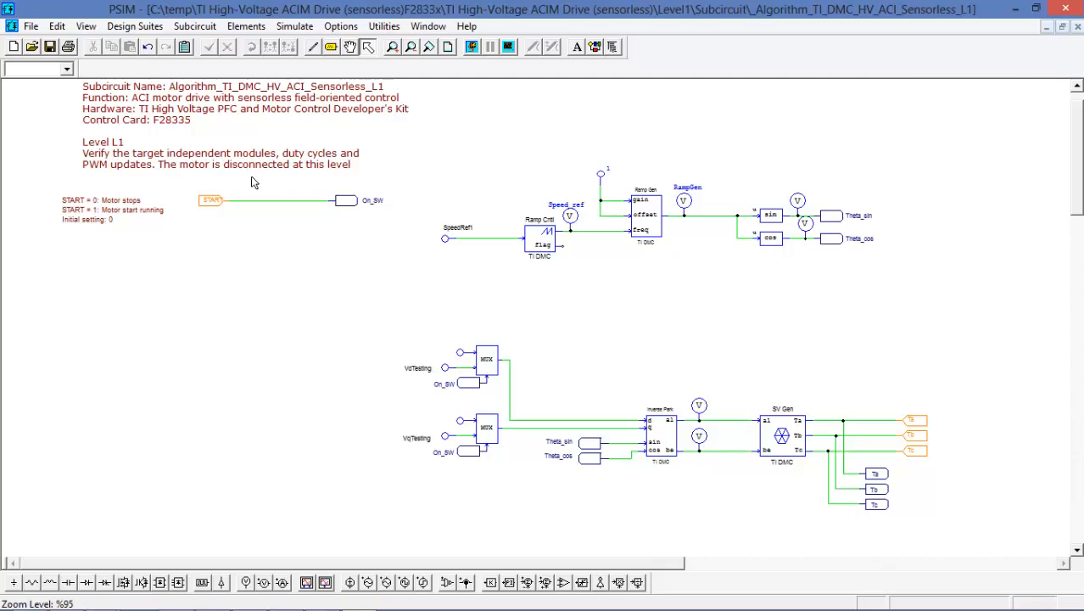
mouse_move(1008, 298)
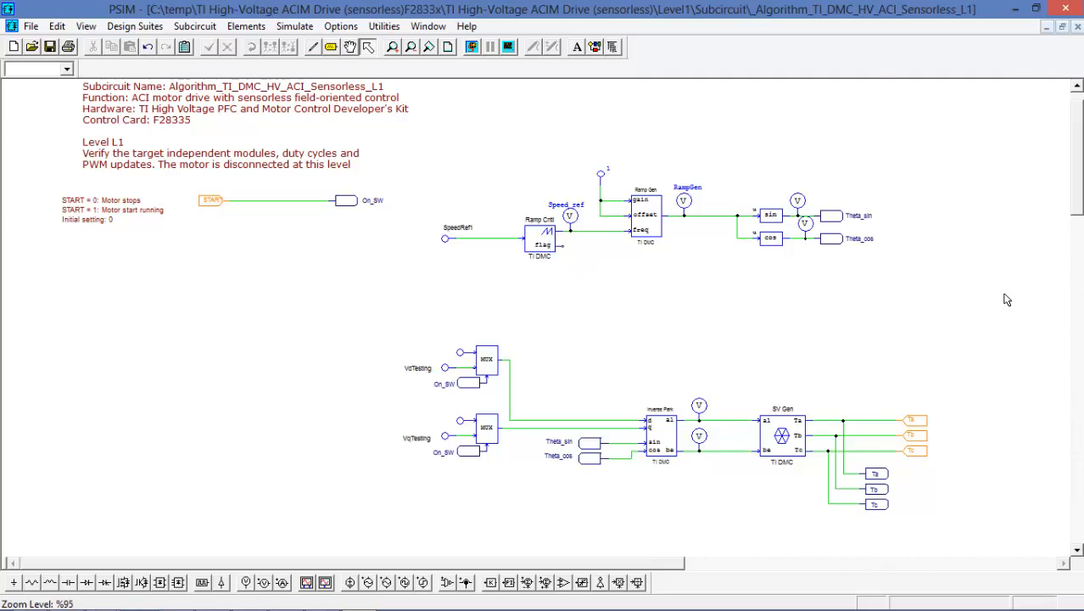
mouse_move(977, 386)
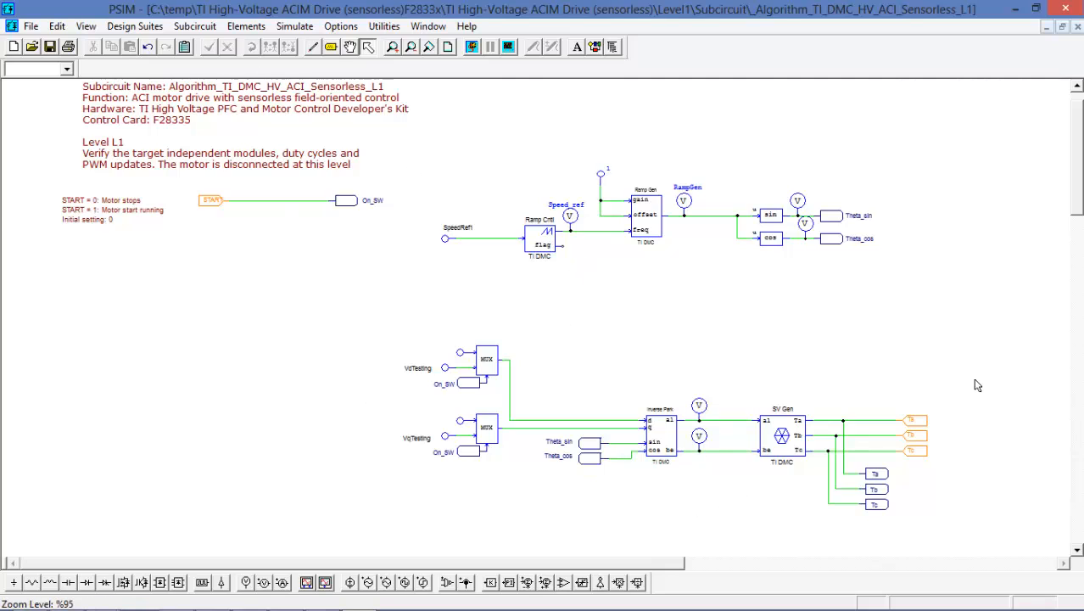
mouse_move(877, 379)
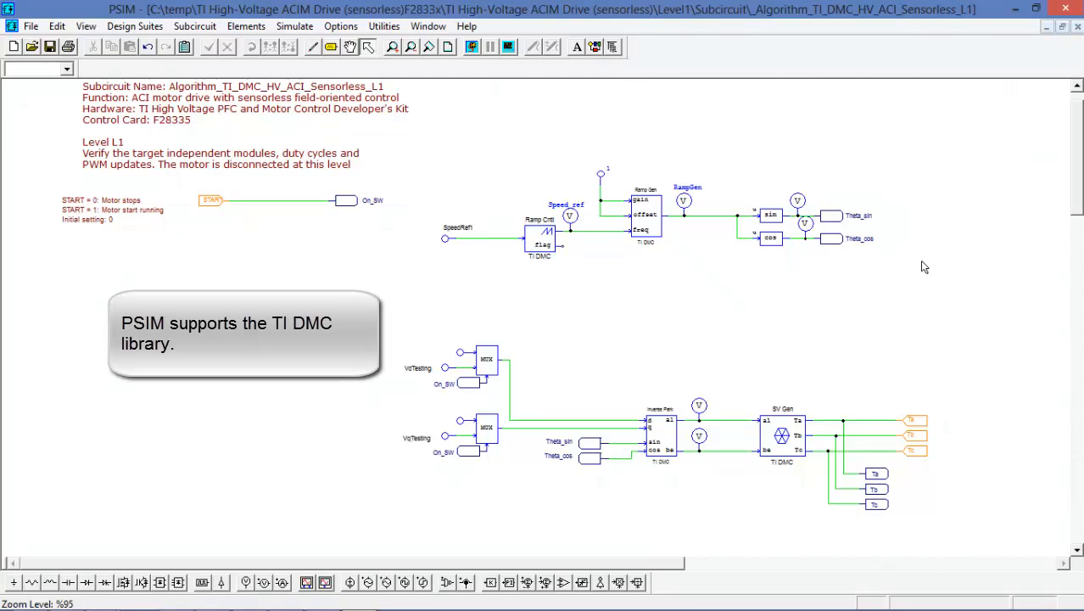
mouse_move(782, 435)
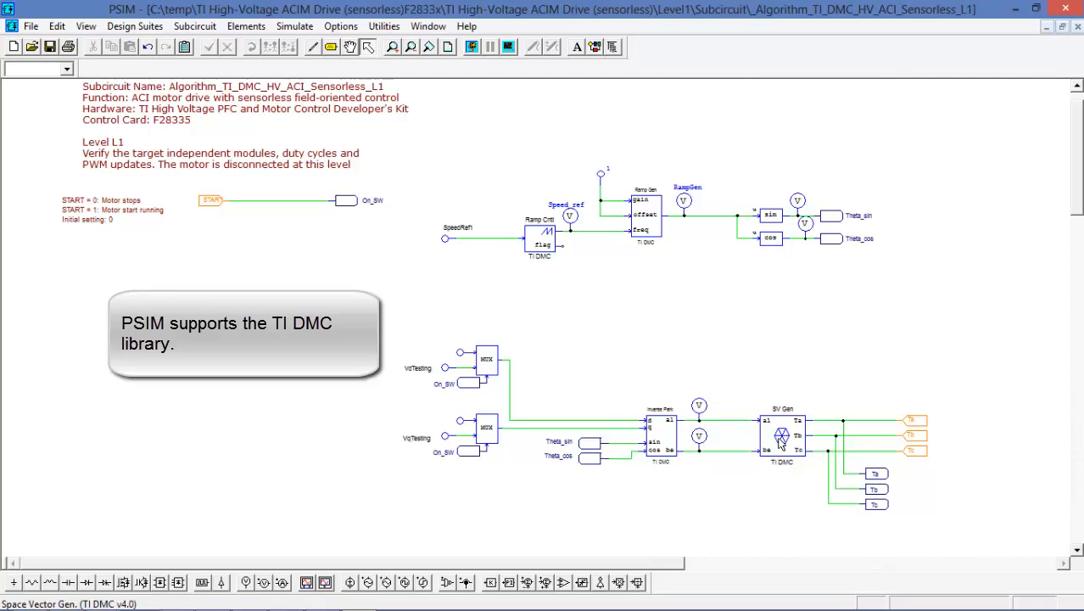
mouse_move(779, 439)
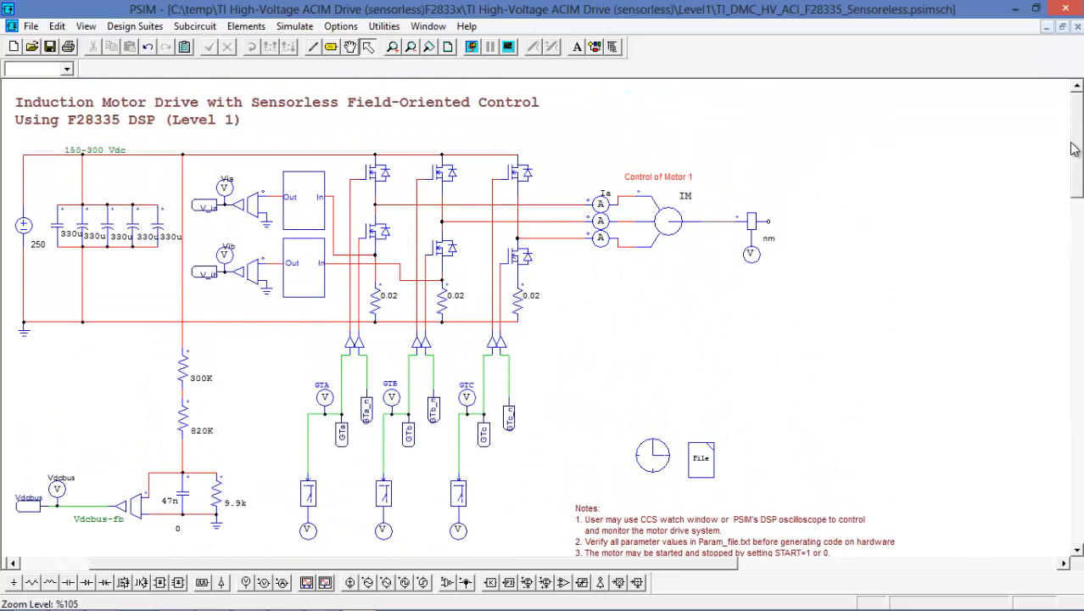
Step: Scroll down again to the START switch, Vstep source and Trip-Zone block
scroll(down, 3)
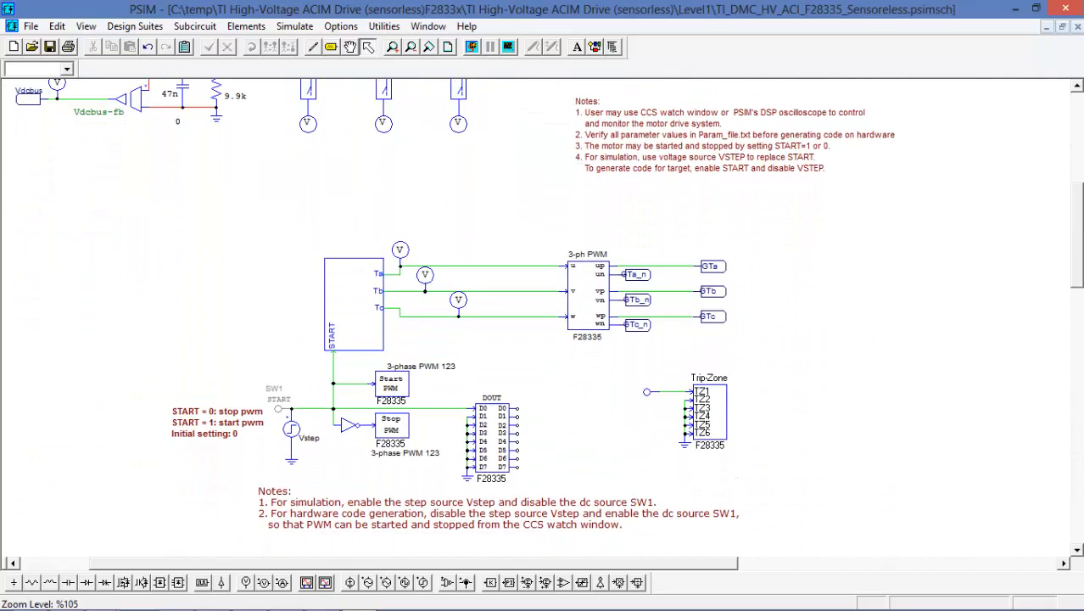
scroll(down, 3)
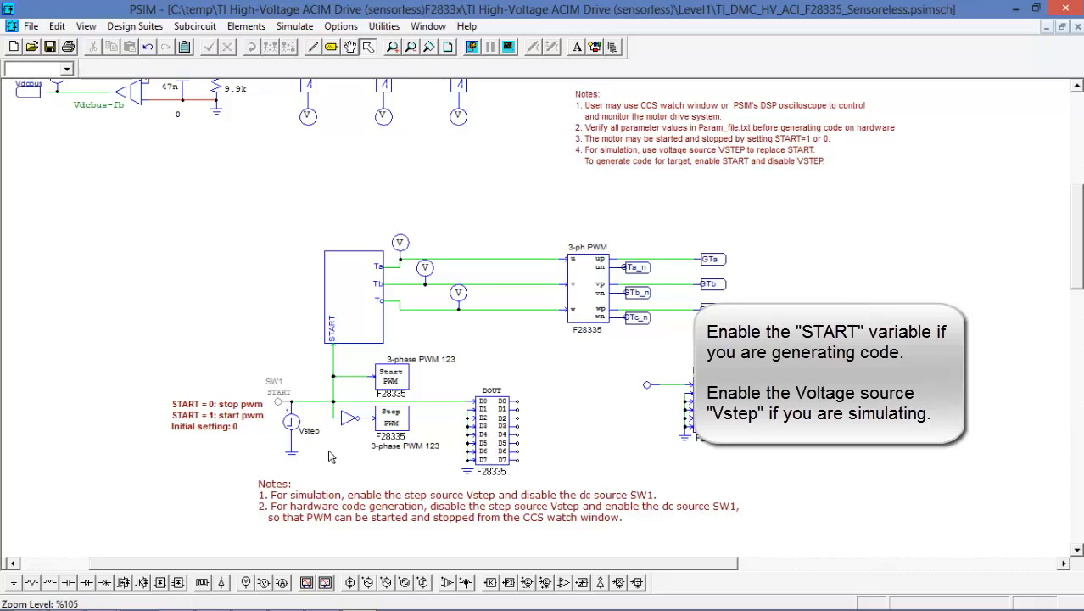
mouse_move(284, 410)
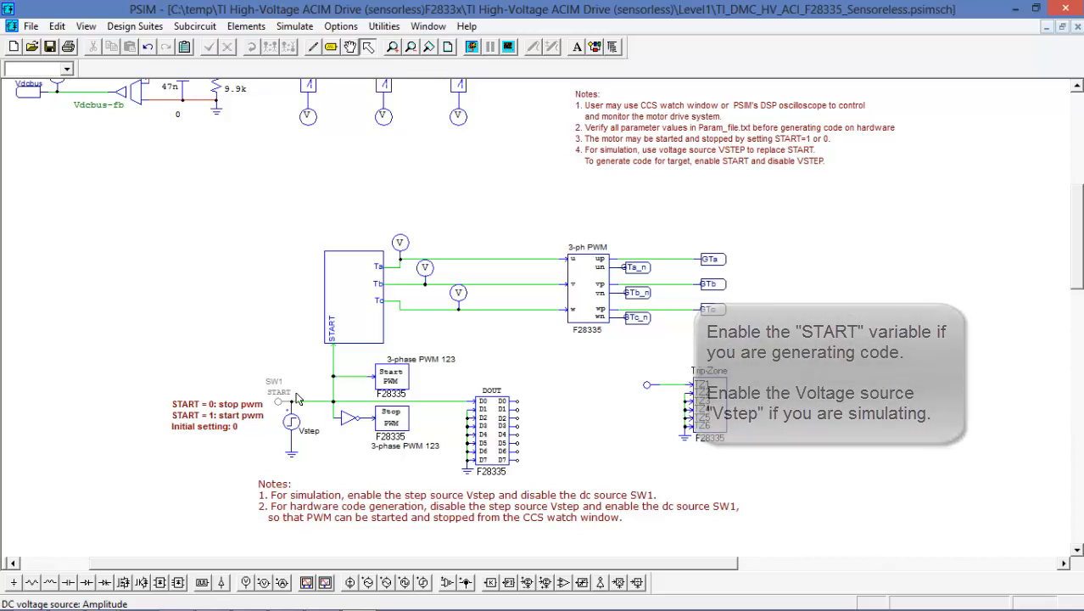
mouse_move(281, 405)
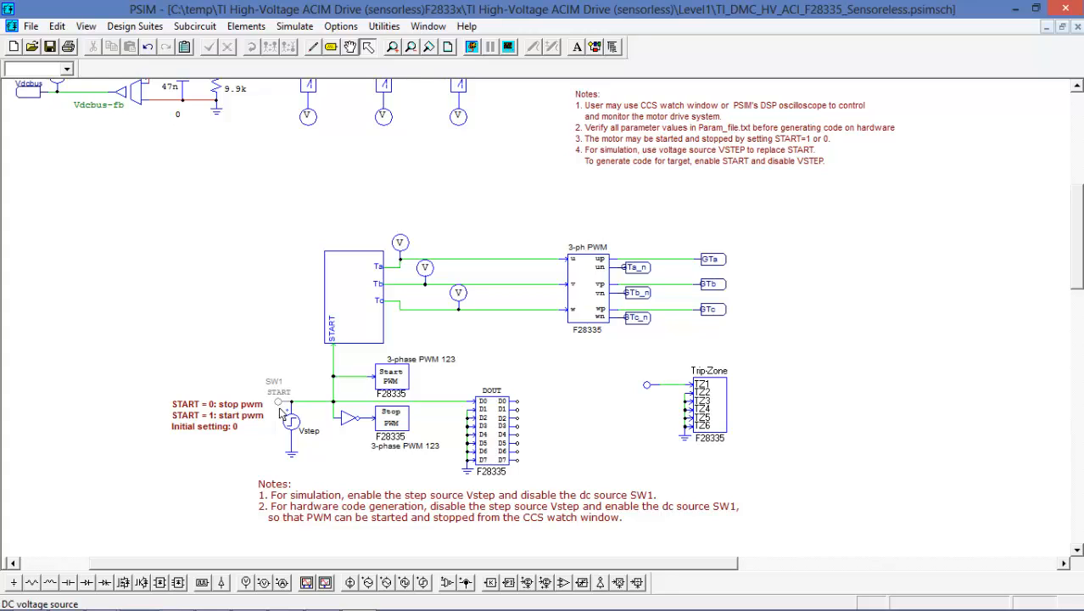
mouse_move(293, 442)
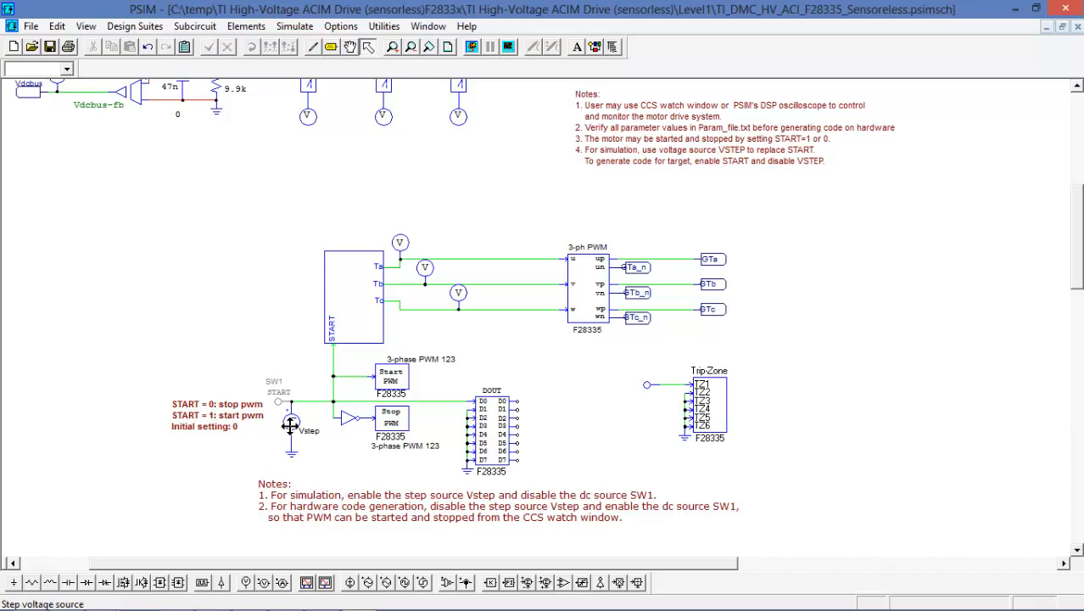
double_click(291, 424)
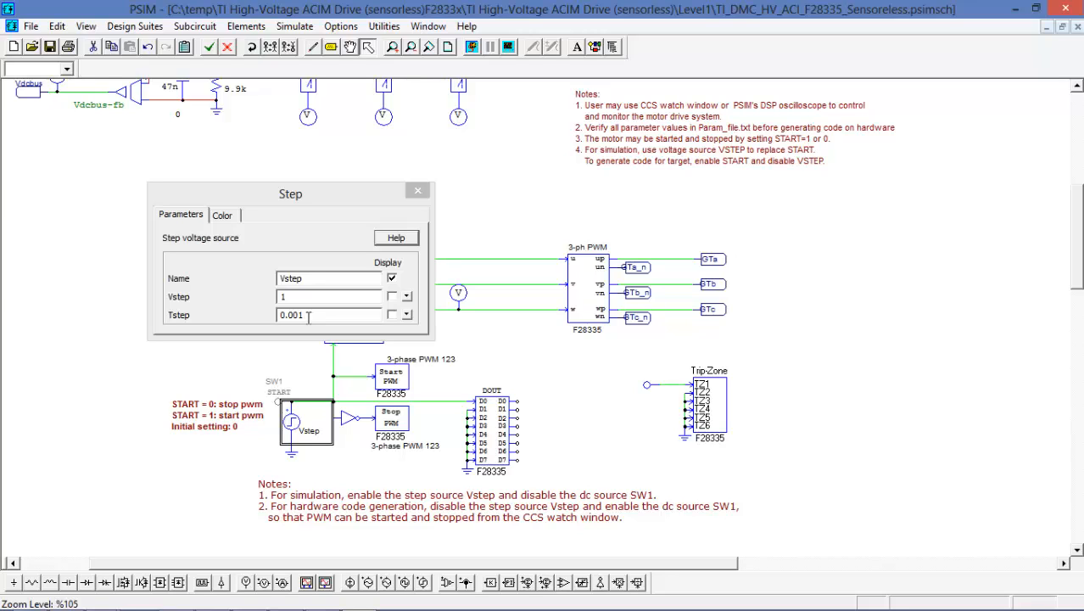
mouse_move(433, 191)
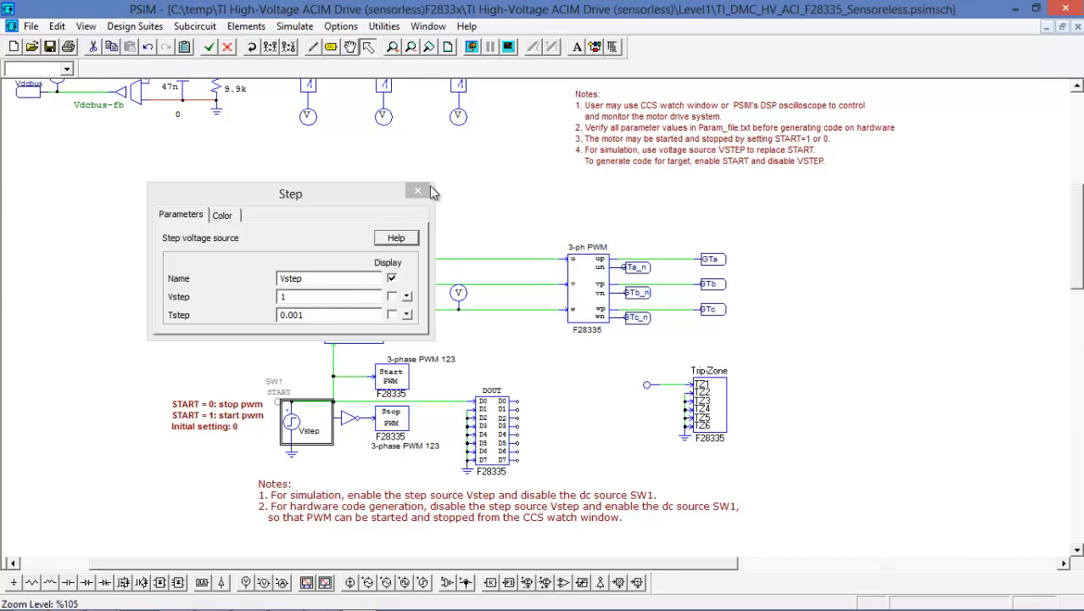
click(417, 190)
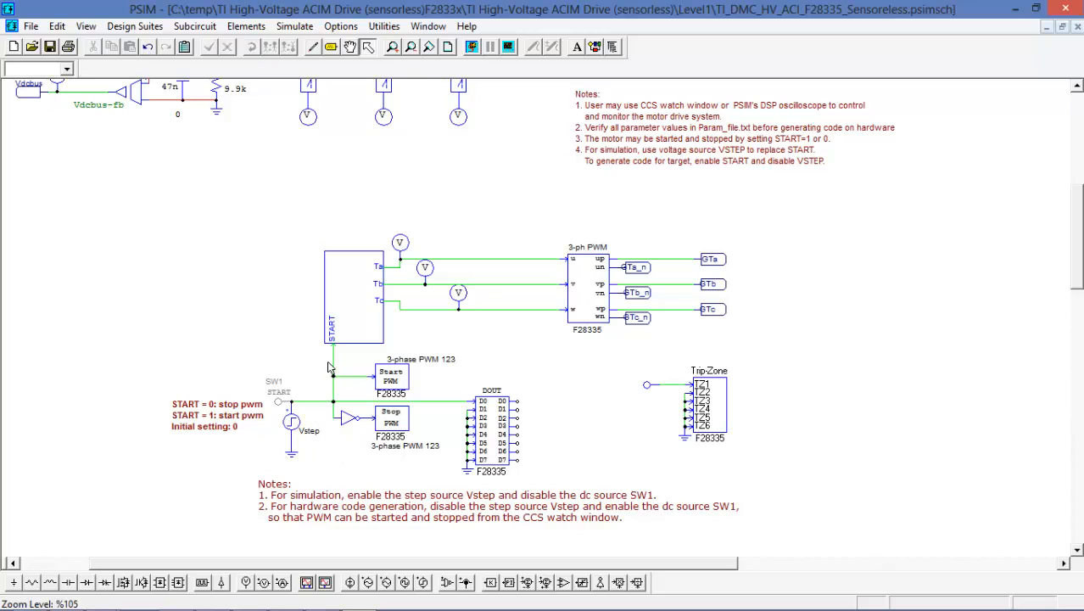
mouse_move(305, 458)
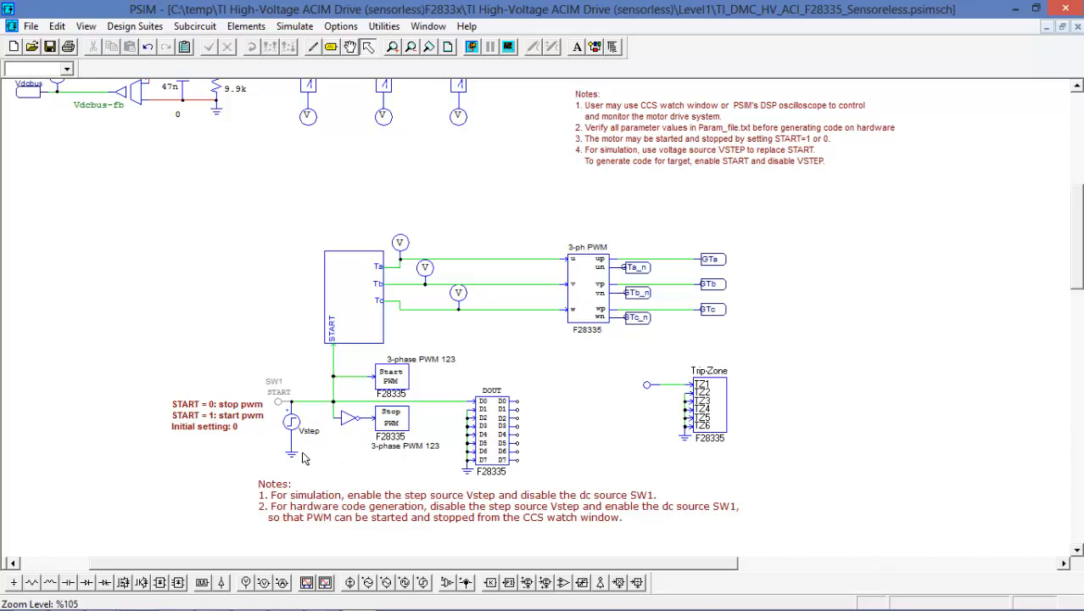
mouse_move(304, 445)
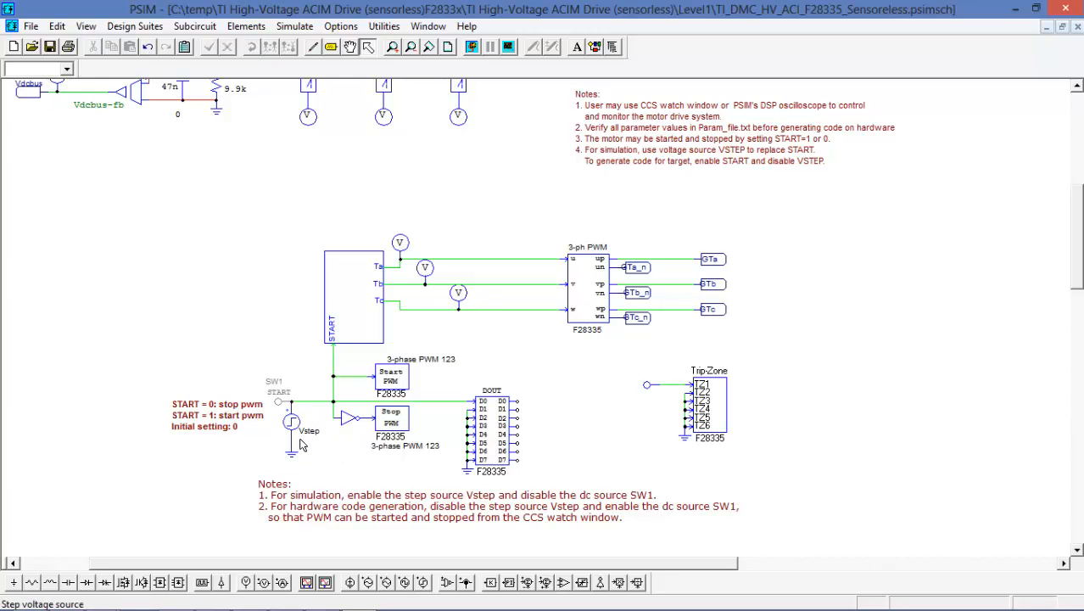
mouse_move(300, 429)
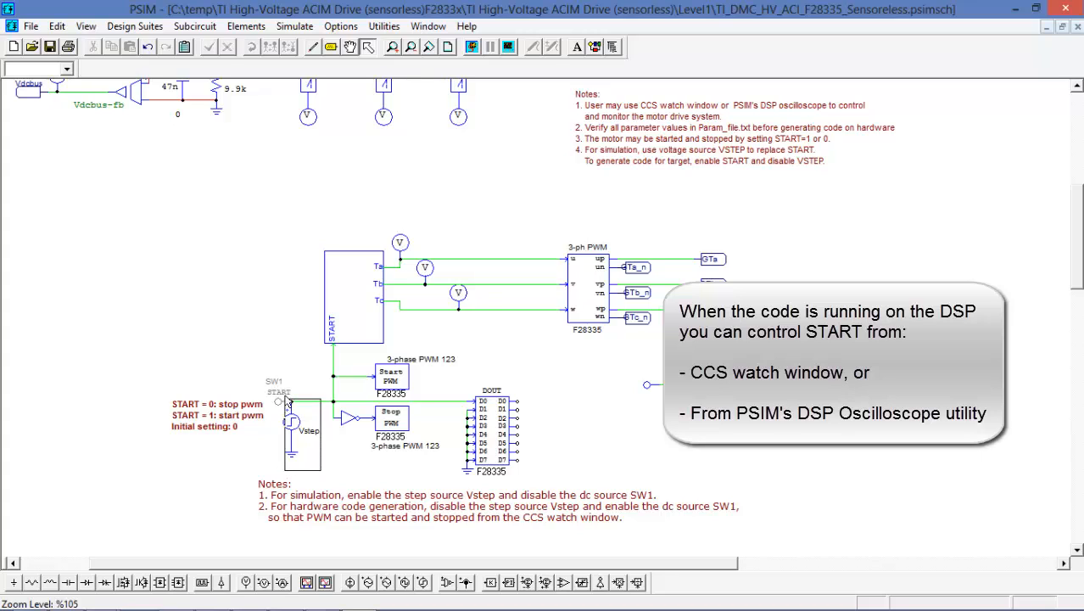
Step: Select the Vstep step source with its ground and disable both
click(293, 424)
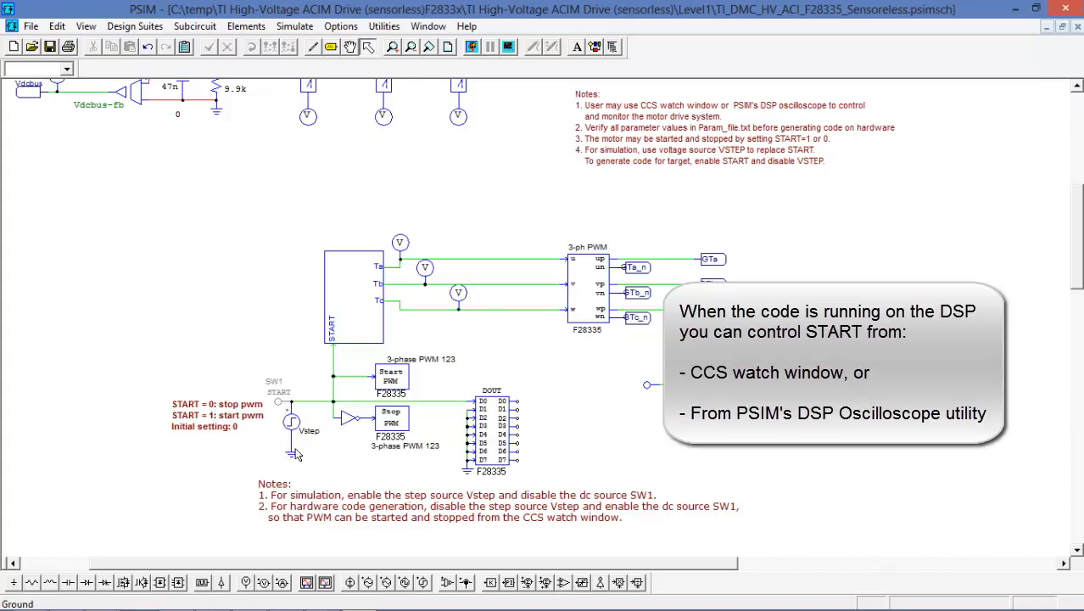
click(291, 422)
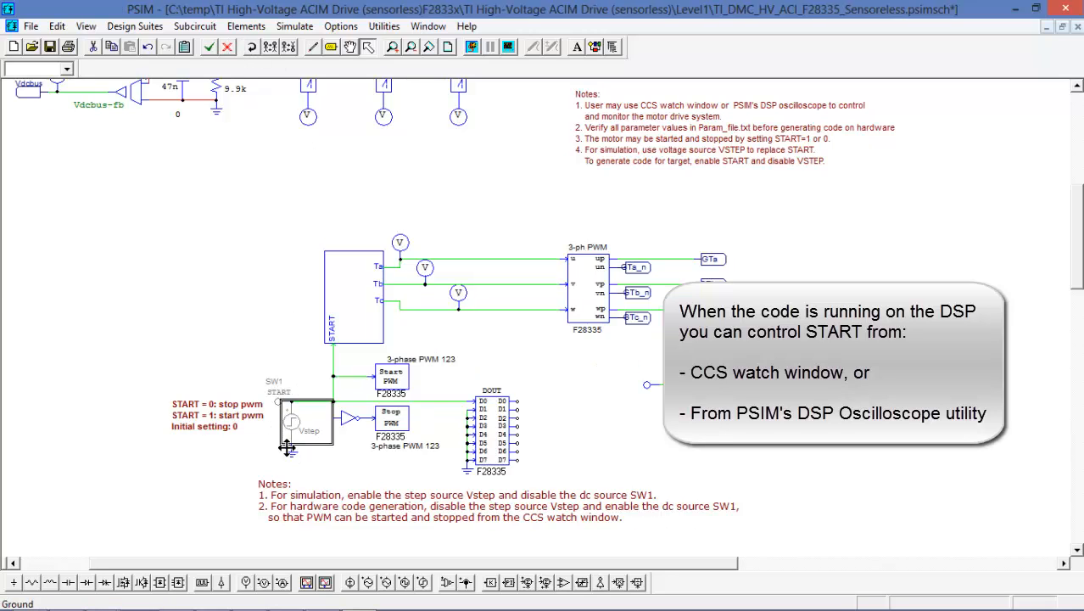
click(293, 422)
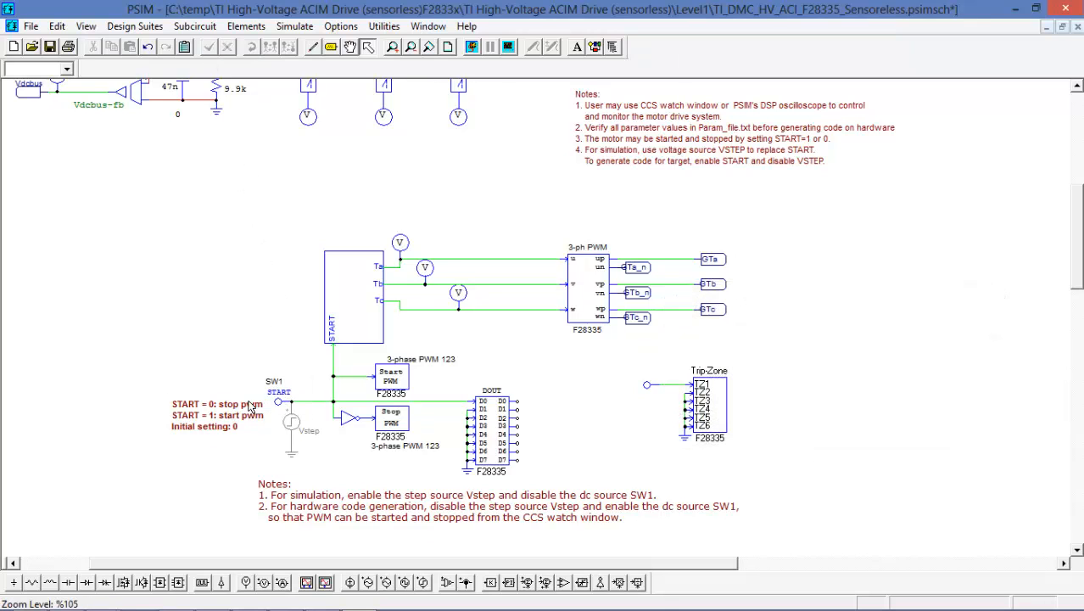
mouse_move(364, 509)
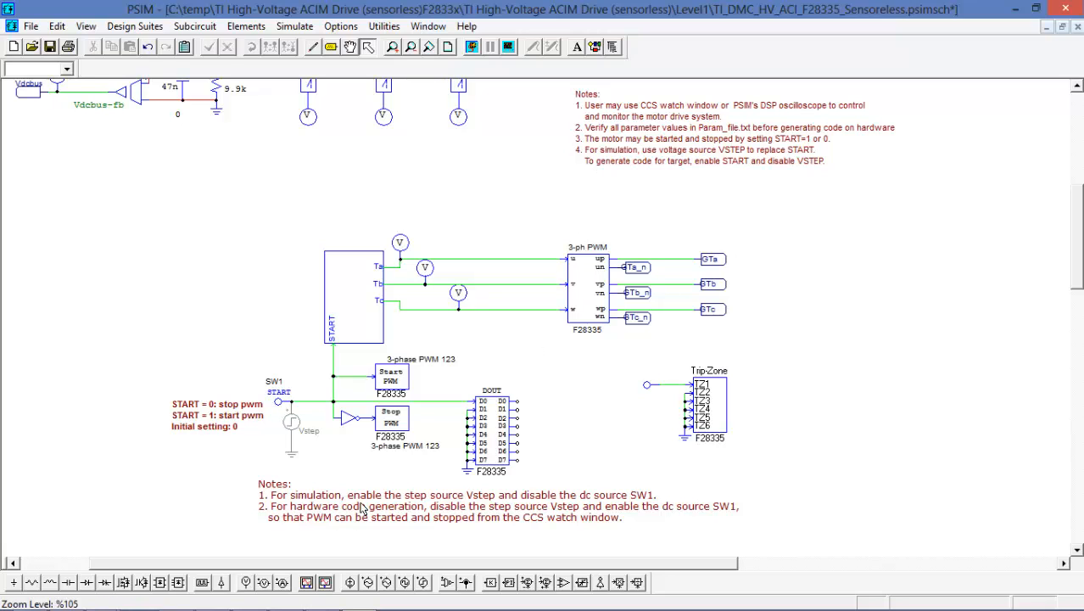
mouse_move(1078, 285)
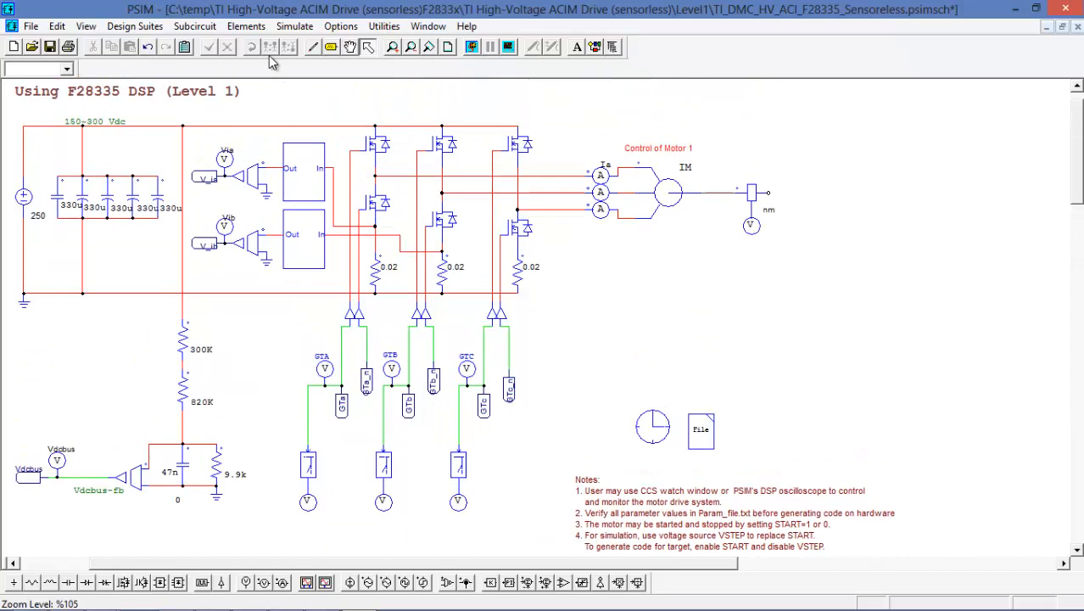
Step: Use Simulate > Generate Code to produce C code for the F2833x target
click(295, 26)
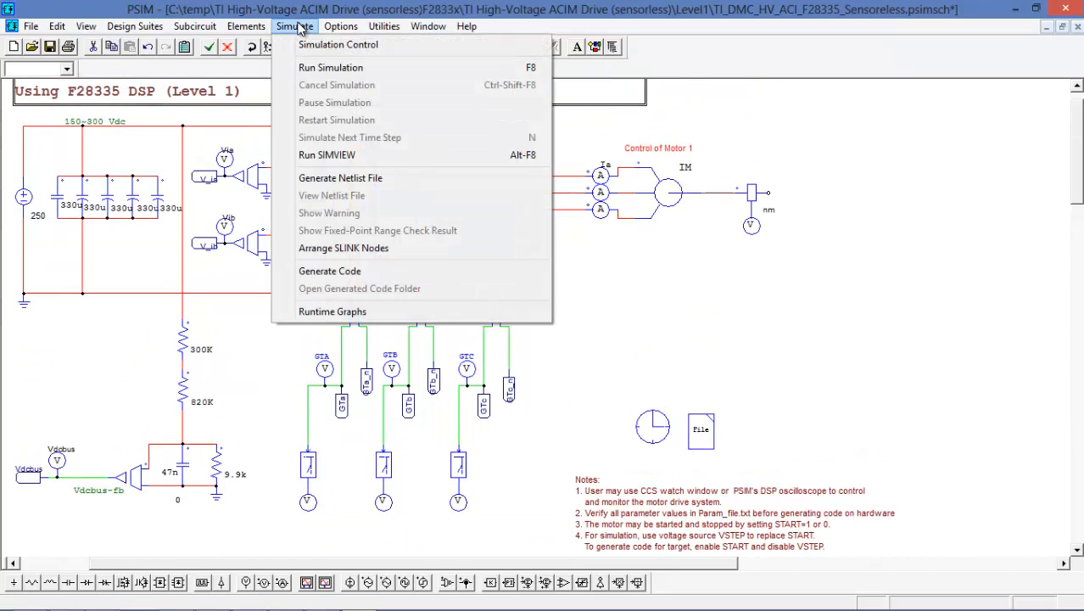
mouse_move(329, 270)
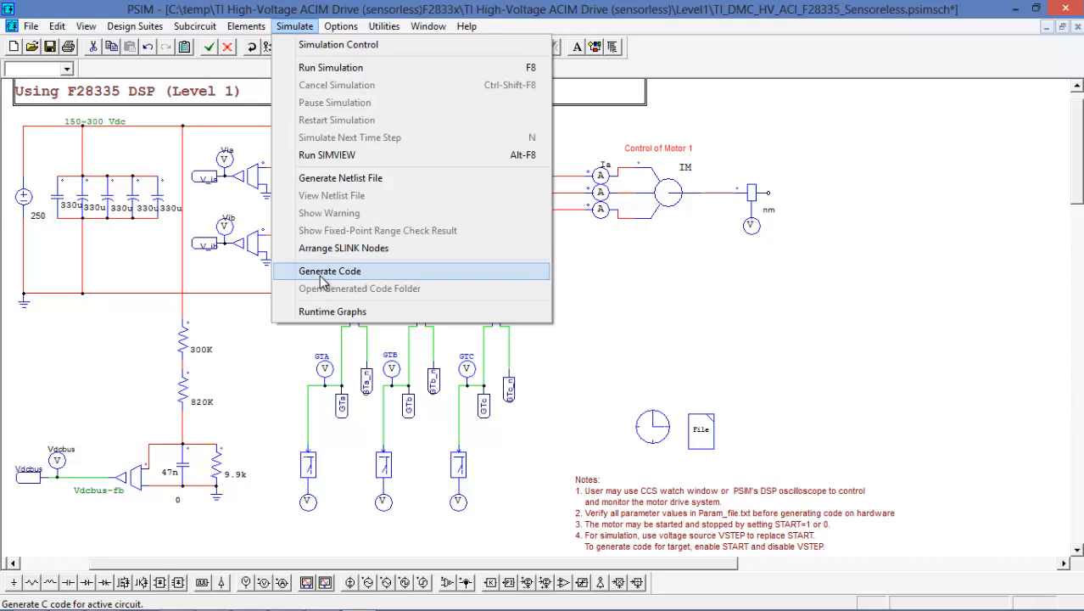
click(330, 271)
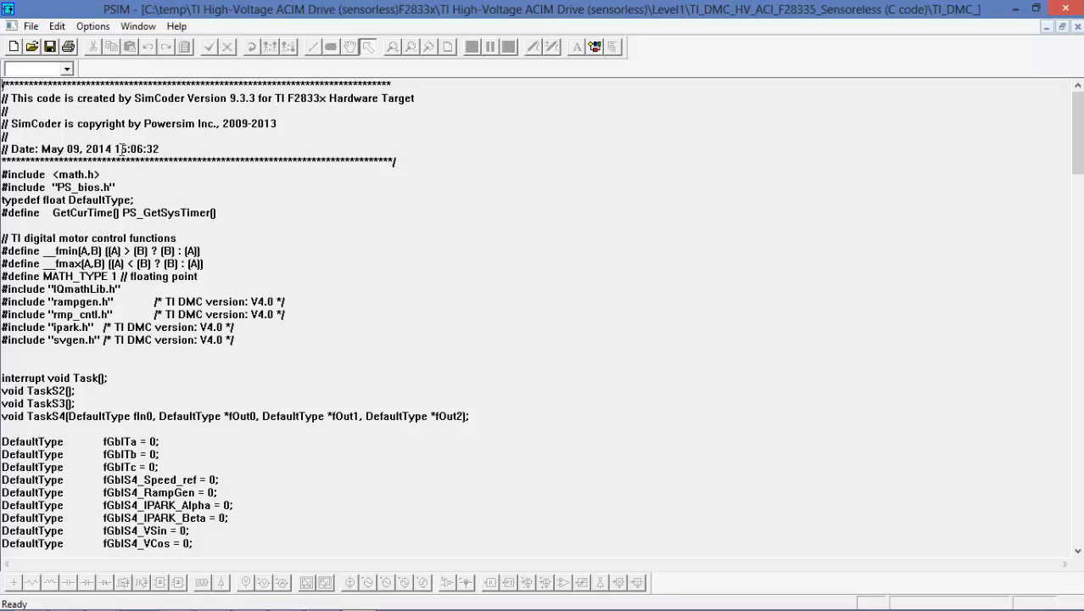
mouse_move(167, 149)
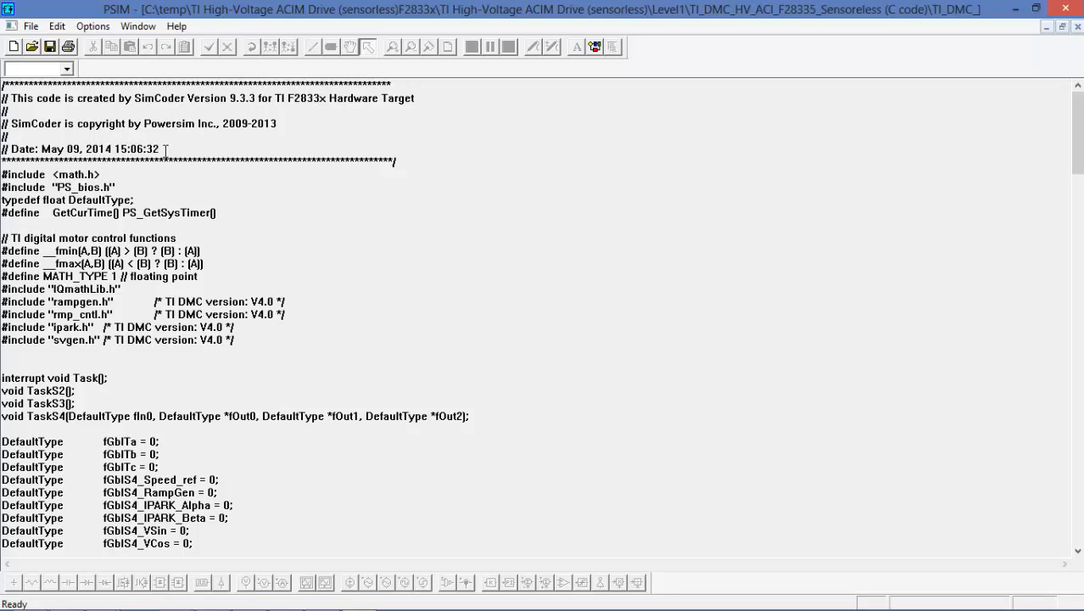
mouse_move(1050, 112)
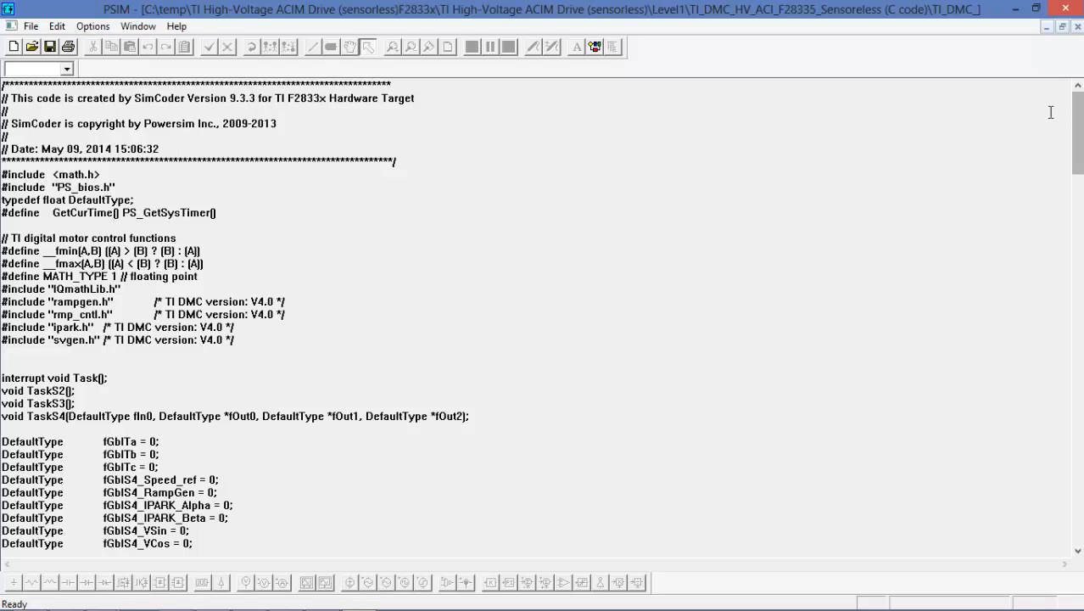
mouse_move(1051, 112)
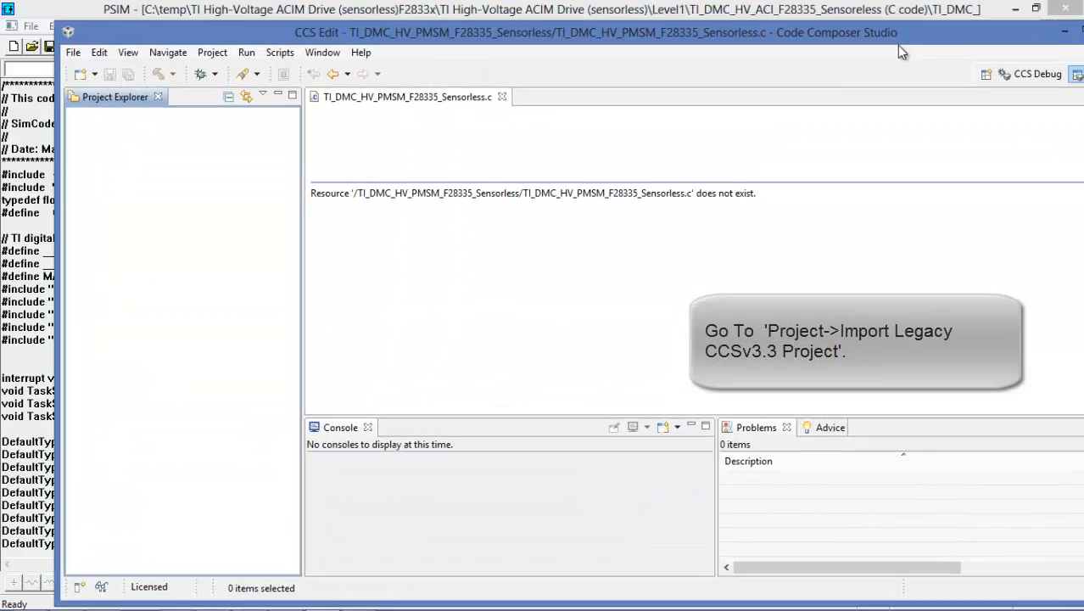
Step: Maximize Code Composer Studio and start a legacy CCSv3.3 project import, browsing for the file
click(1064, 32)
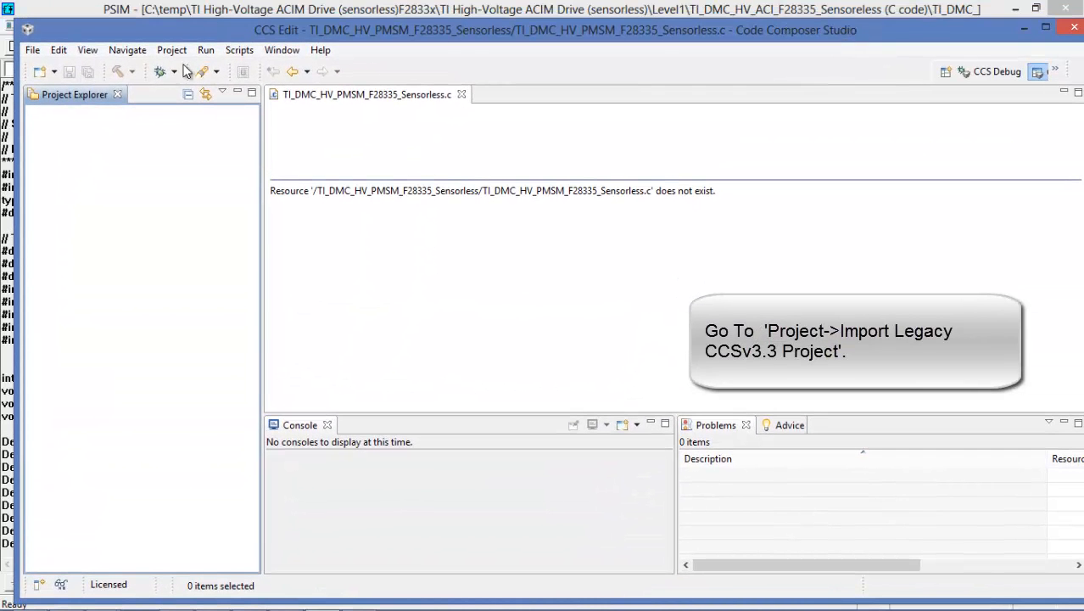
mouse_move(171, 50)
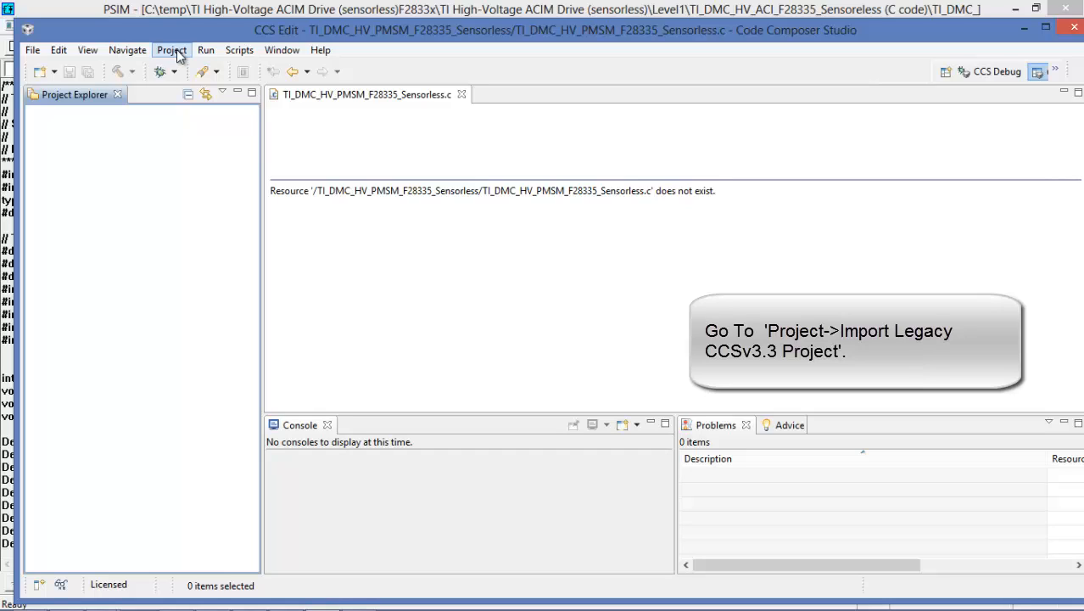
click(172, 49)
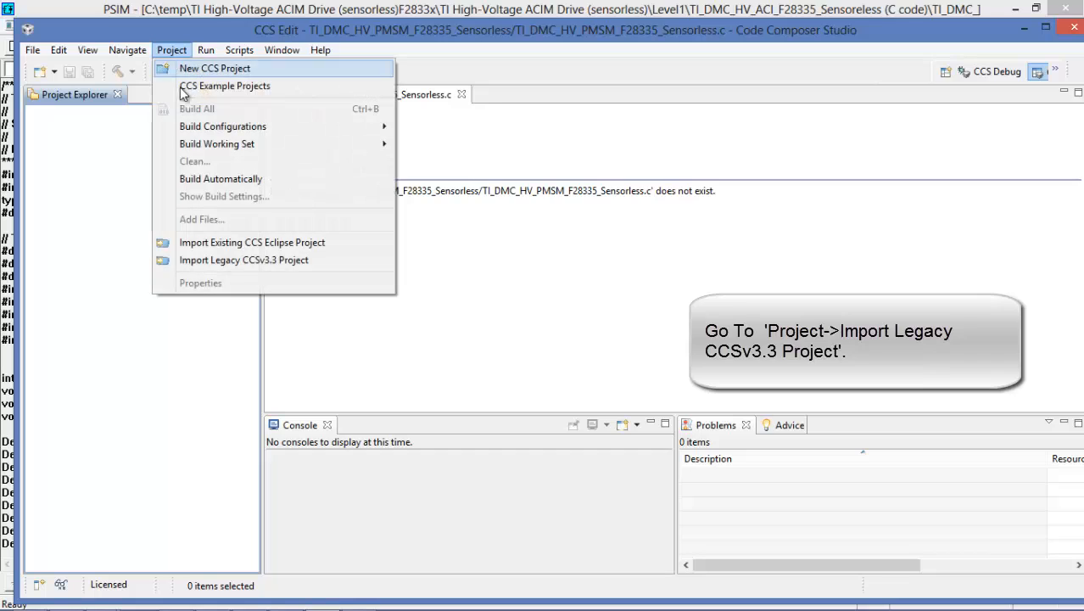
mouse_move(223, 260)
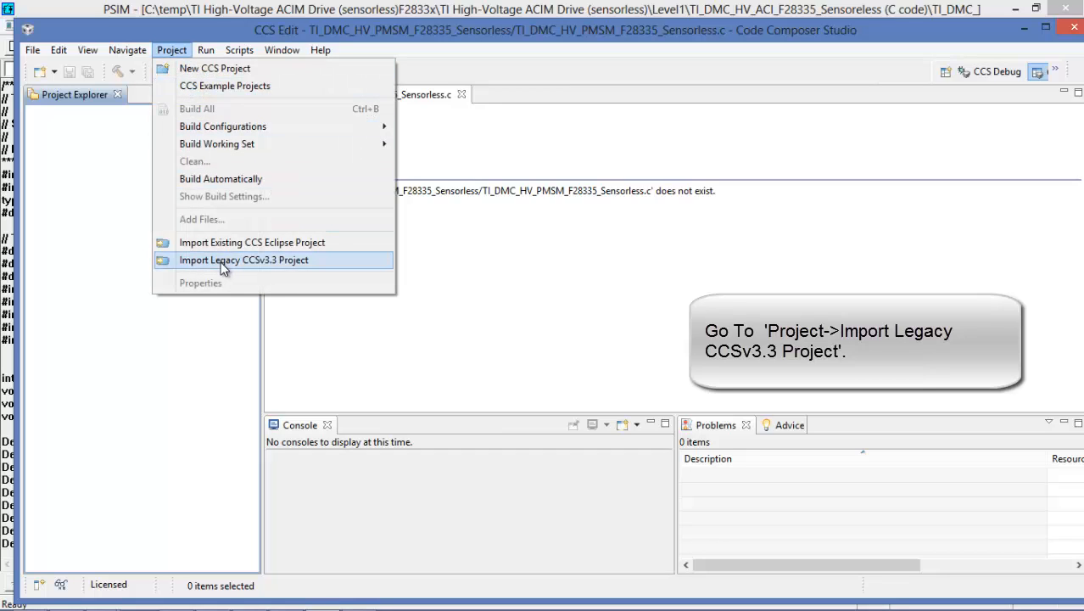
click(244, 259)
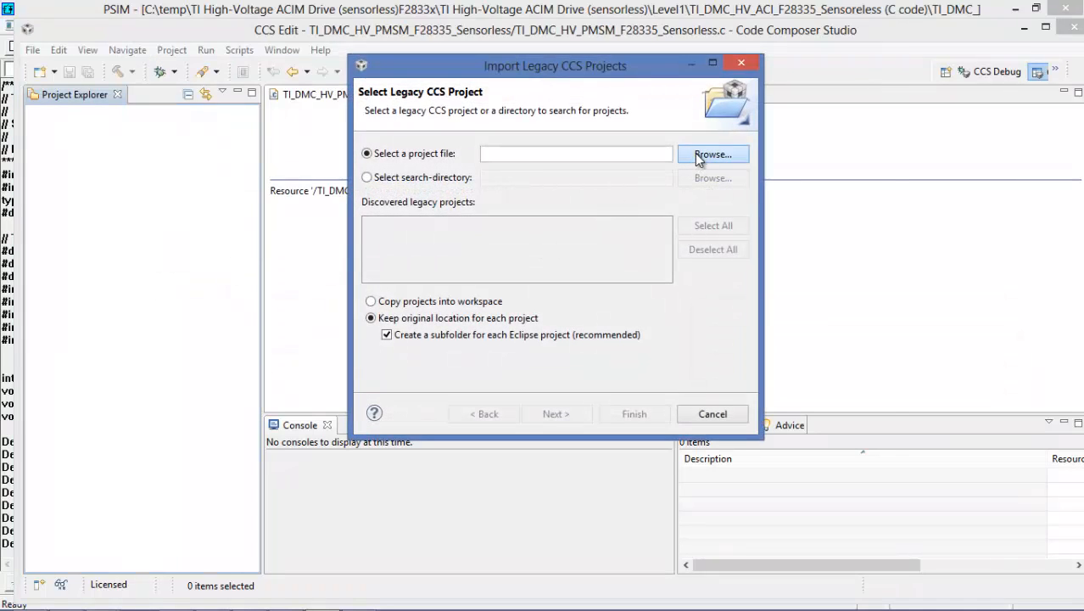
click(712, 154)
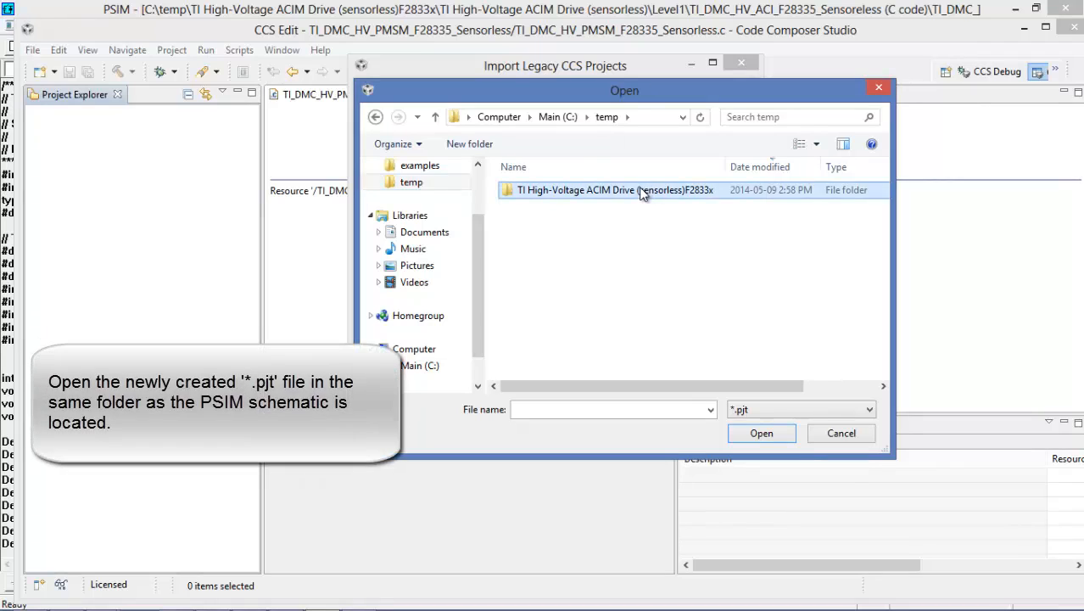
Step: Choose TI_DMC_HV_ACI_F28335_Sensoreless.pjt from the Level1 C code folder and finish importing
double_click(611, 189)
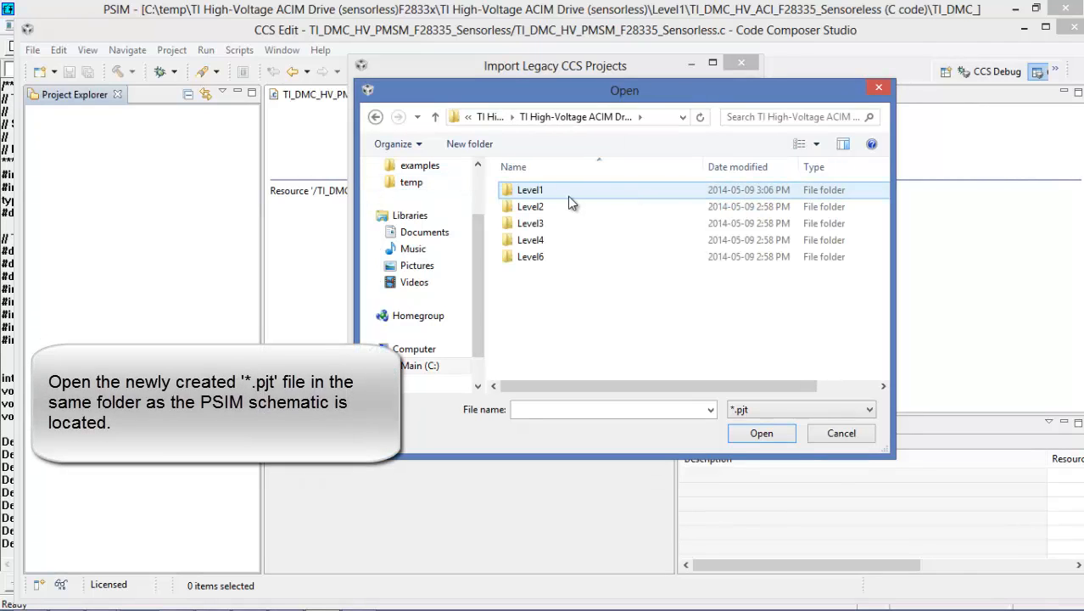
double_click(530, 190)
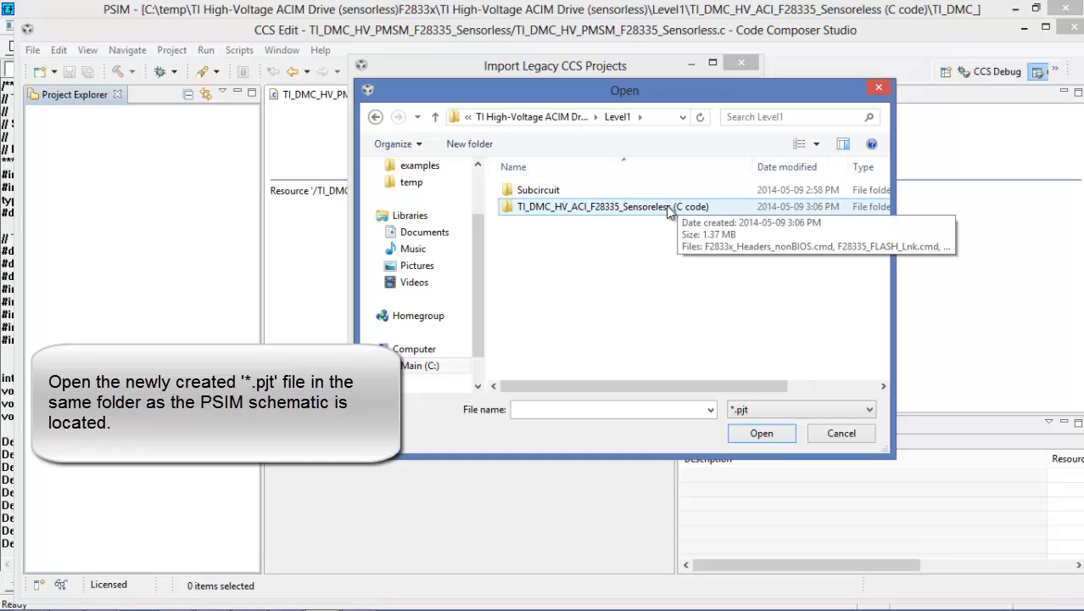
double_click(594, 206)
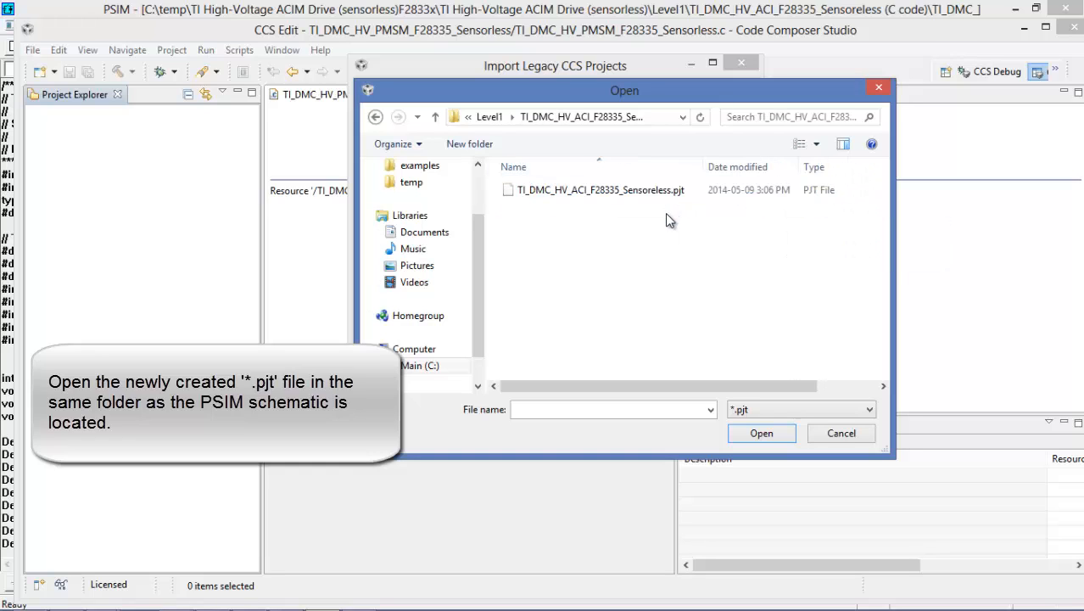
click(601, 189)
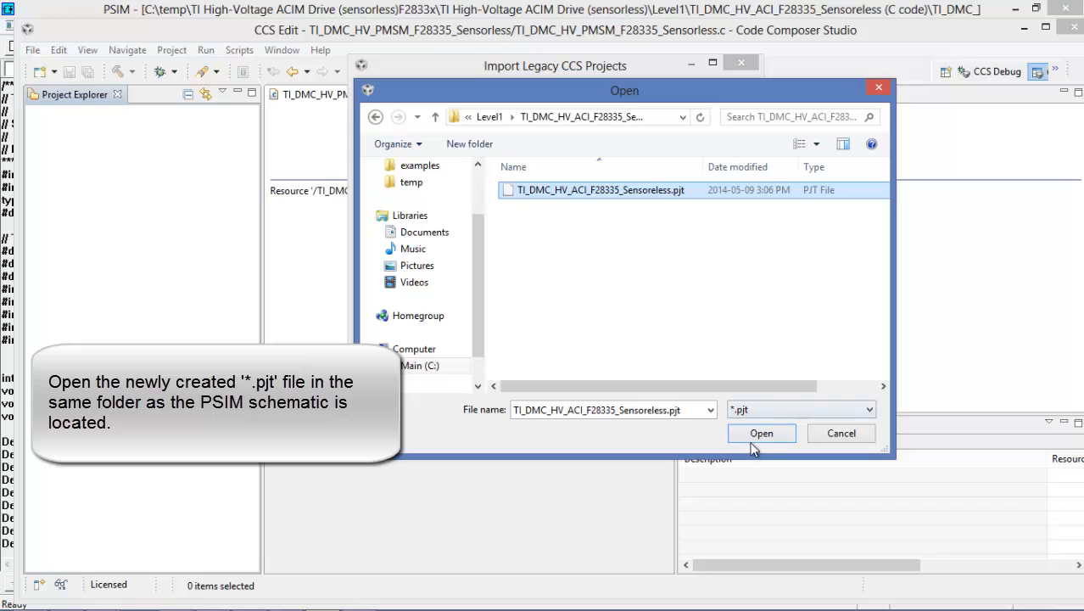
click(761, 433)
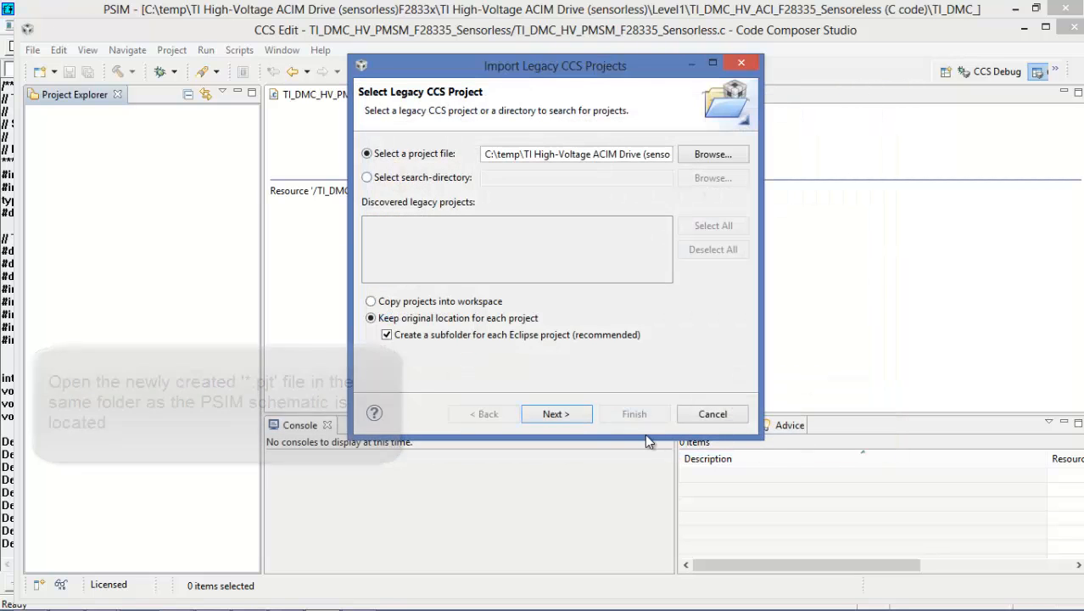
click(556, 414)
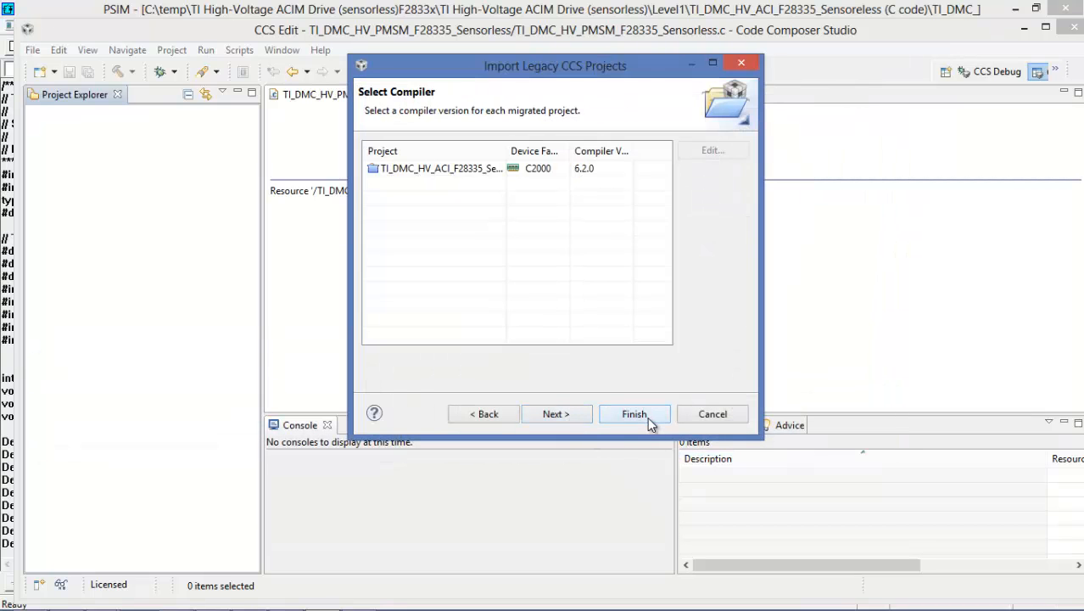
click(634, 414)
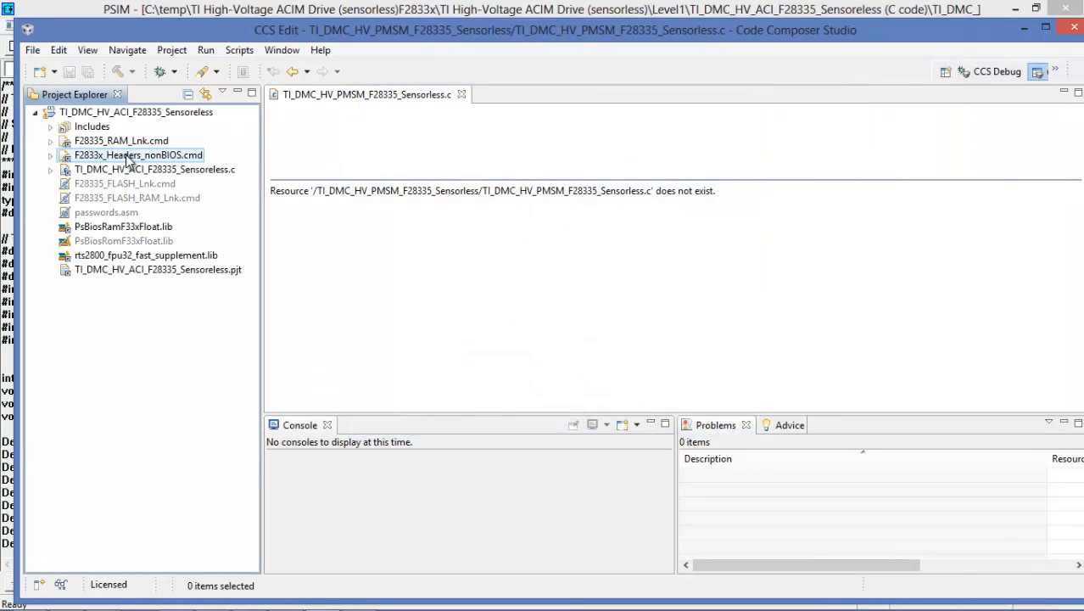
Step: Expand the project in Project Explorer and open TI_DMC_HV_ACI_F28335_Sensoreless.c in the editor
click(153, 169)
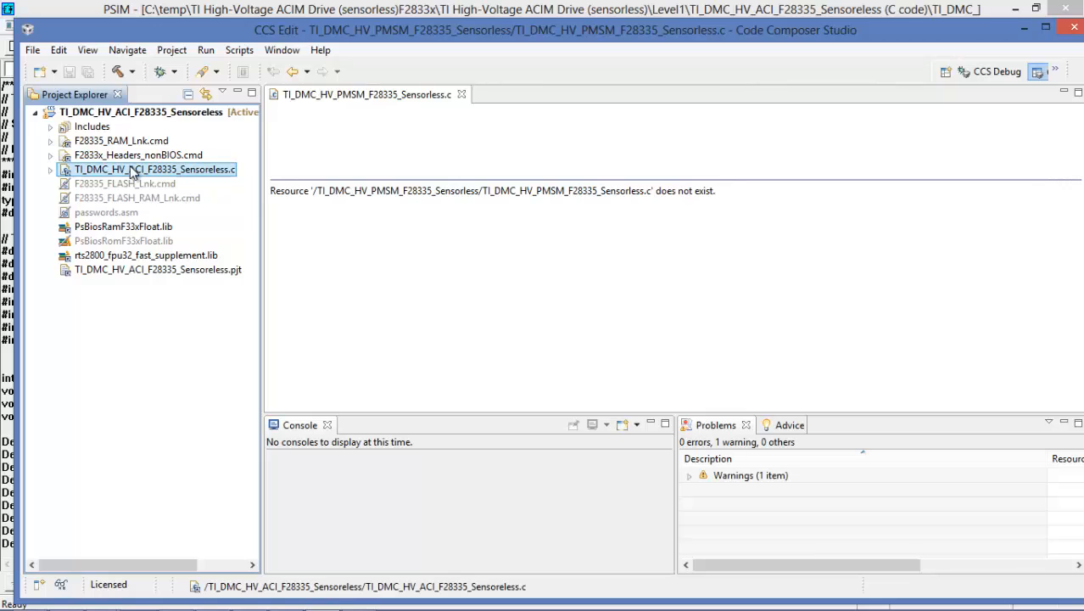
click(65, 169)
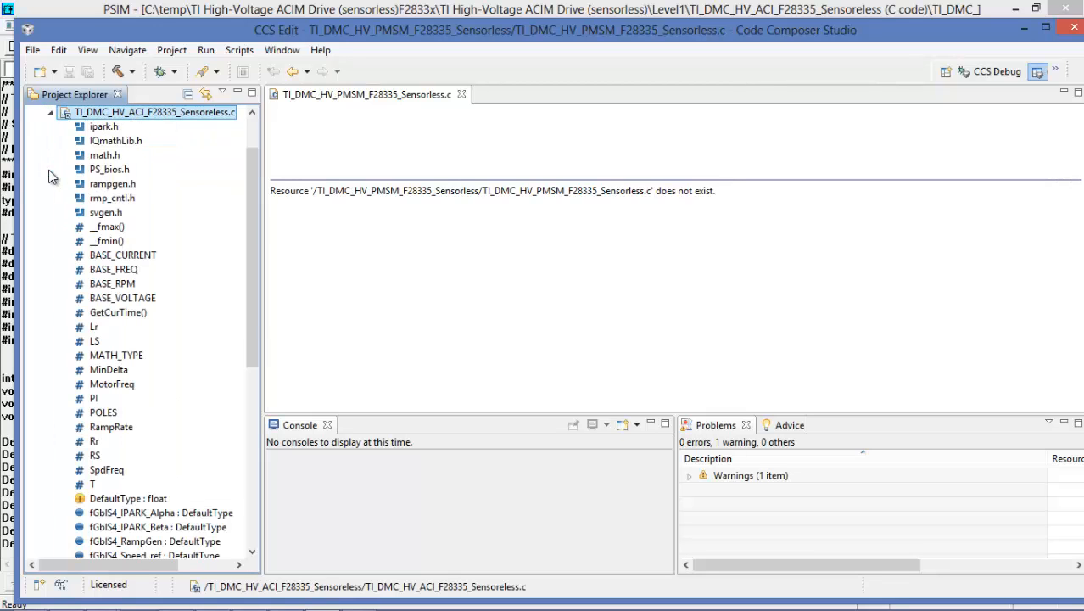
double_click(153, 112)
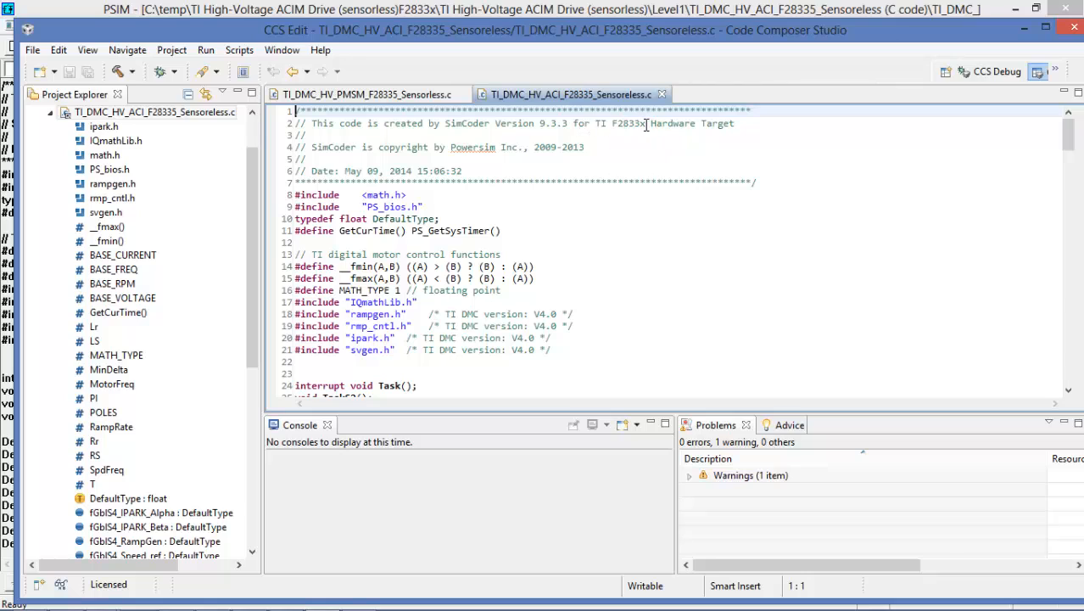
mouse_move(372, 170)
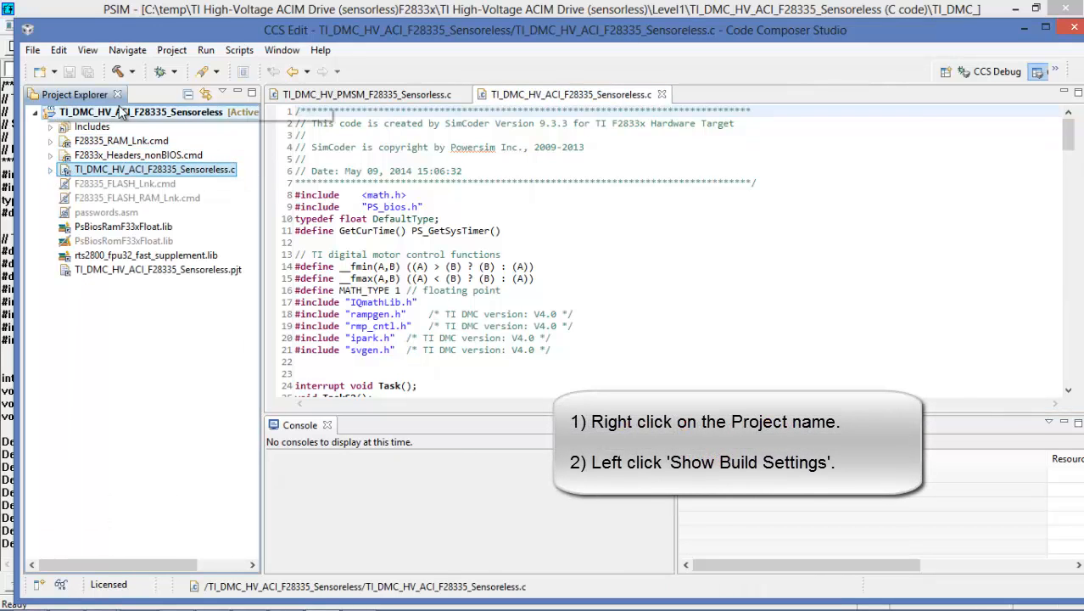
Step: Set project Variant to TMS320F28335 and connection to XDS100v2 USB Emulator, clearing the linker file
right_click(111, 111)
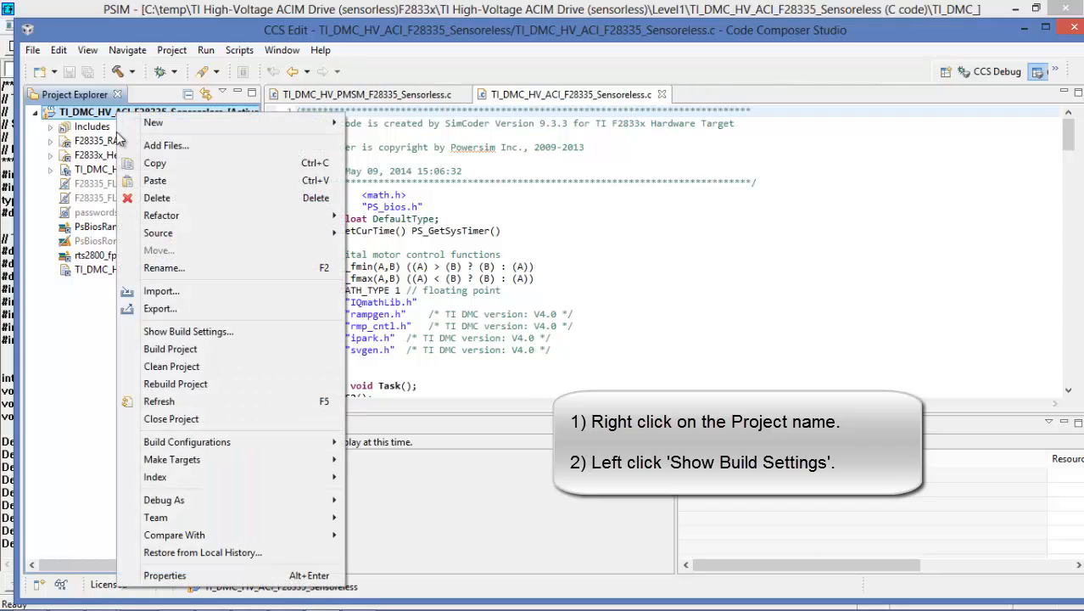
click(188, 331)
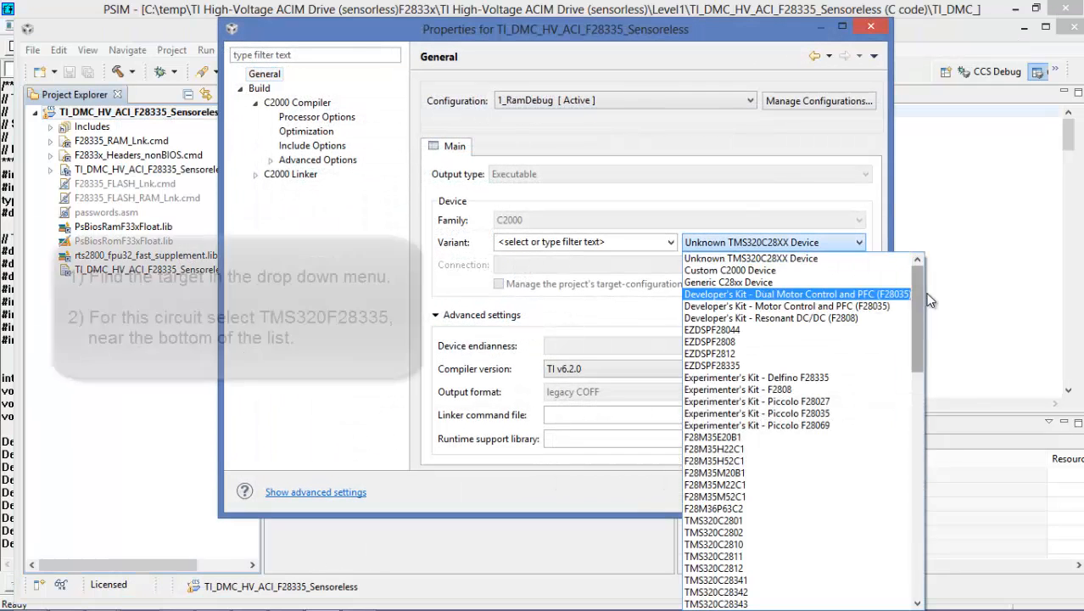
scroll(down, 3)
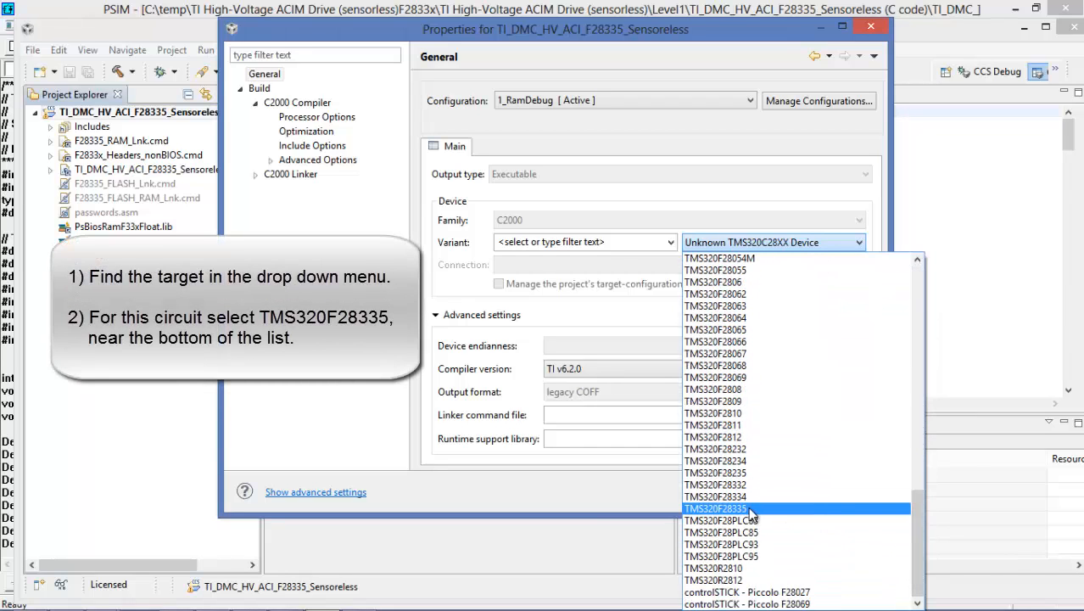
mouse_move(764, 512)
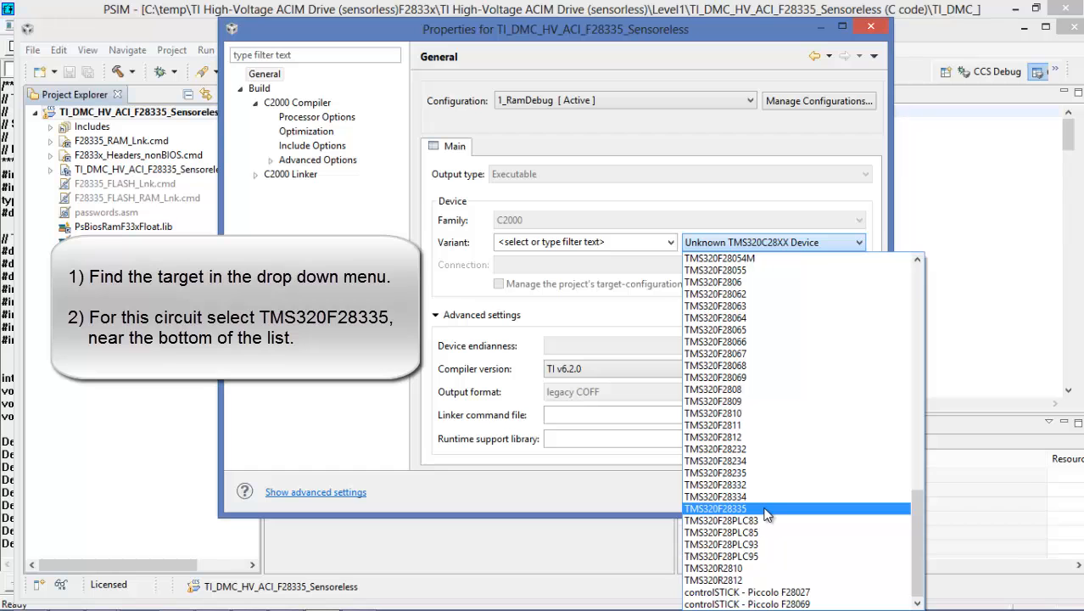
click(716, 509)
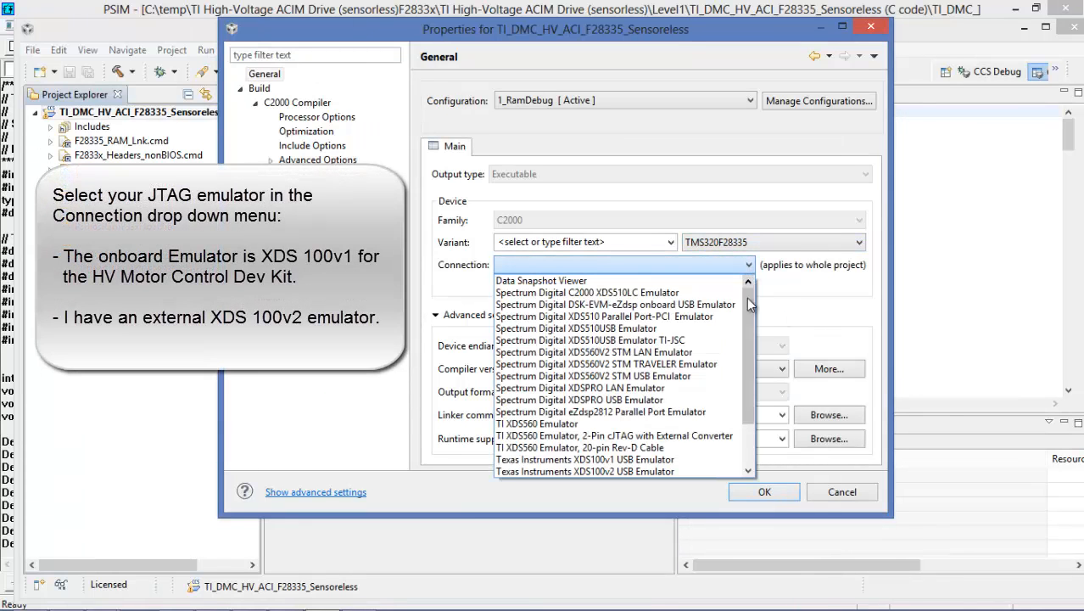
scroll(down, 3)
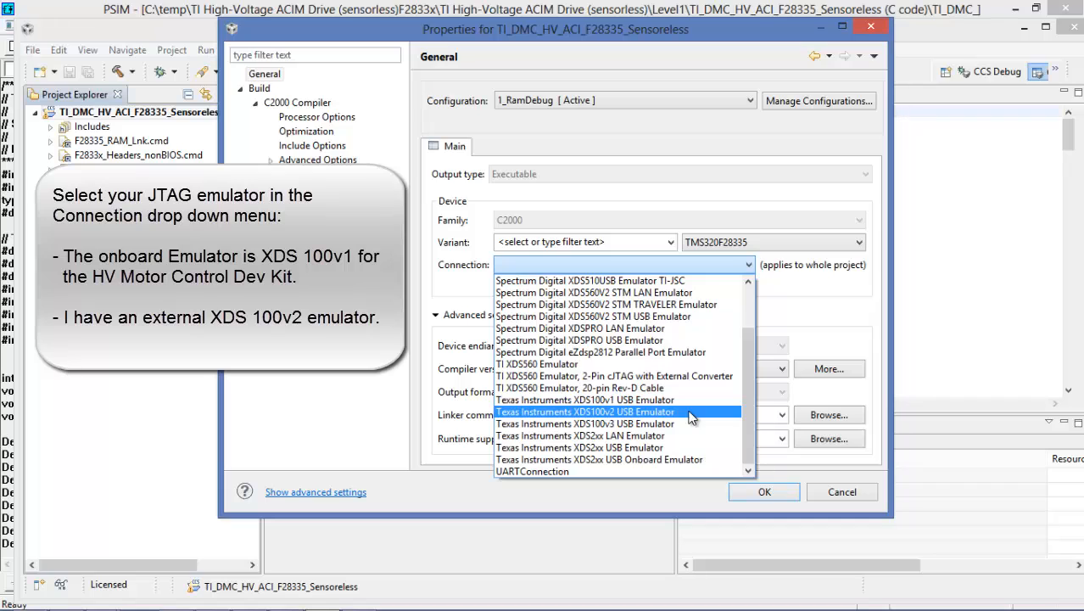
mouse_move(671, 415)
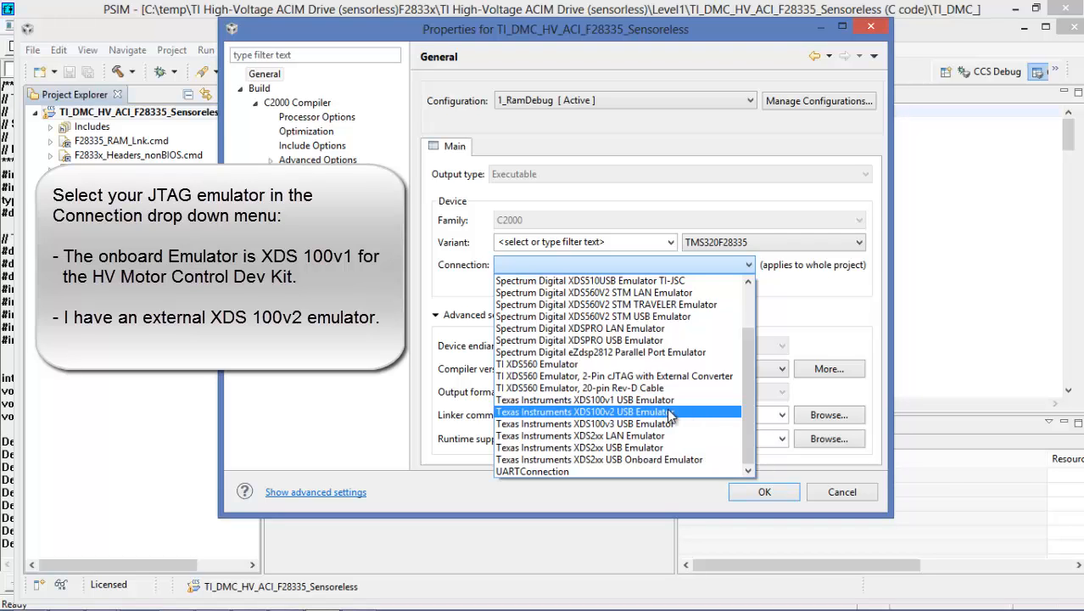
click(583, 411)
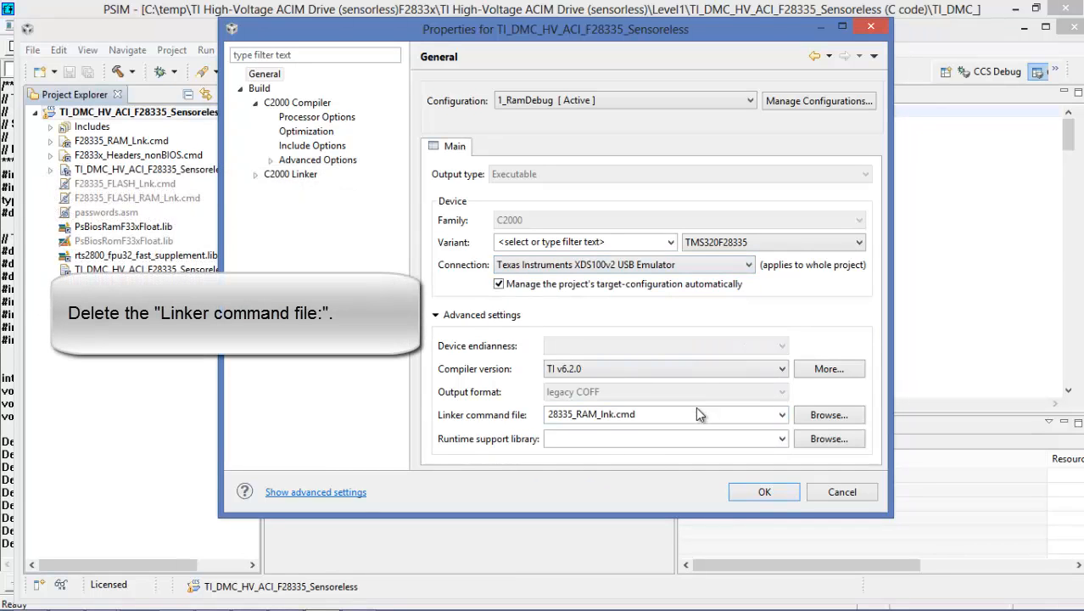
click(666, 414)
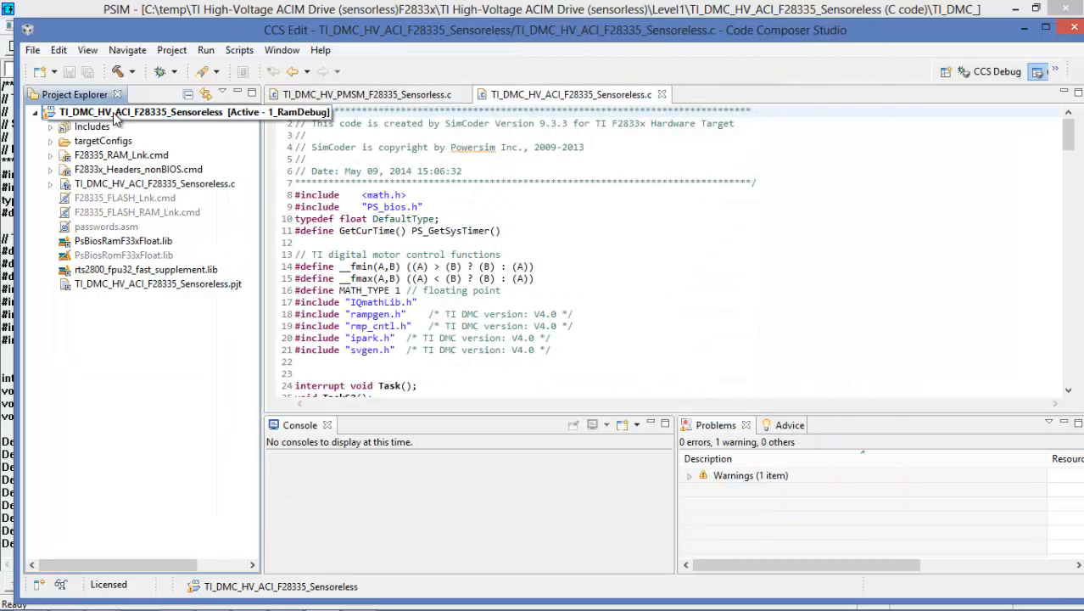
Step: Build TI_DMC_HV_ACI_F28335_Sensoreless from the Project Explorer context menu
right_click(111, 111)
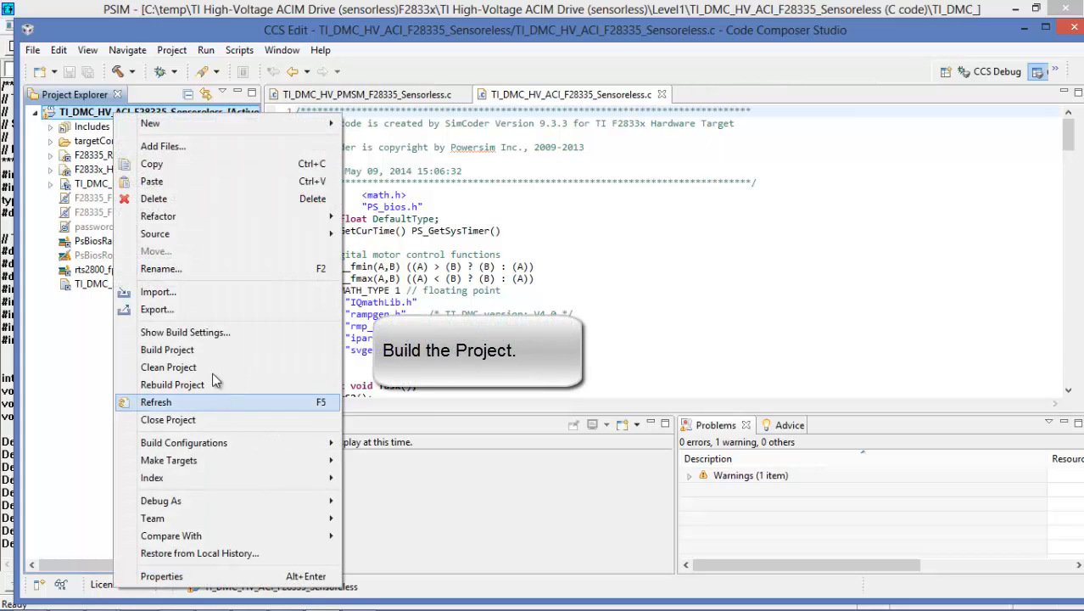
click(167, 350)
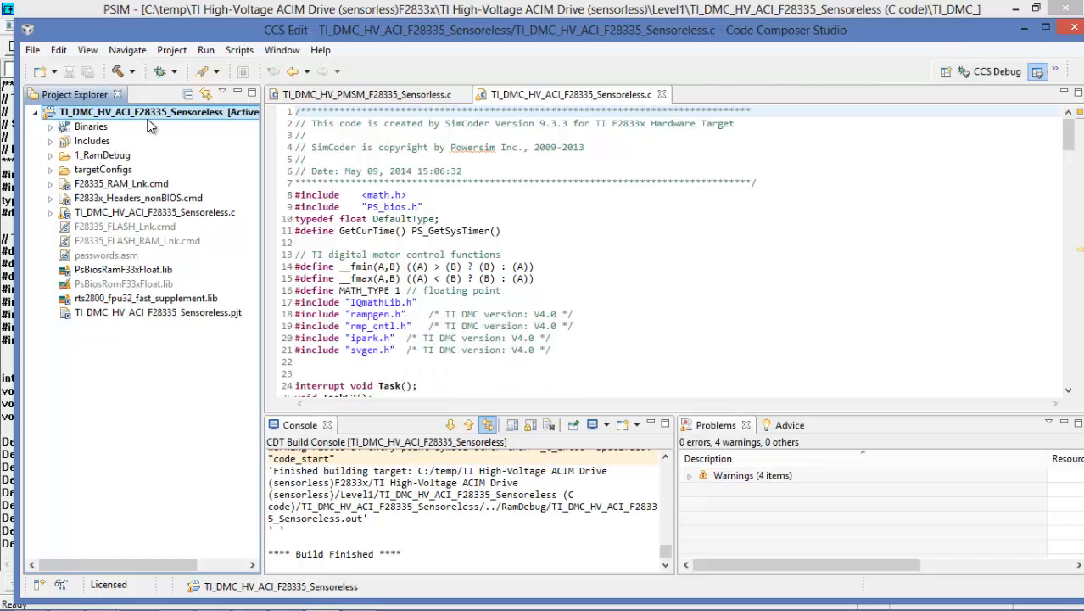
right_click(141, 111)
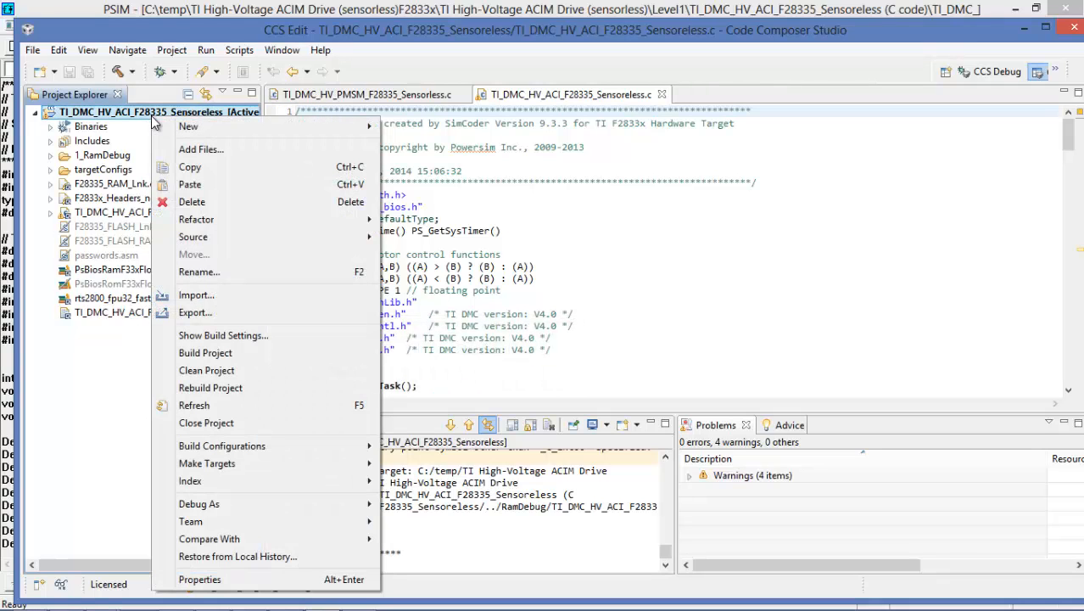
click(205, 352)
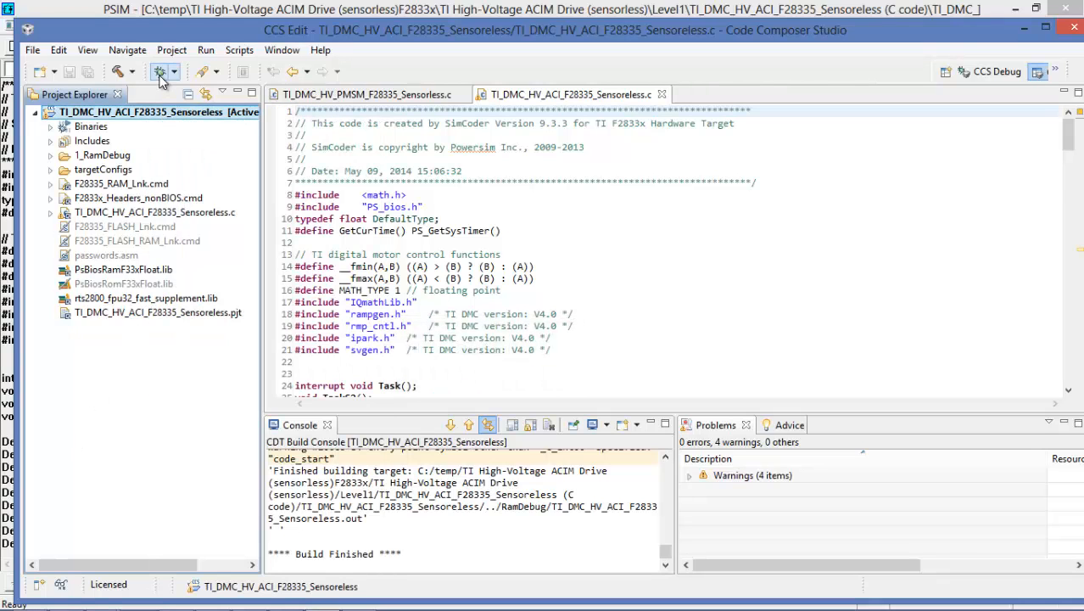
mouse_move(160, 78)
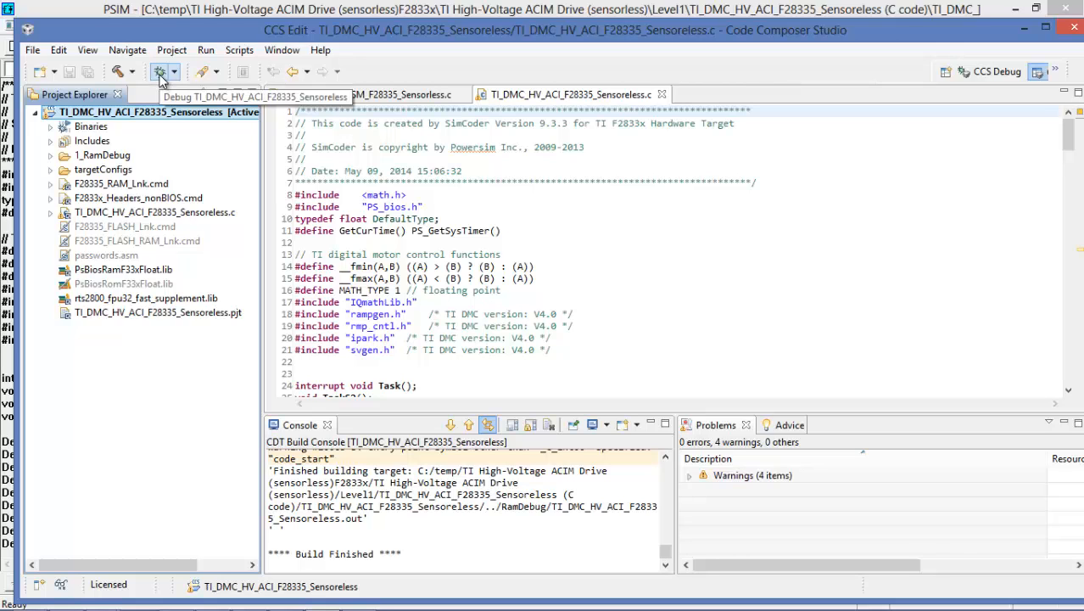
Step: Launch the debug session on the XDS100v2 emulator, halting at main()
click(160, 71)
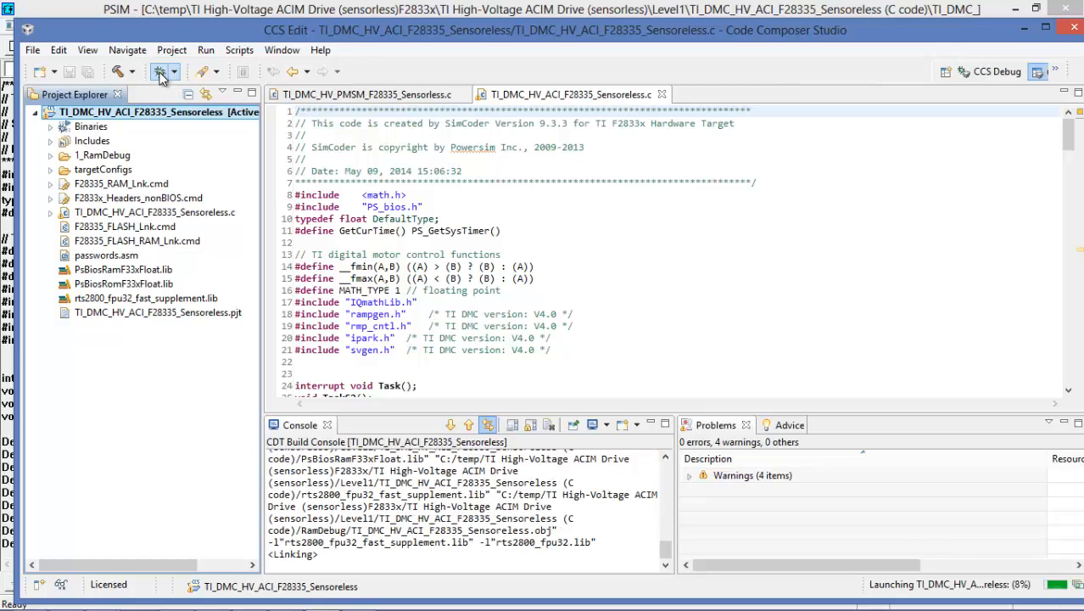
click(149, 70)
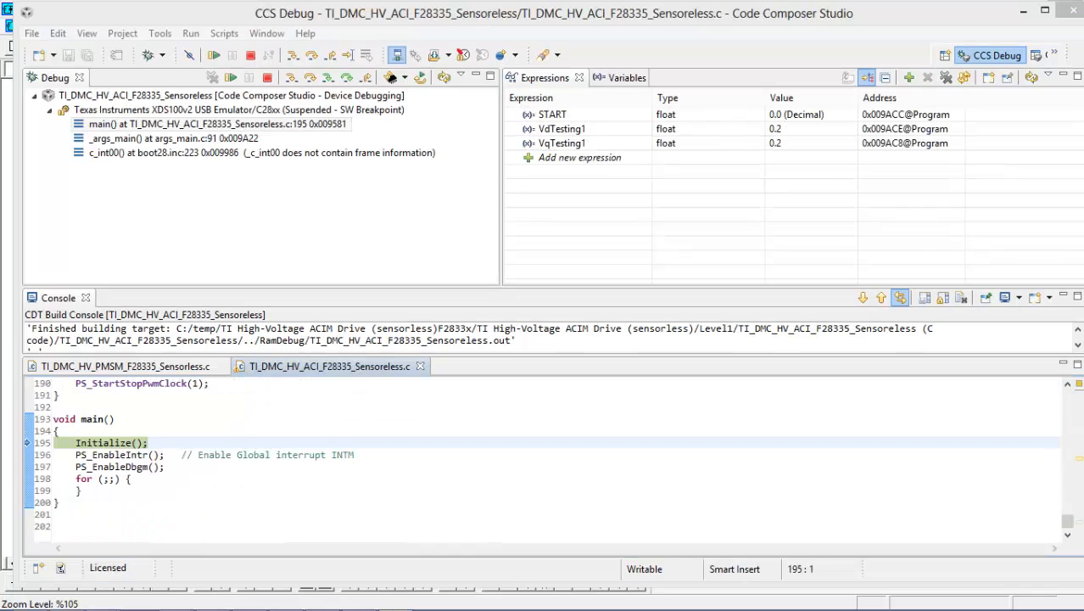
click(216, 123)
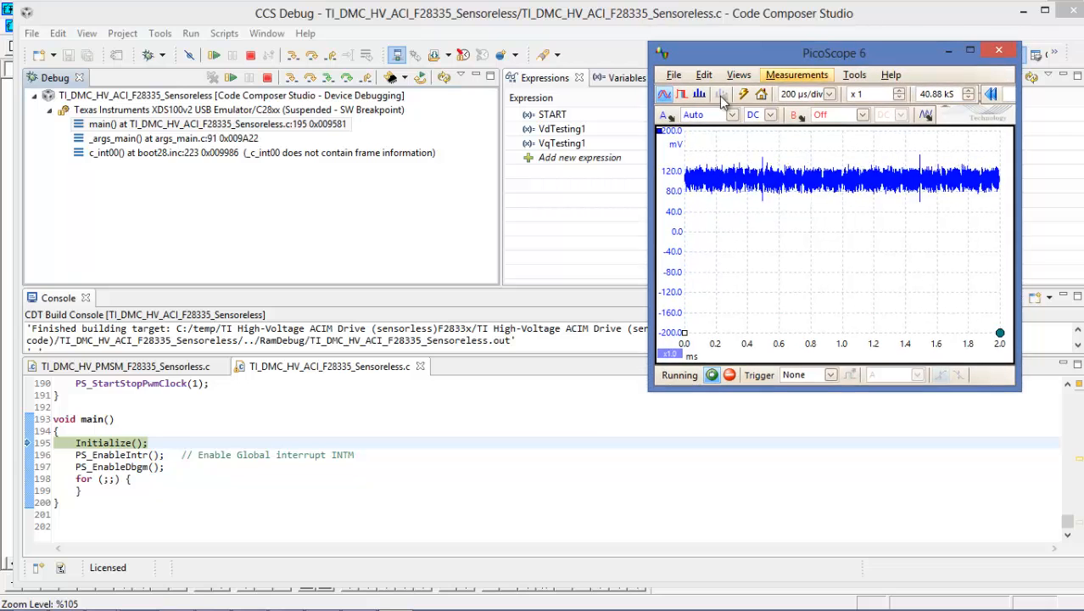
Step: Set PicoScope channel A's input range to ±5 V and check the timebase
click(731, 114)
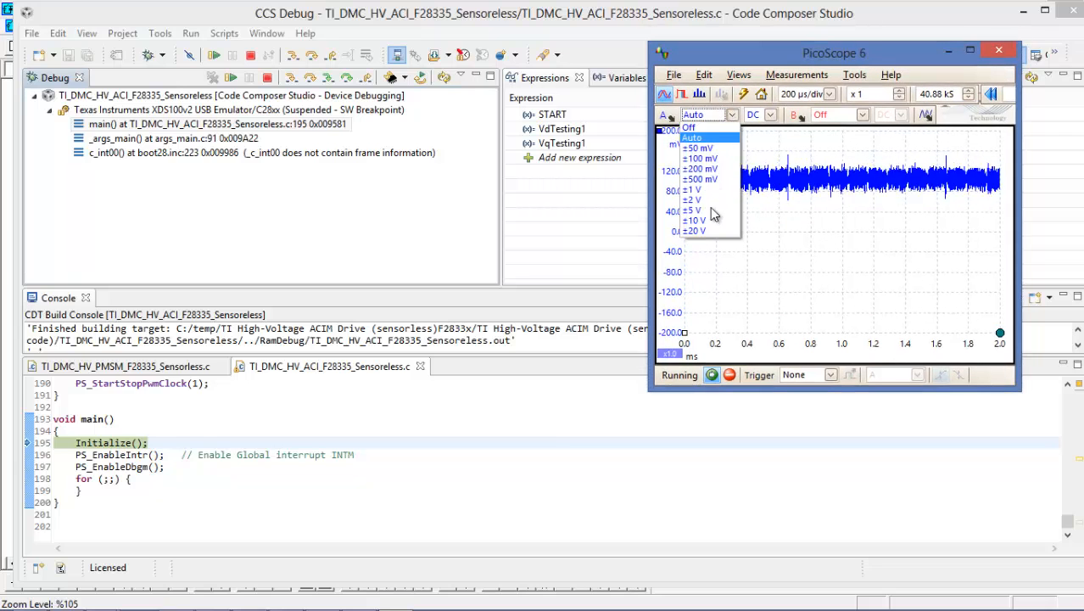
click(693, 210)
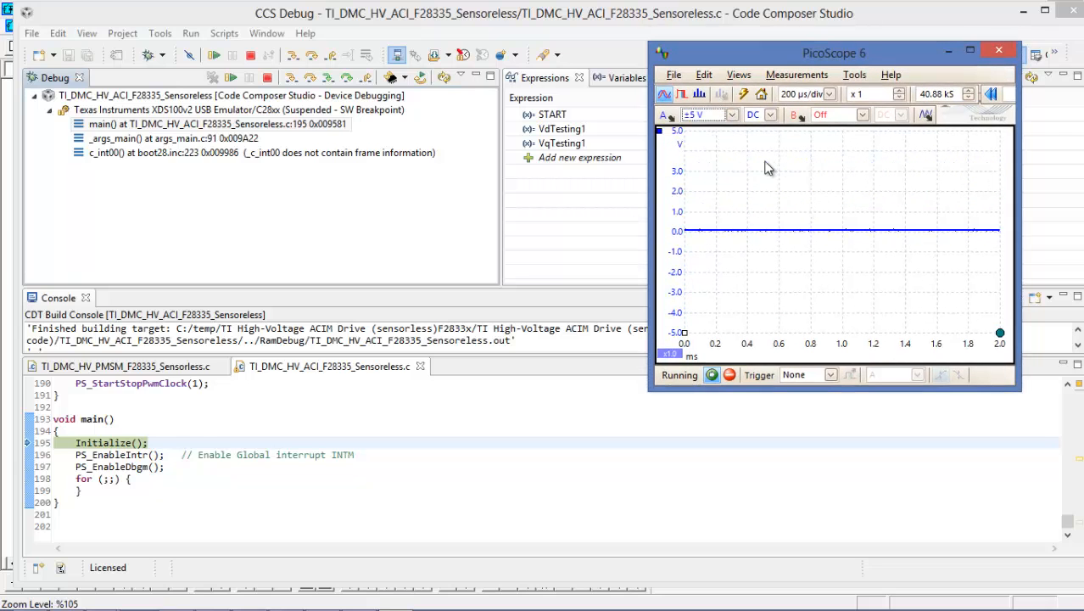
click(830, 95)
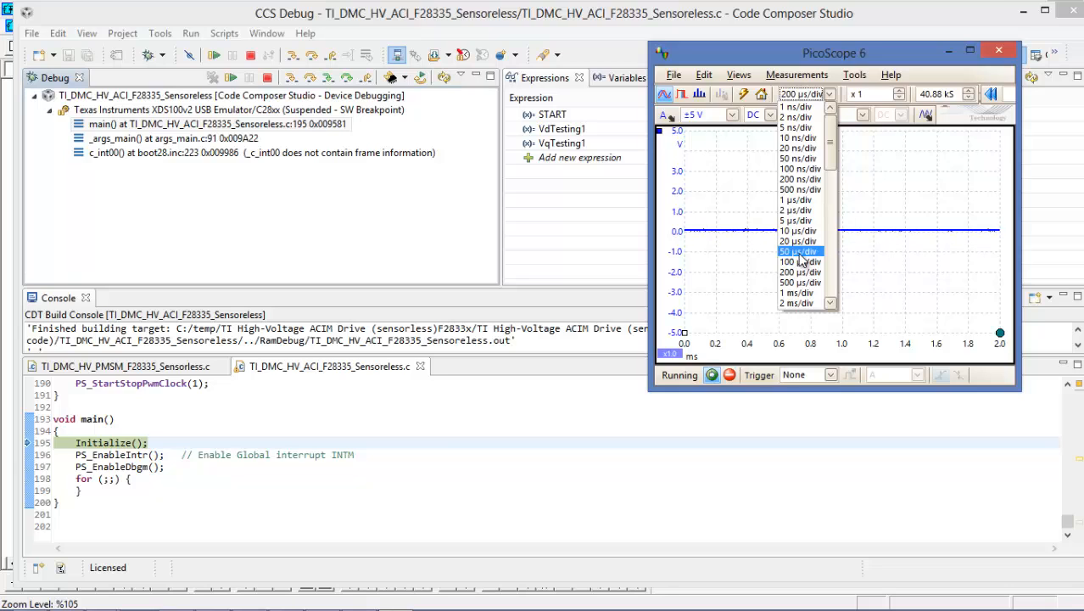
mouse_move(802, 259)
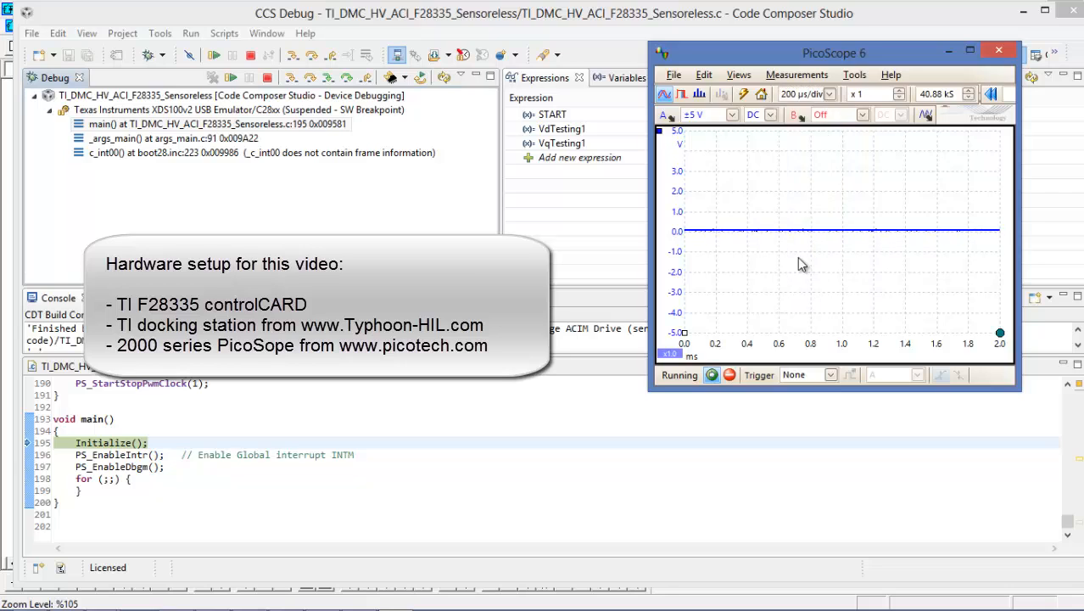
click(666, 93)
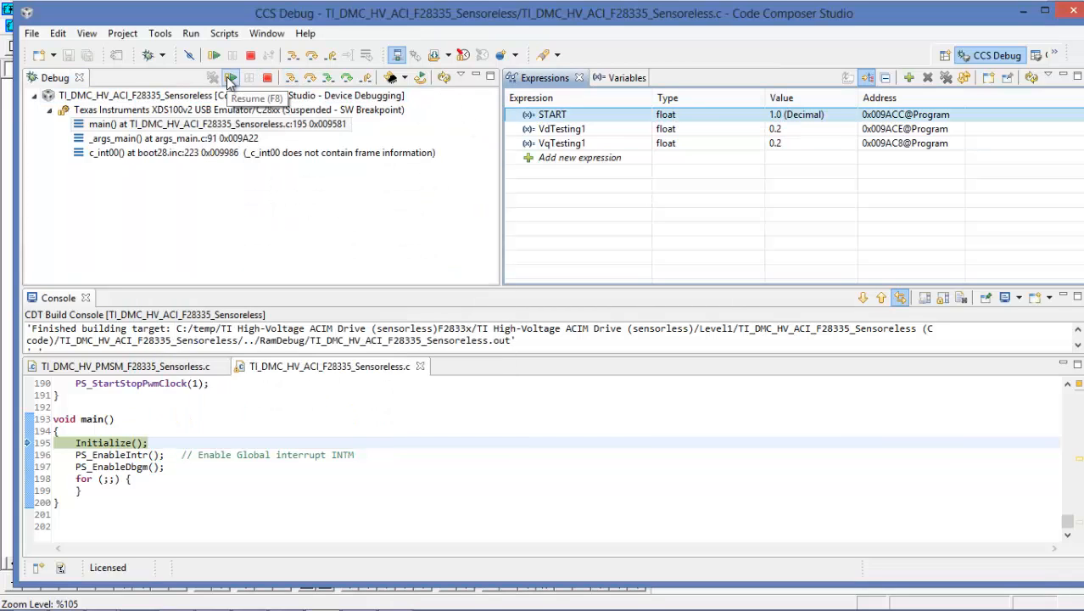
Step: Resume the target, enable Continuous Refresh for expressions, and set START to 1
click(230, 78)
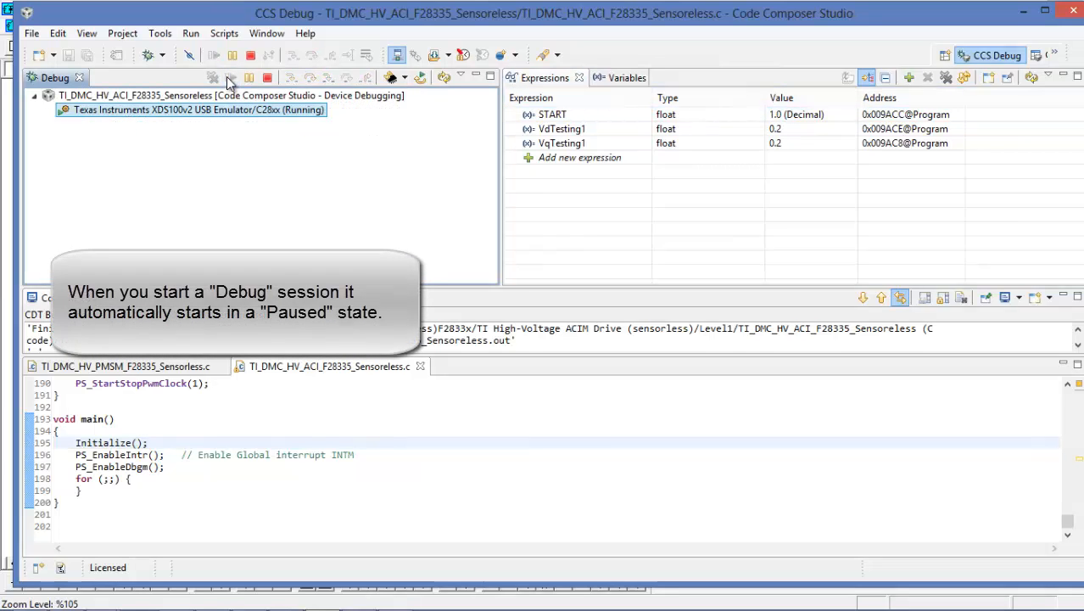
click(561, 128)
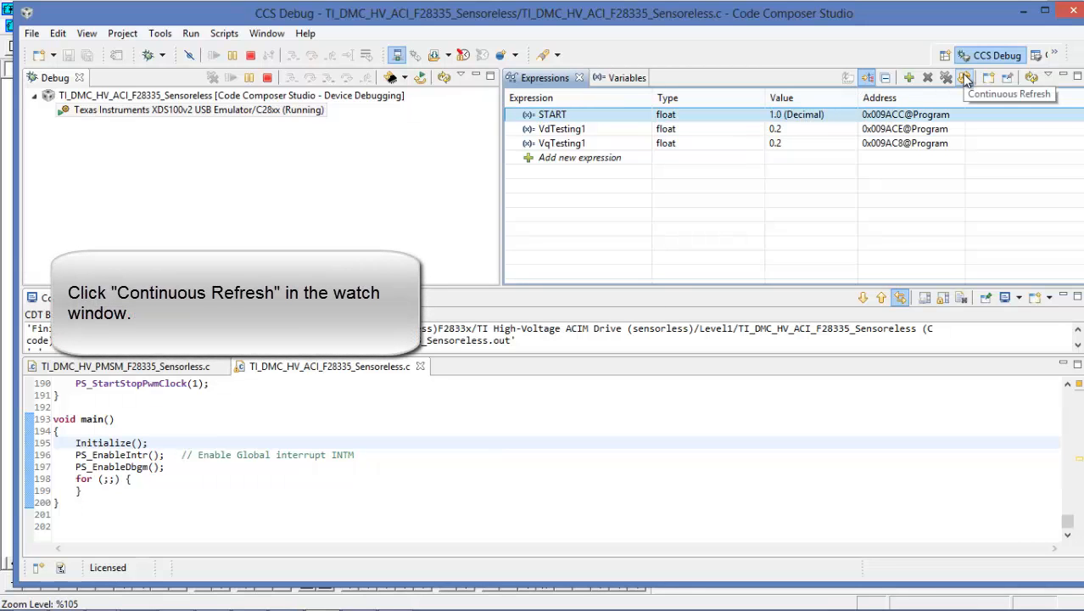
click(965, 77)
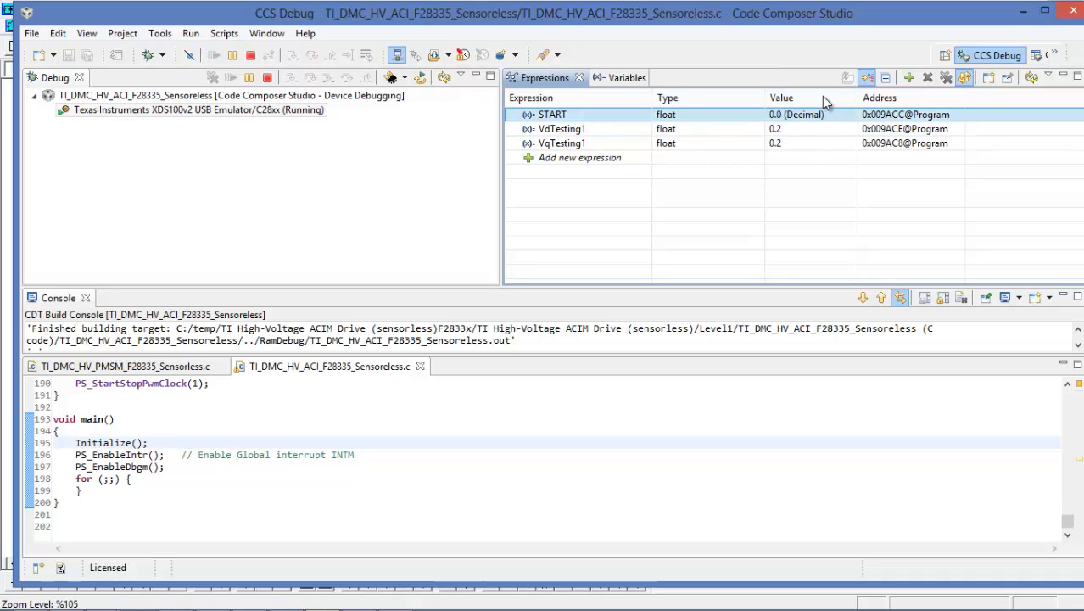
text(1)
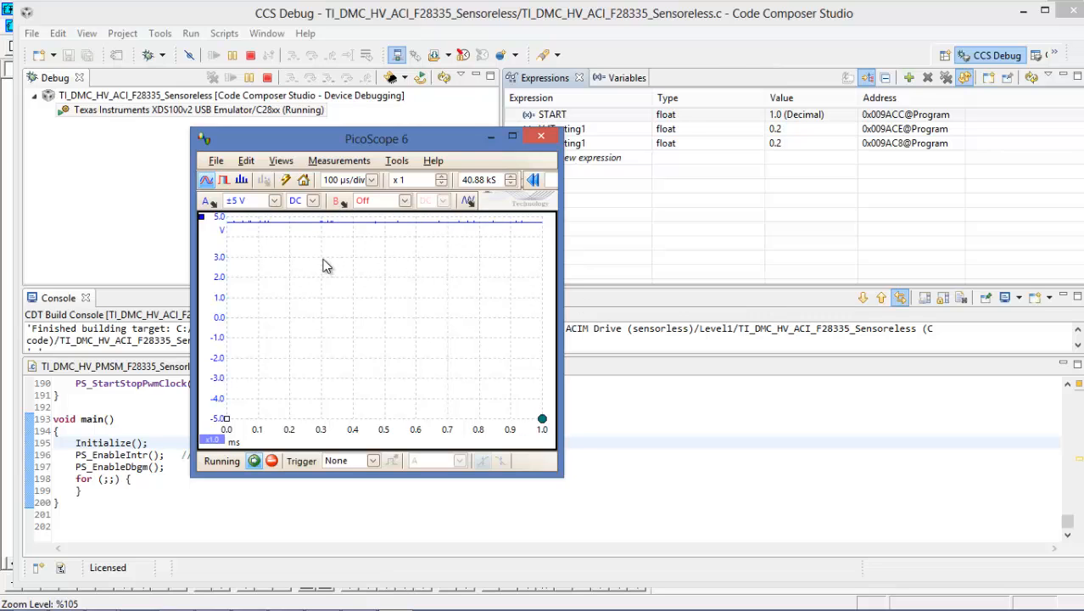
mouse_move(367, 300)
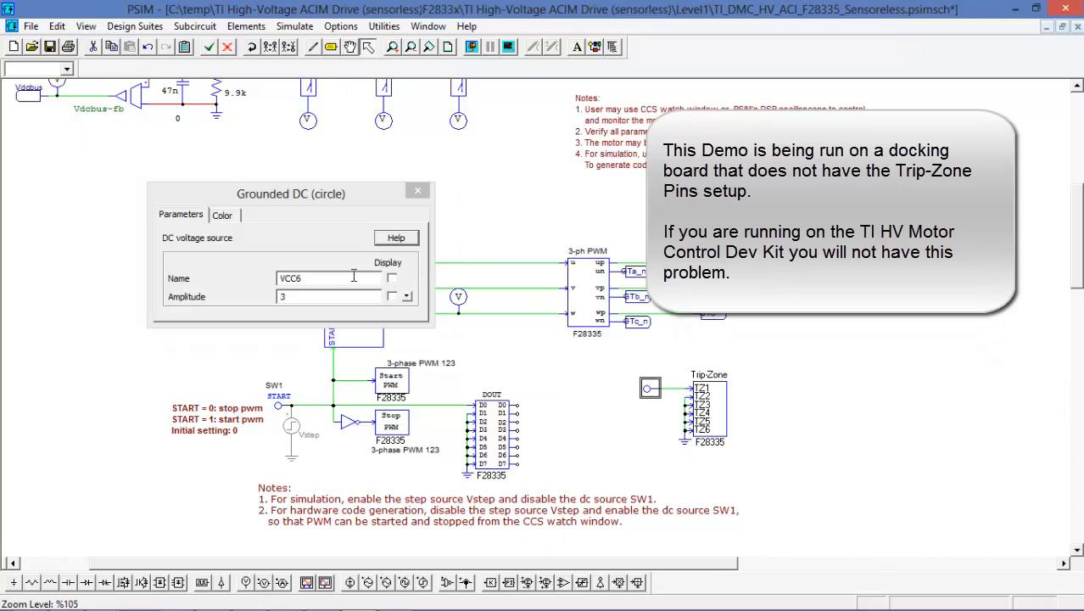
Step: Close the DC source and Trip-Zone dialogs, then set 3-phase PWM to Disable Trip-Zone 1
click(418, 190)
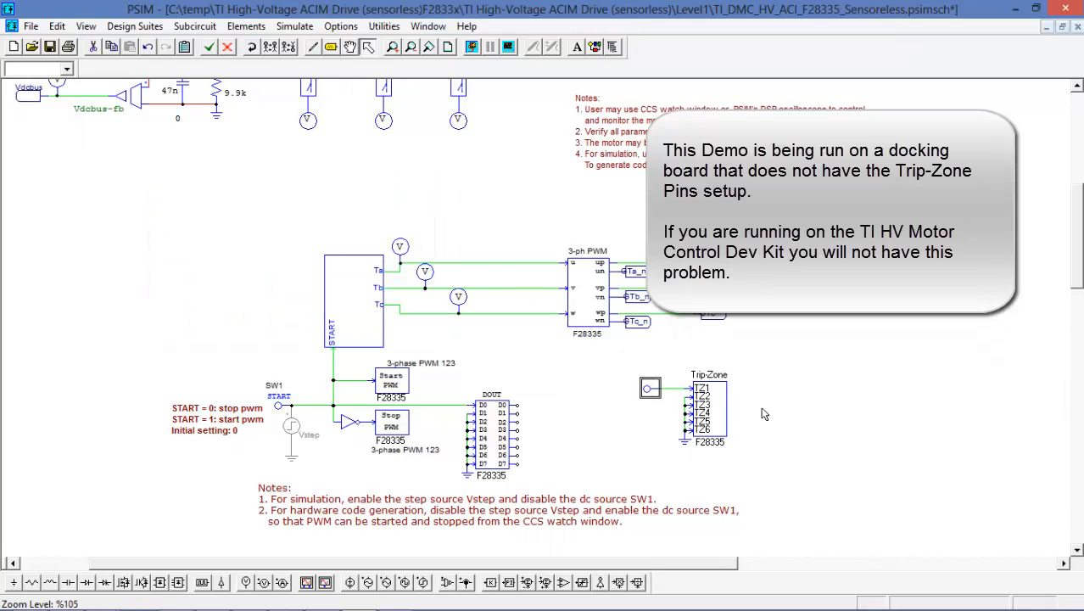
double_click(709, 409)
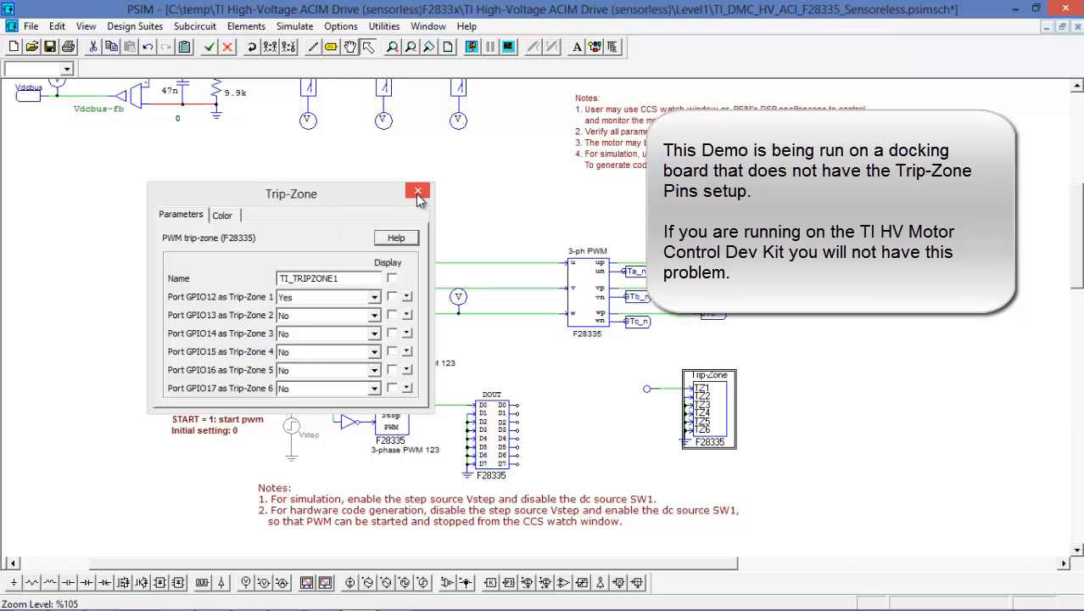
mouse_move(417, 191)
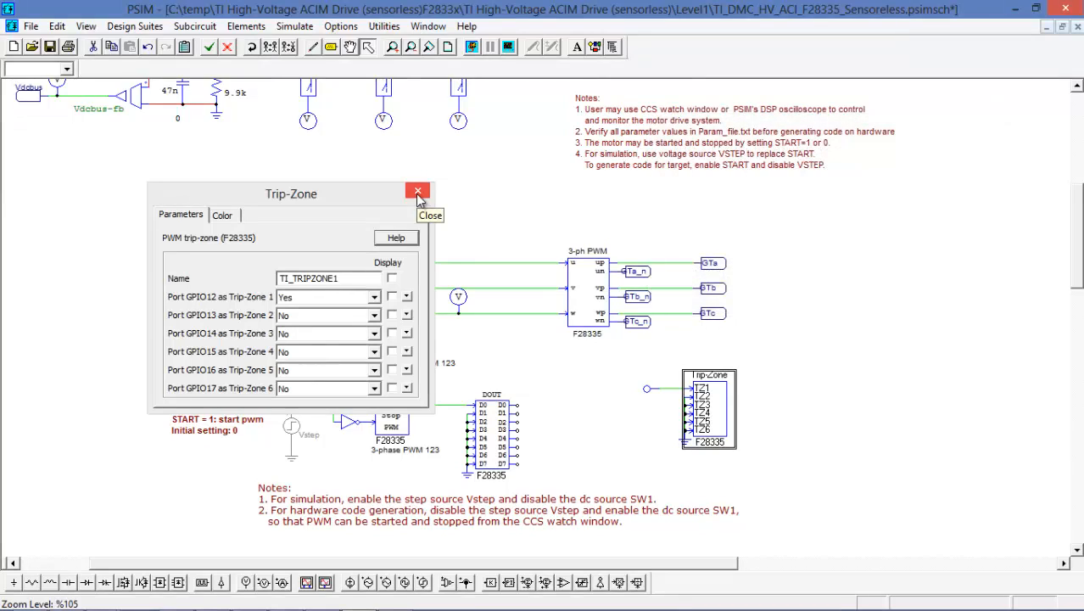
click(418, 191)
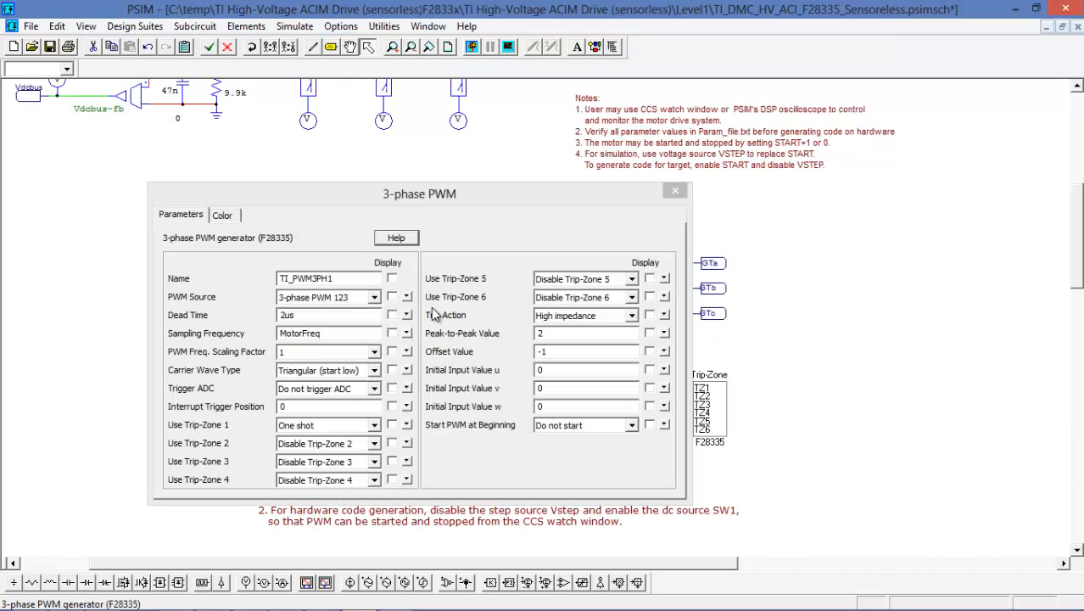
click(374, 425)
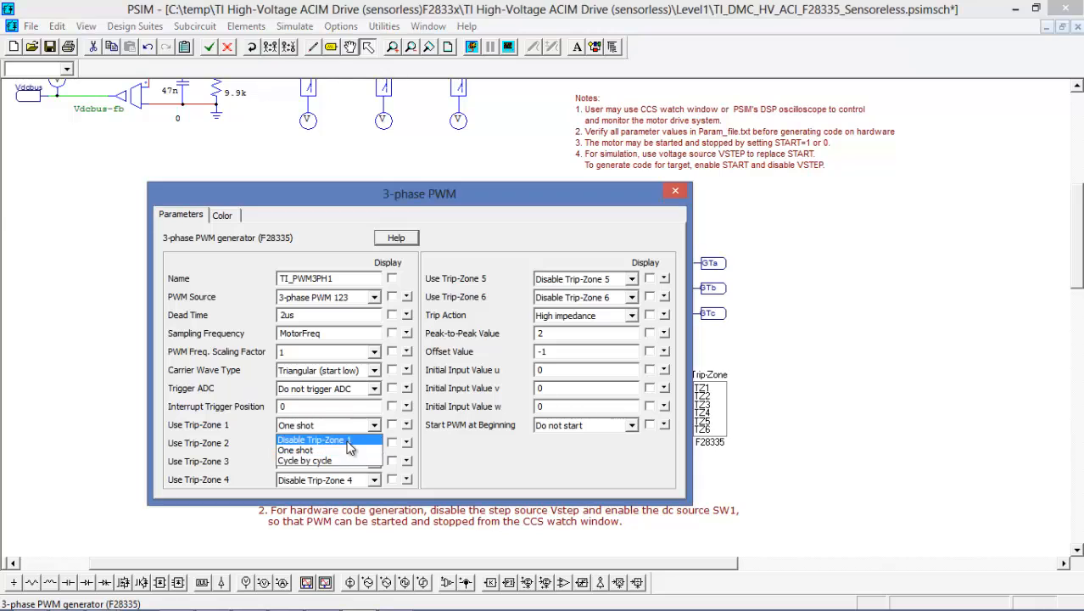
click(675, 190)
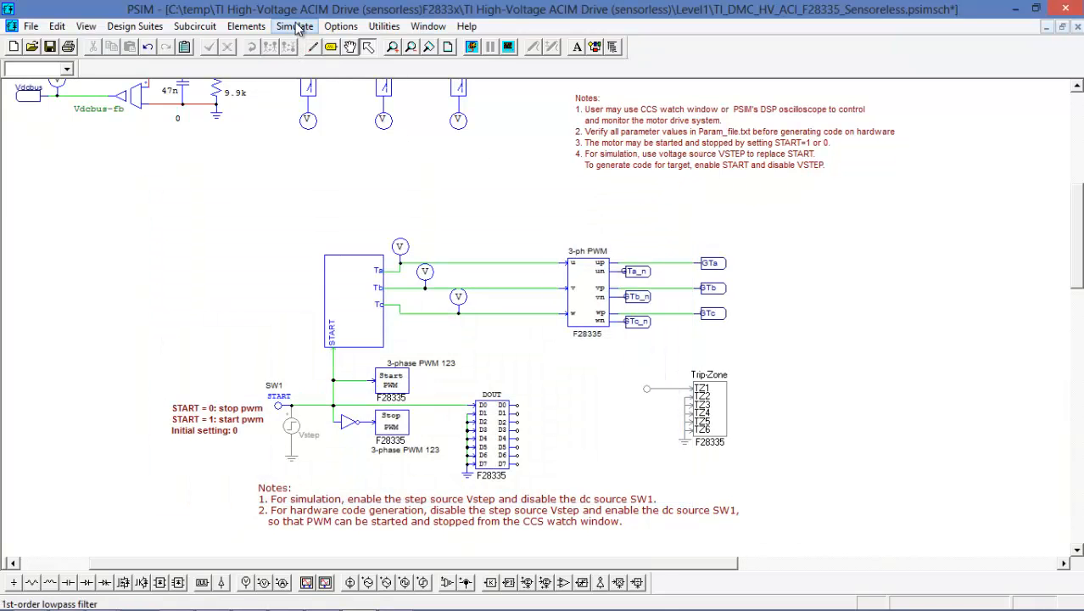
Step: Run Simulate > Generate Code to produce the F2833x SimCoder C listing
click(294, 26)
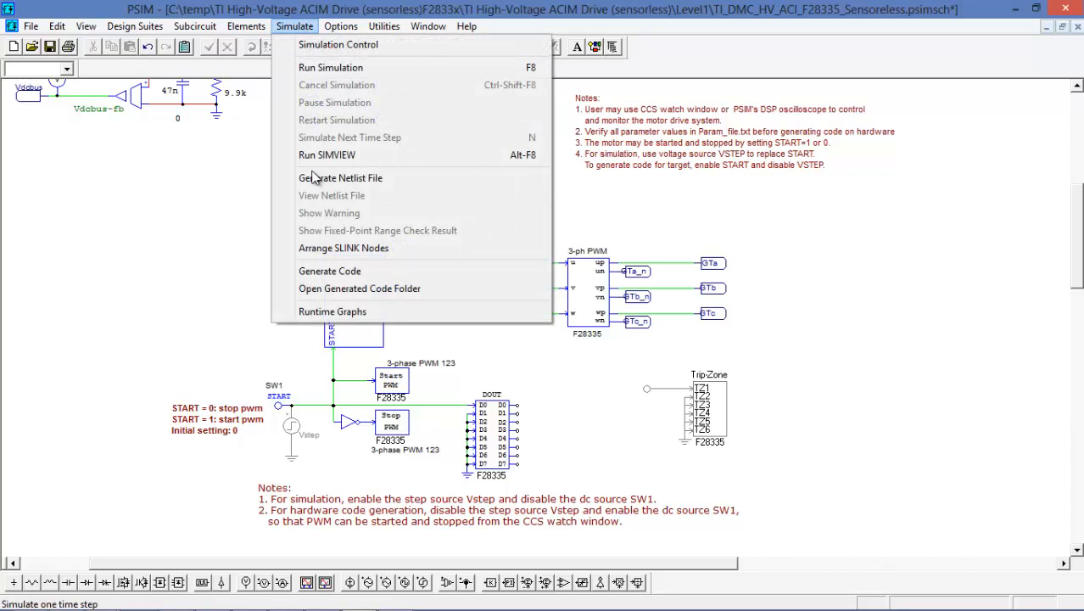
click(329, 271)
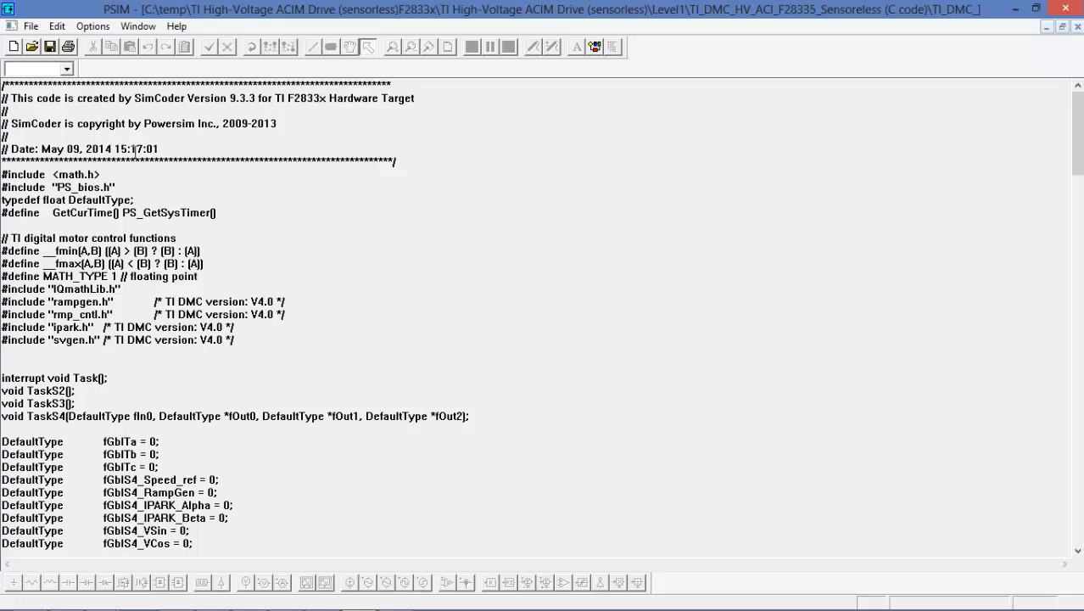
mouse_move(426, 334)
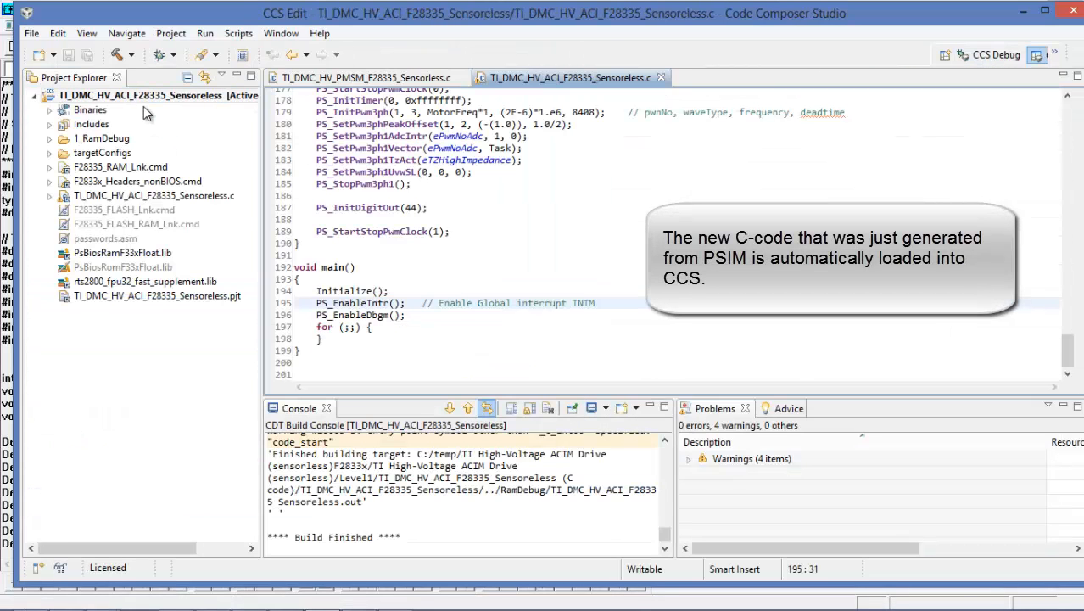
Step: Debug the regenerated TI_DMC_HV_ACI_F28335_Sensoreless project, halting at main with watch expressions
click(120, 166)
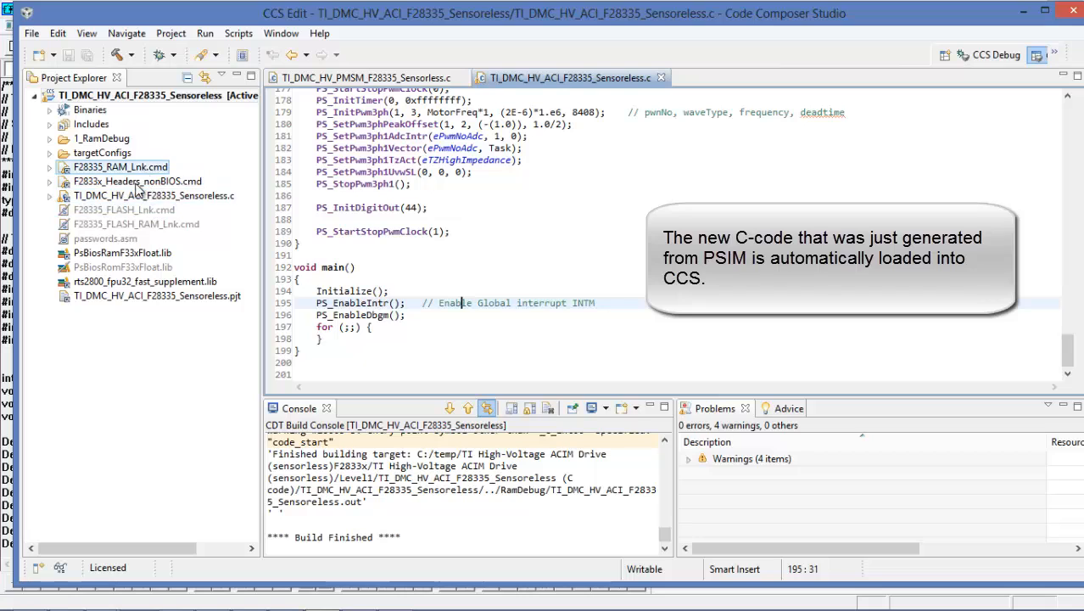
click(153, 196)
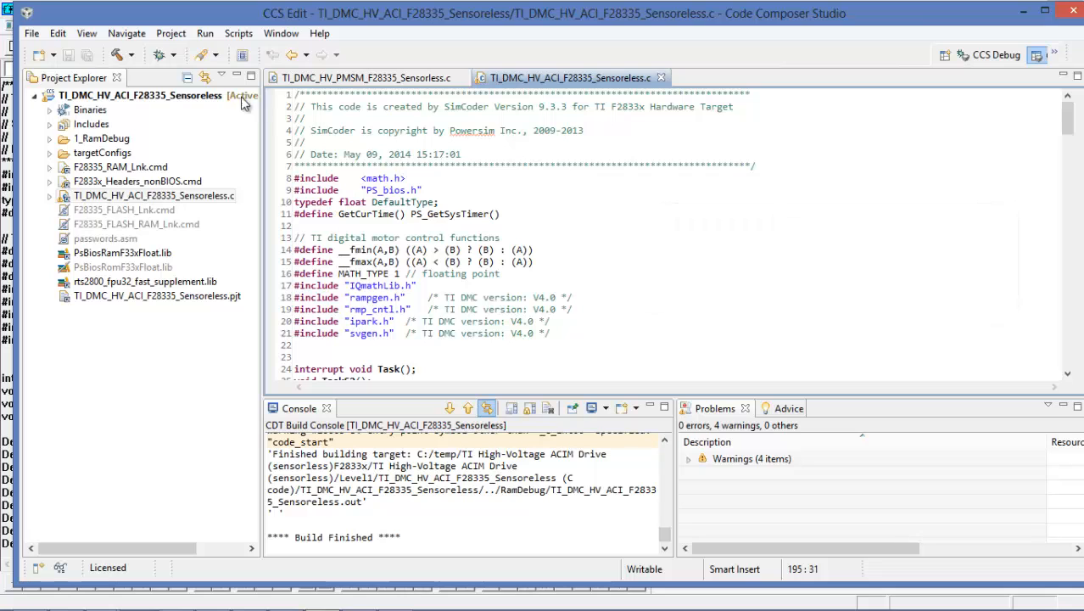
mouse_move(161, 54)
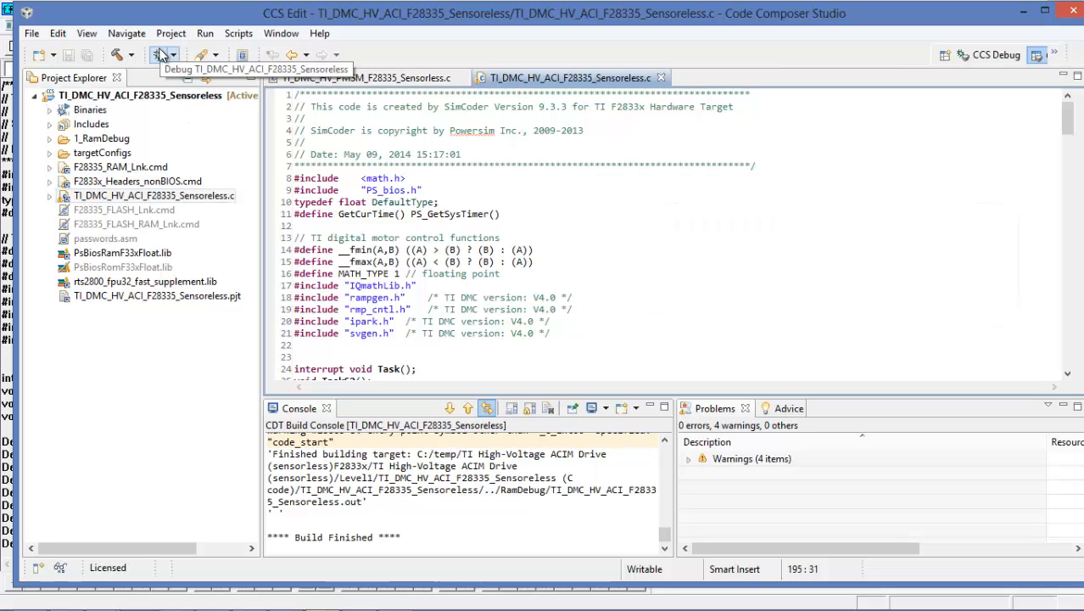
click(148, 54)
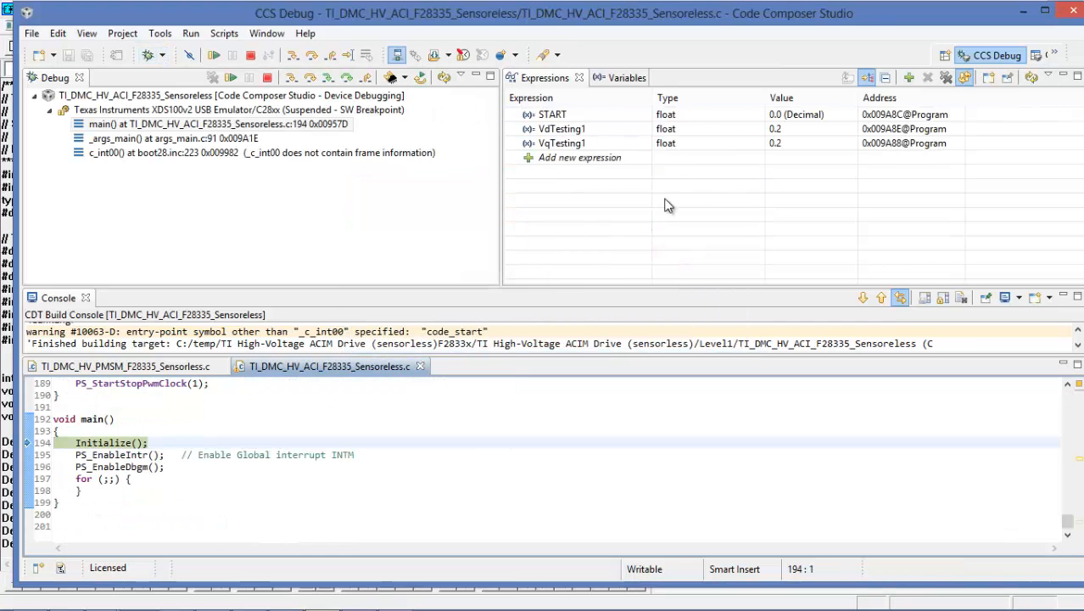
Step: Resume the program so the F28335 runs with START at 1.0
click(213, 55)
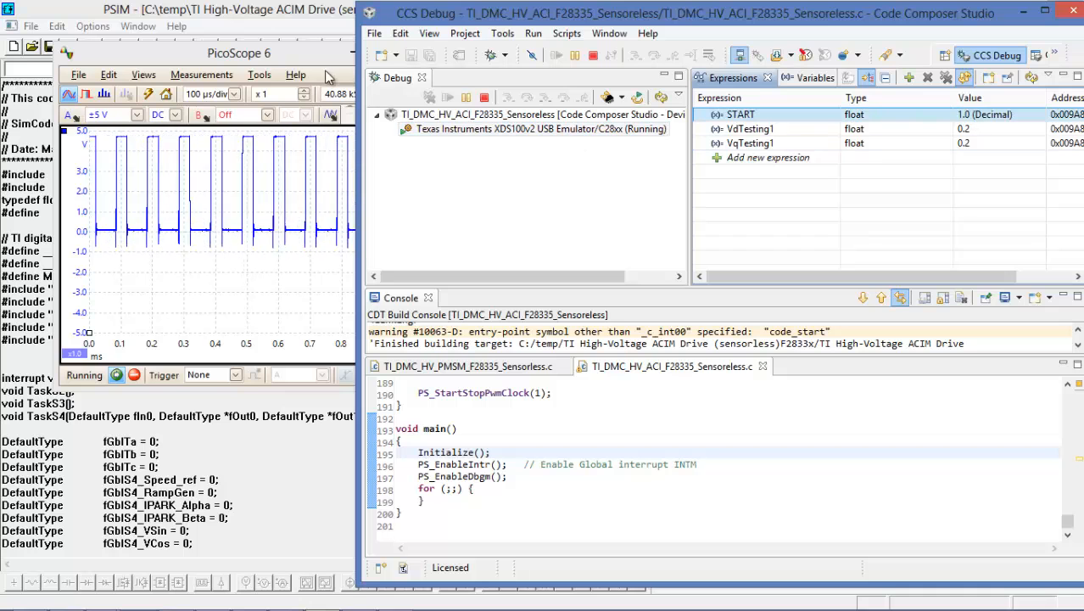
Step: Set PicoScope triggering to Auto and enable channel B at ±5 V
click(238, 53)
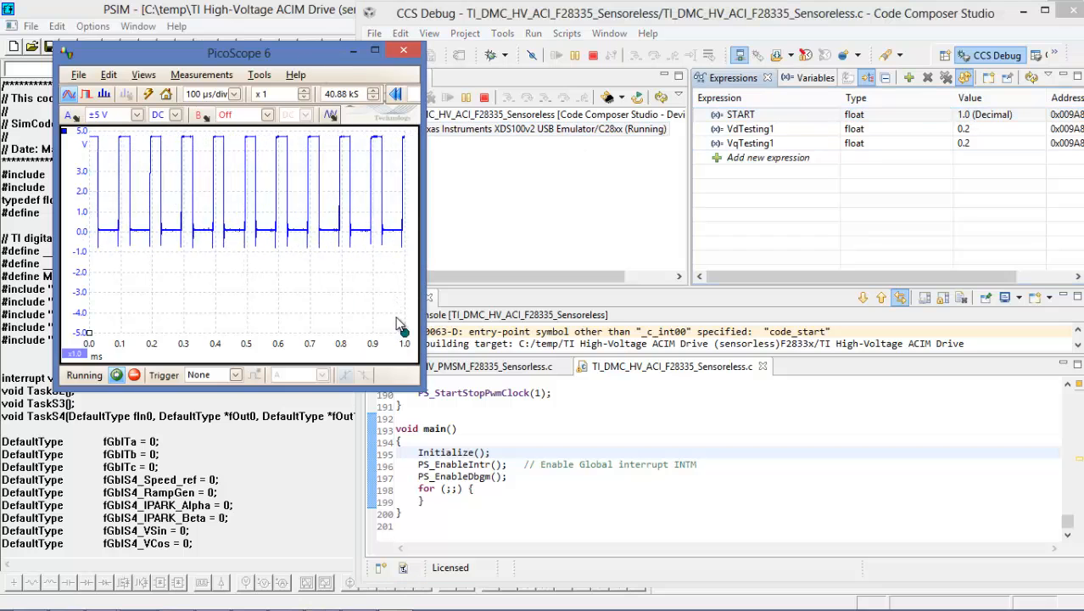
click(235, 375)
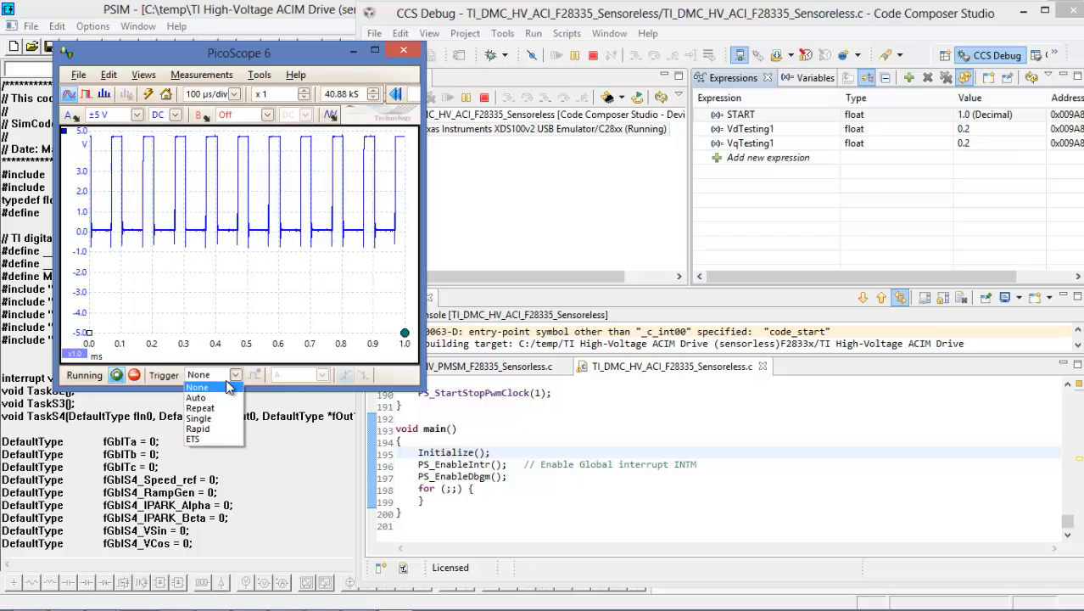
click(196, 397)
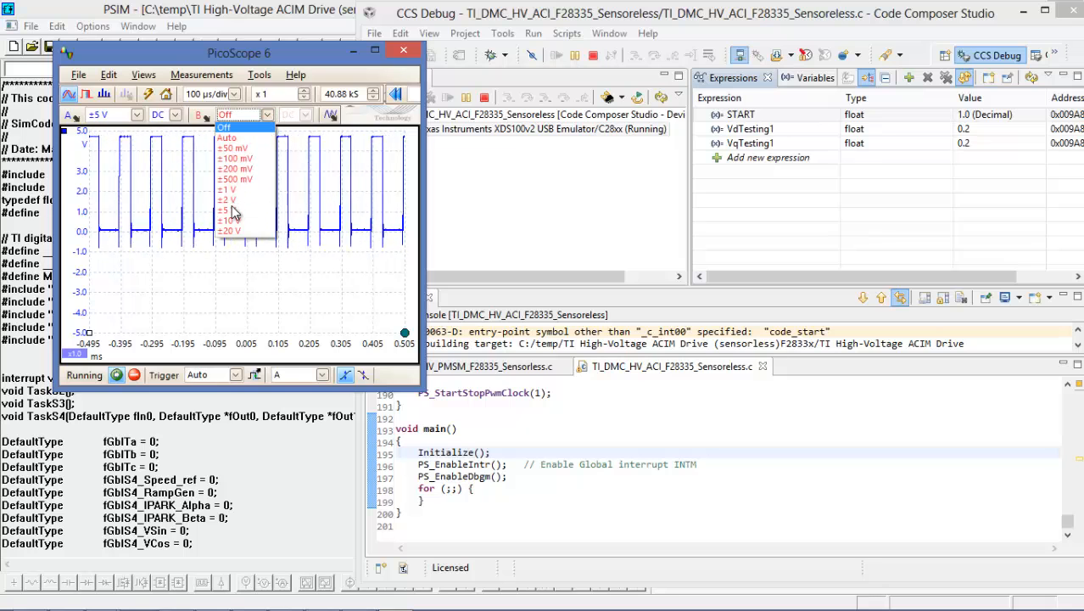
click(229, 211)
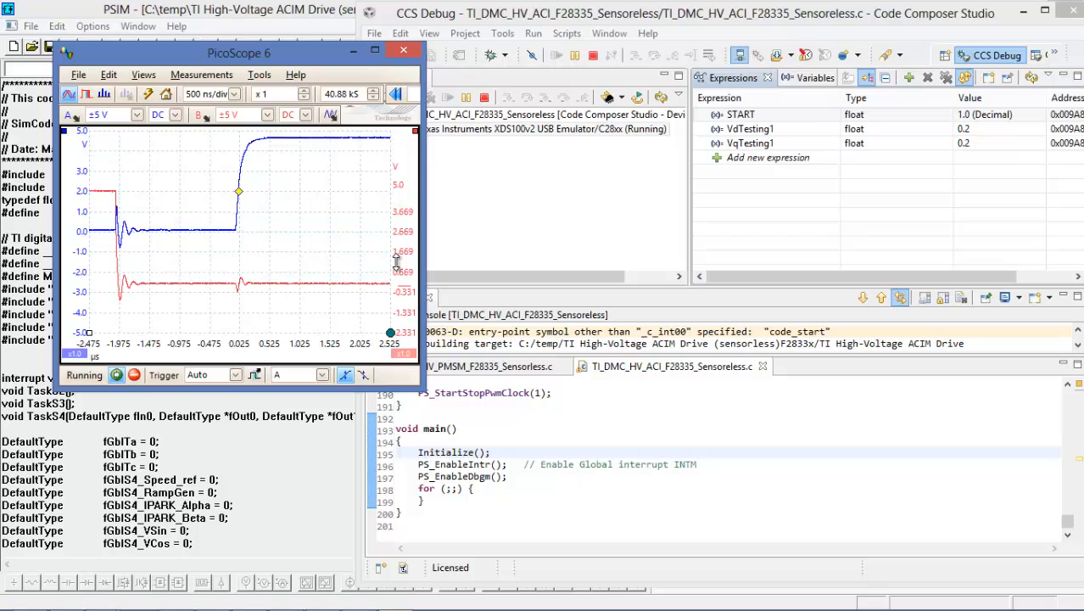
mouse_move(375, 212)
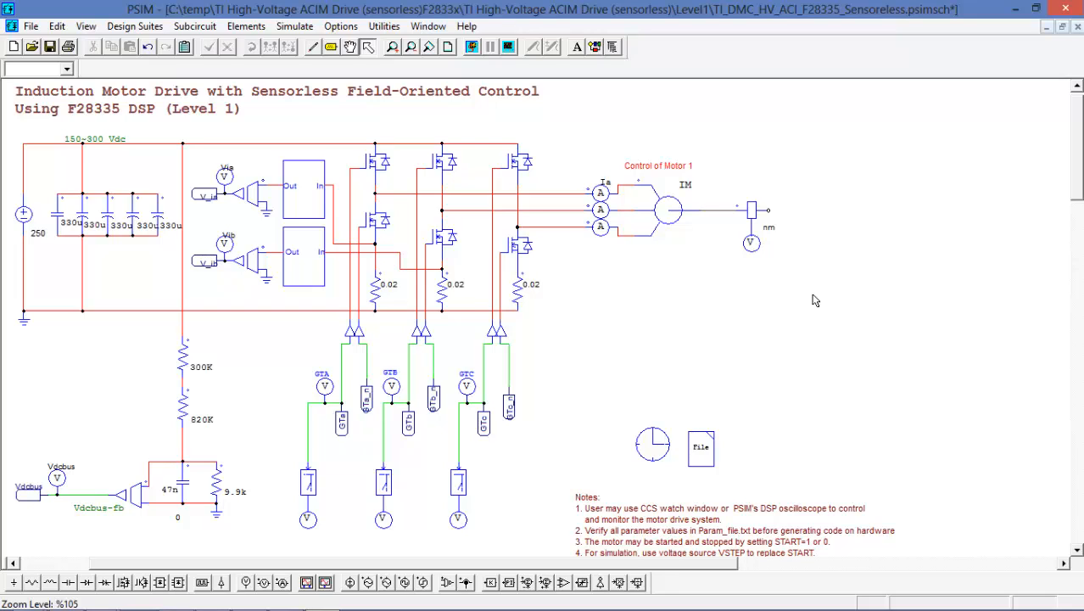
mouse_move(1046, 163)
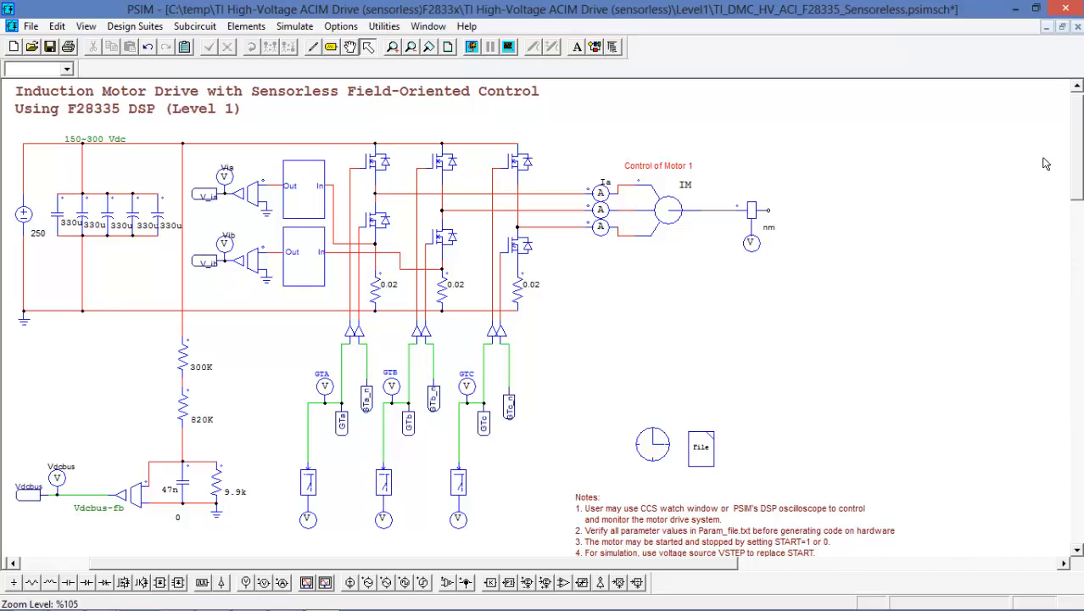
scroll(down, 3)
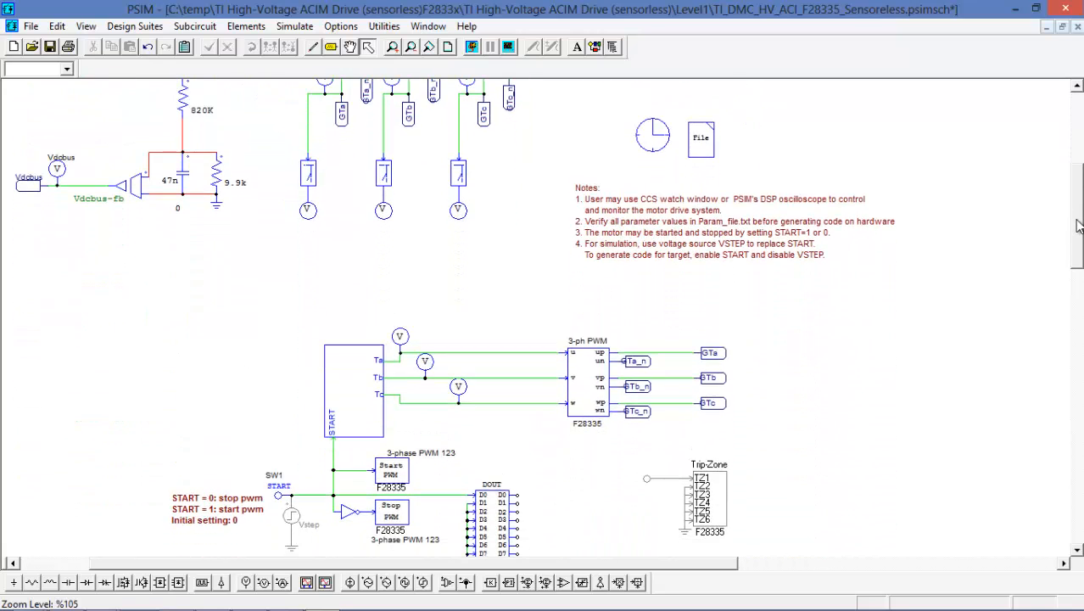
scroll(down, 3)
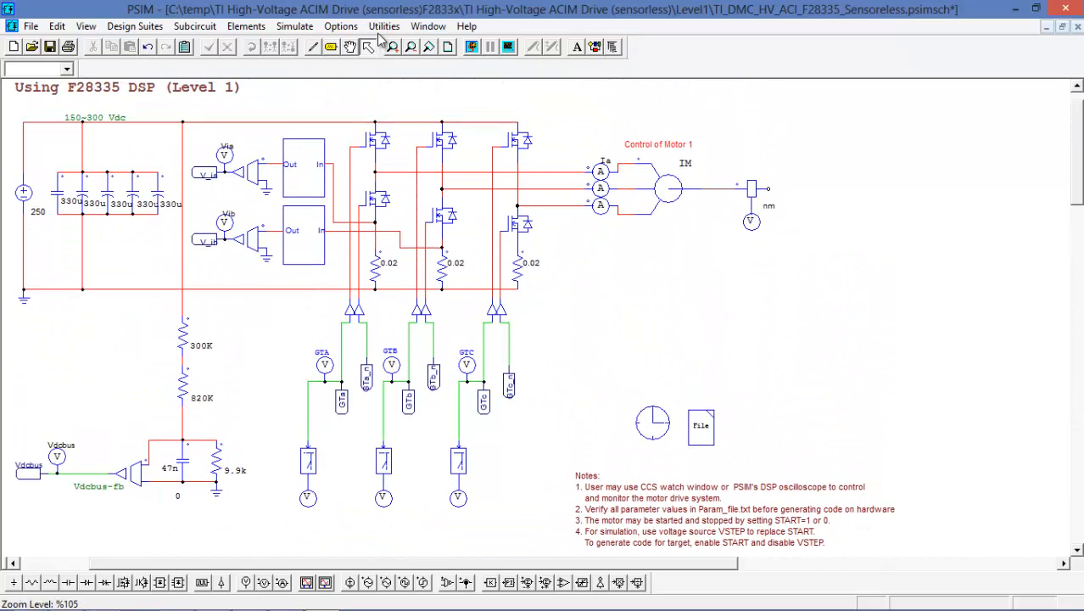
Step: Launch PSIM's DSP Oscilloscope from the Utilities menu to monitor the target drive
click(384, 26)
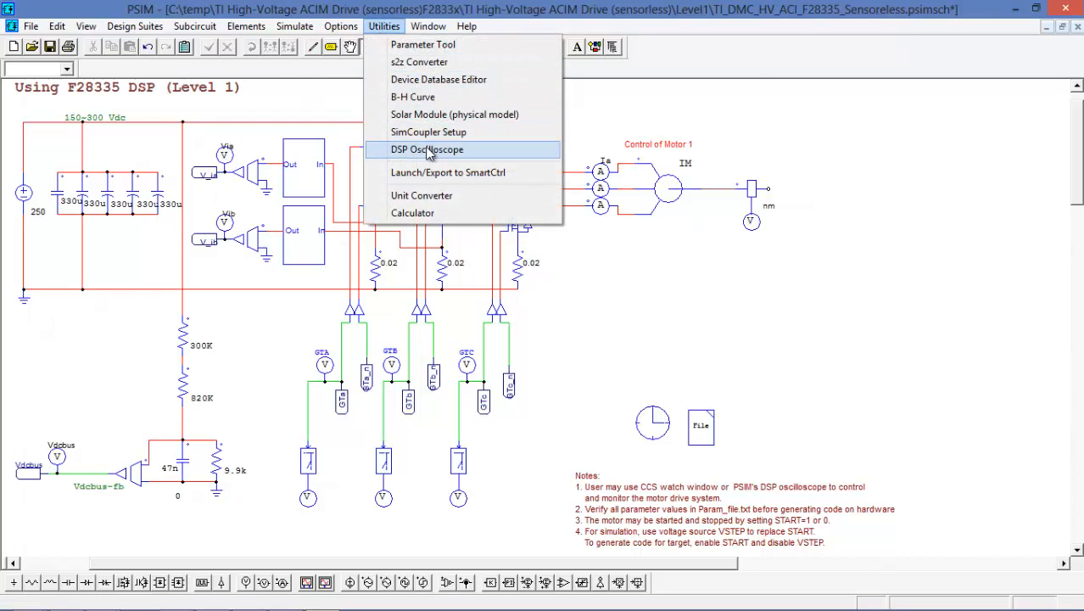
click(427, 149)
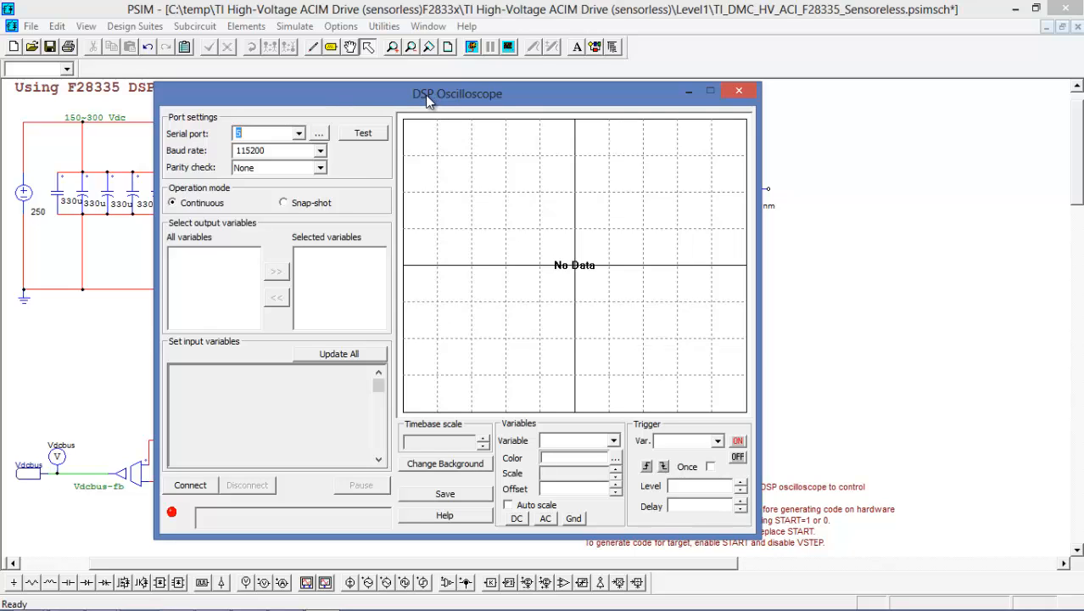
mouse_move(225, 263)
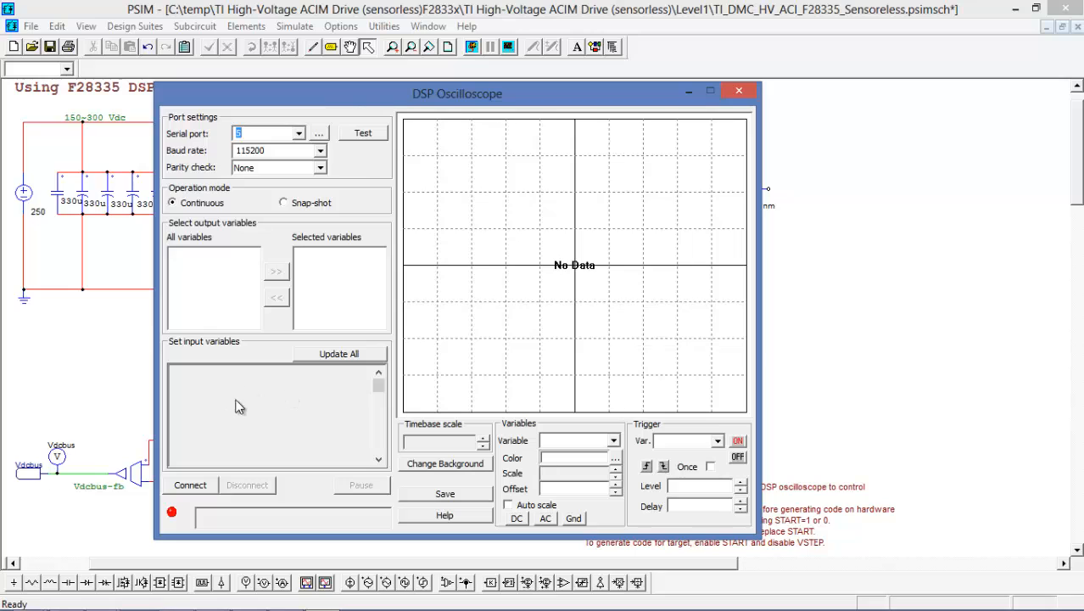
mouse_move(208, 452)
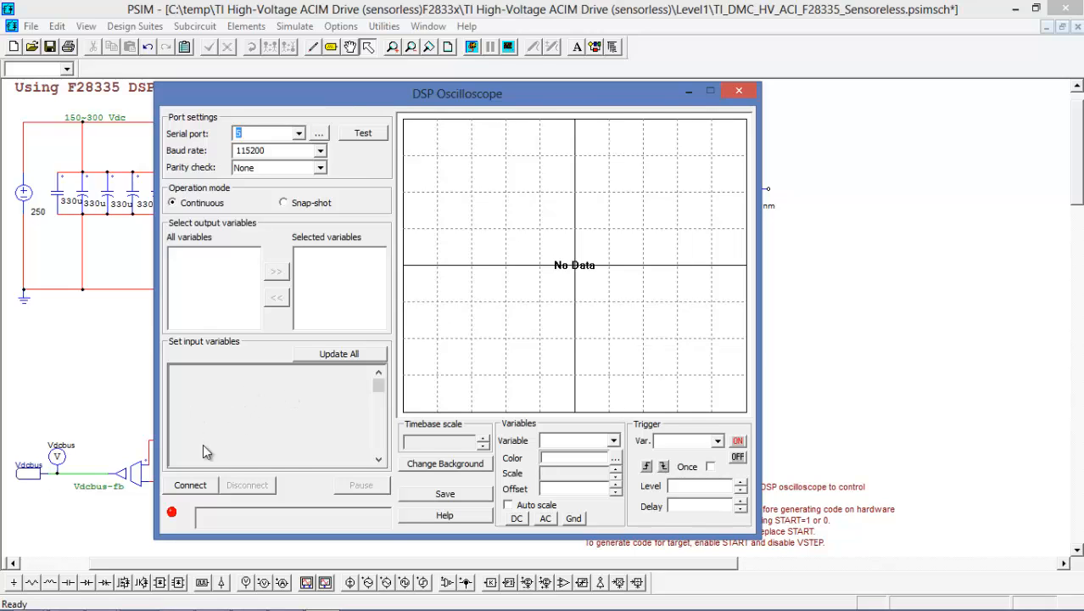
mouse_move(400, 321)
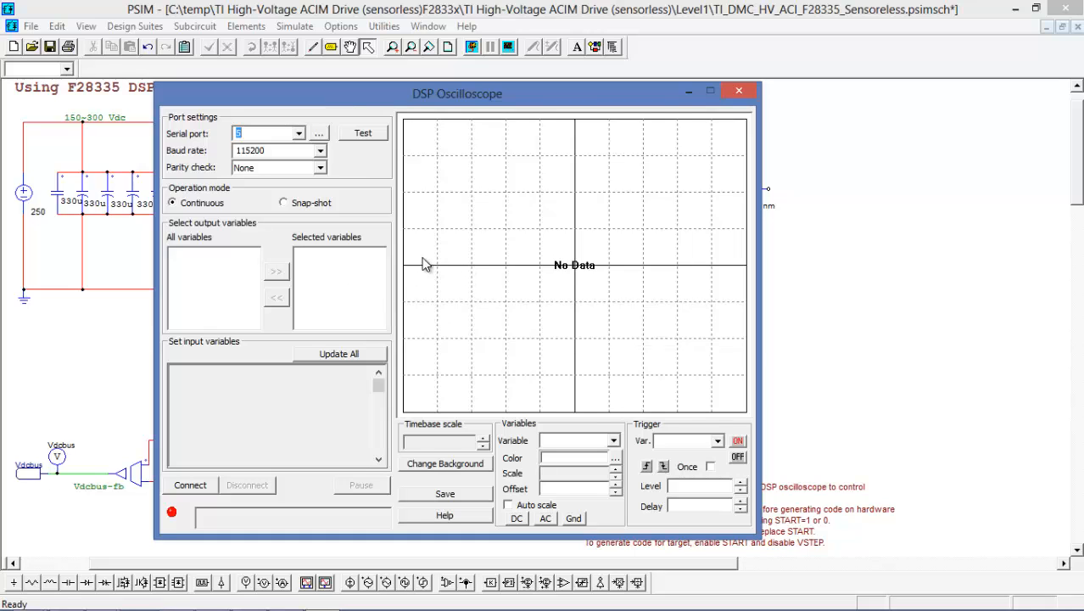
mouse_move(647, 204)
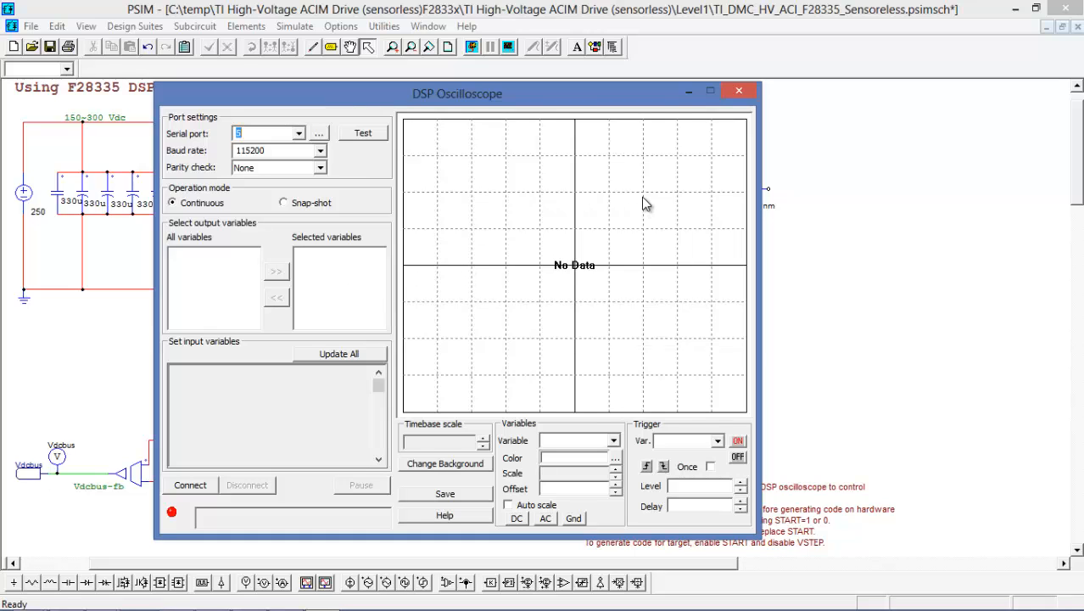